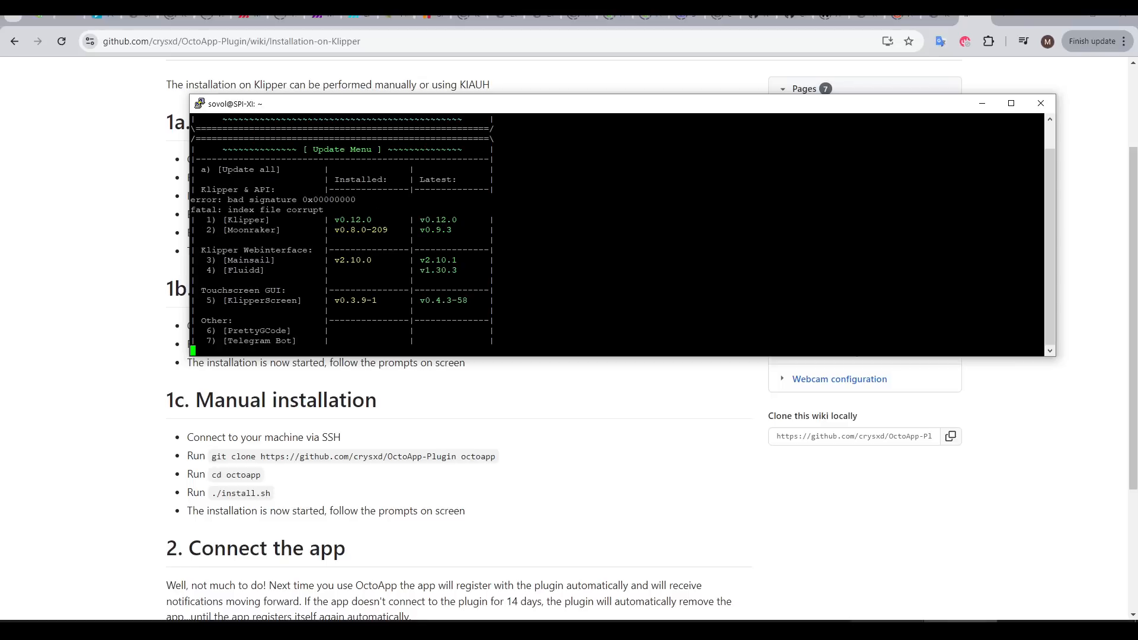
# Step: Scroll through the 'Connecting to a Pi via SSH' troubleshooting guide before returning to the README
pyautogui.scroll(-3)
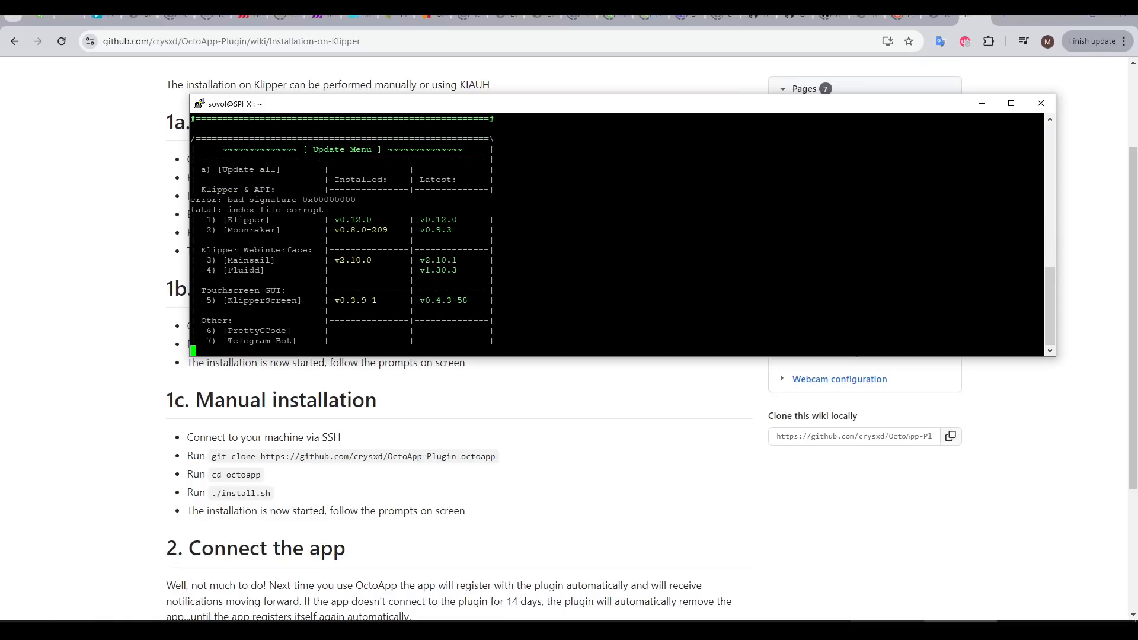
pyautogui.scroll(-3)
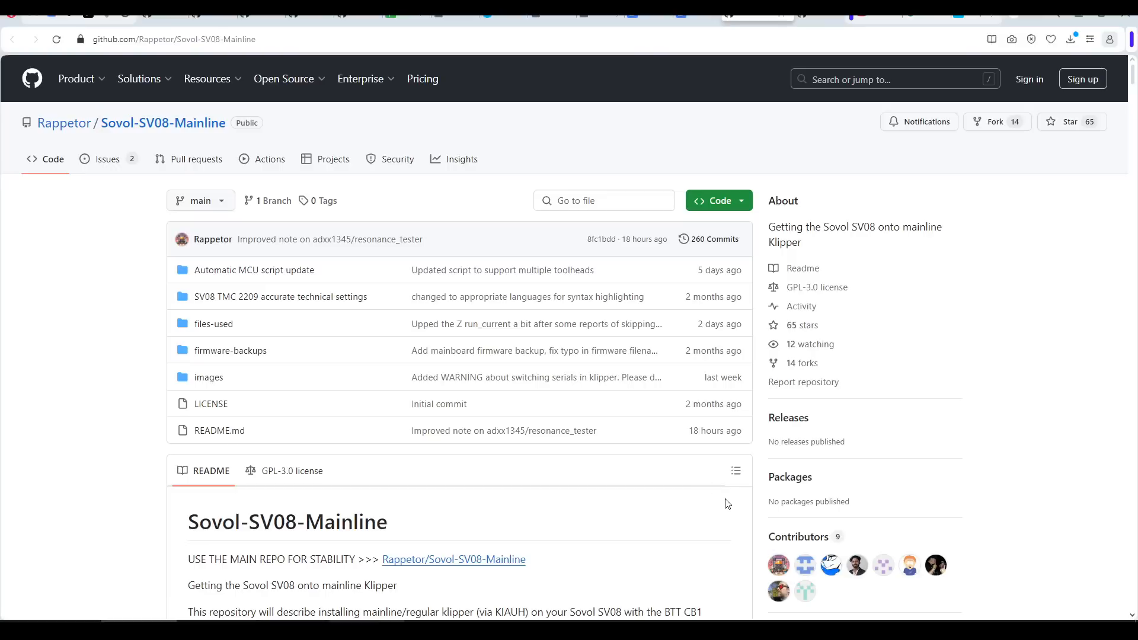
pyautogui.moveTo(731, 505)
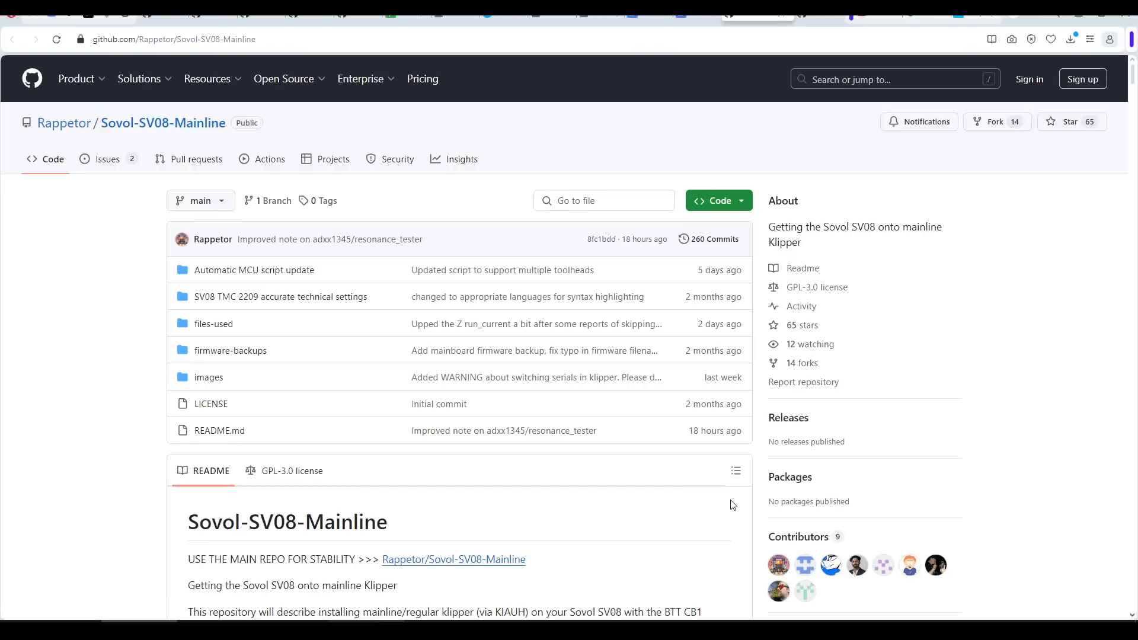
pyautogui.scroll(-3)
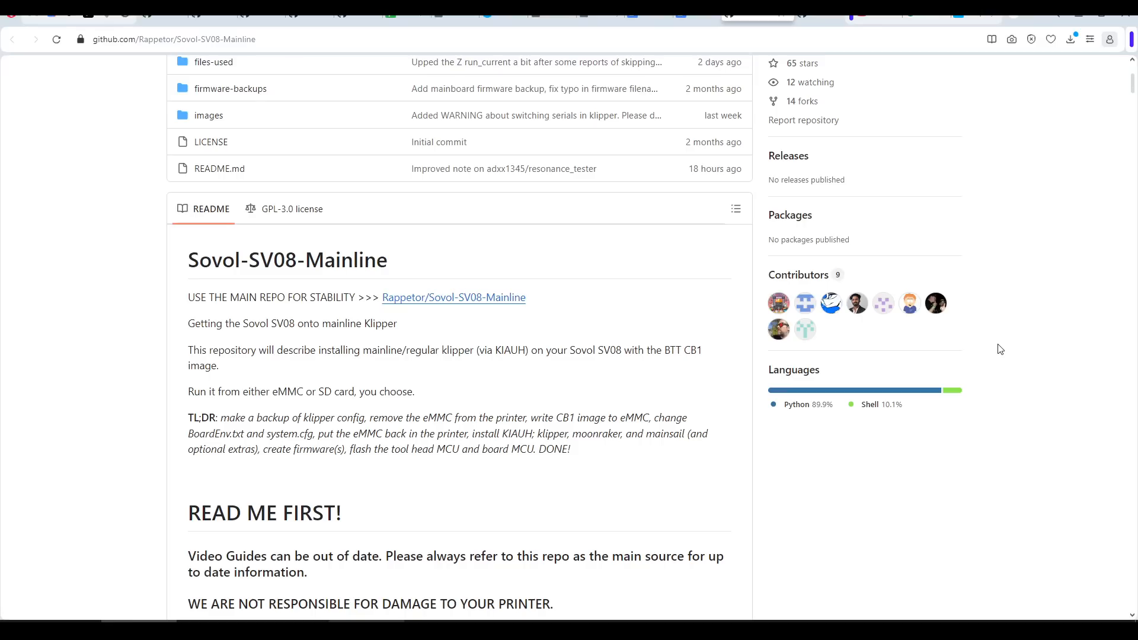
pyautogui.scroll(-3)
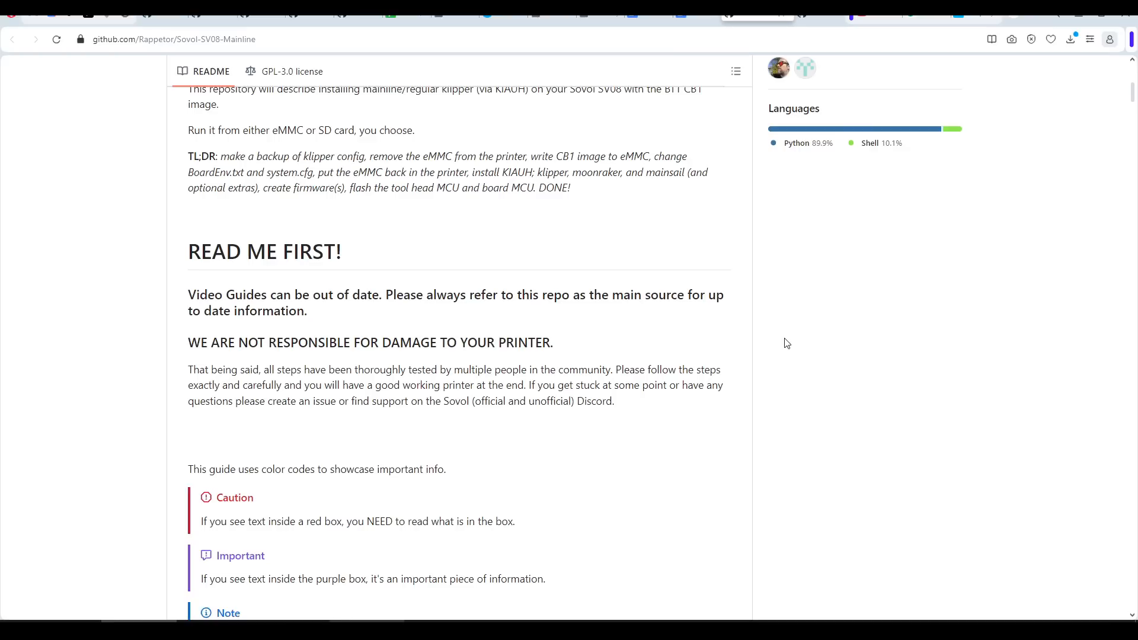
pyautogui.scroll(-3)
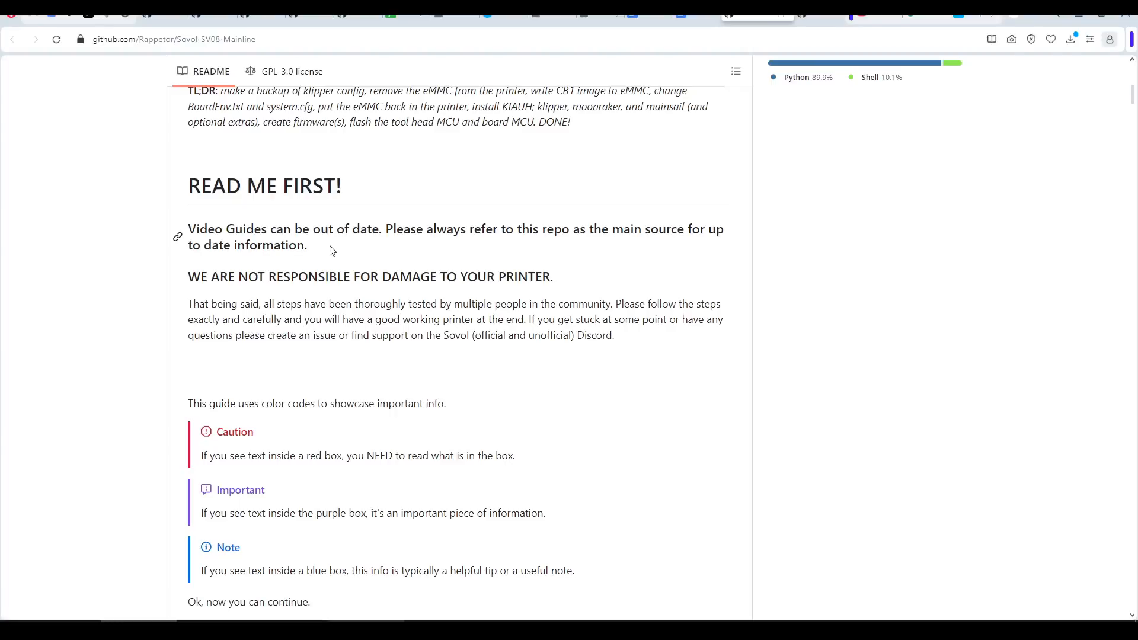
pyautogui.moveTo(457, 254)
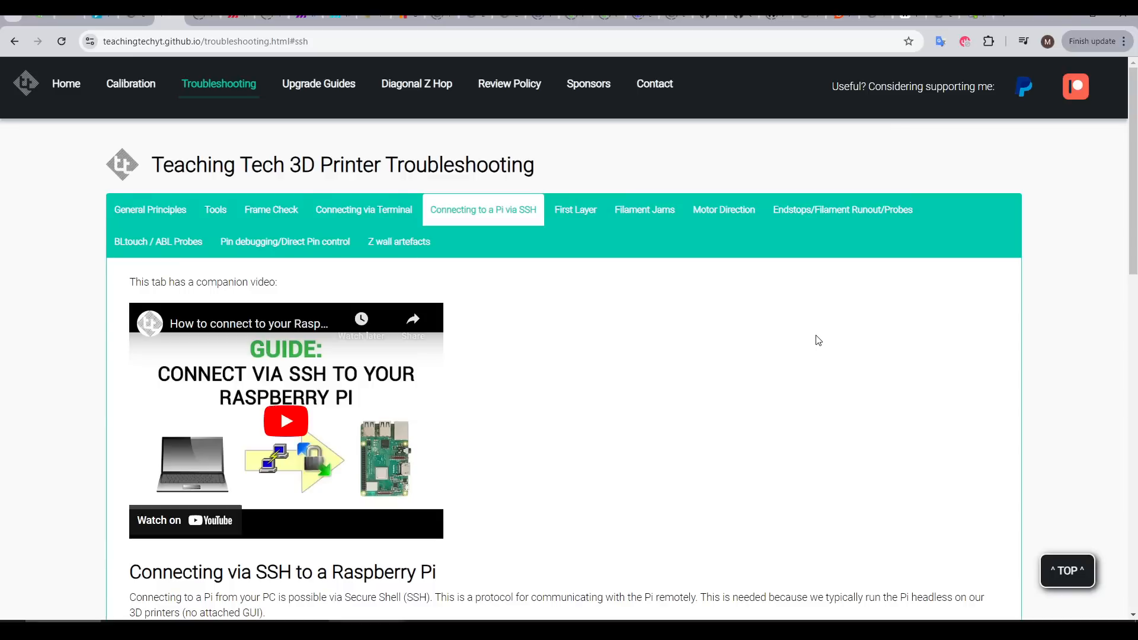
pyautogui.scroll(-3)
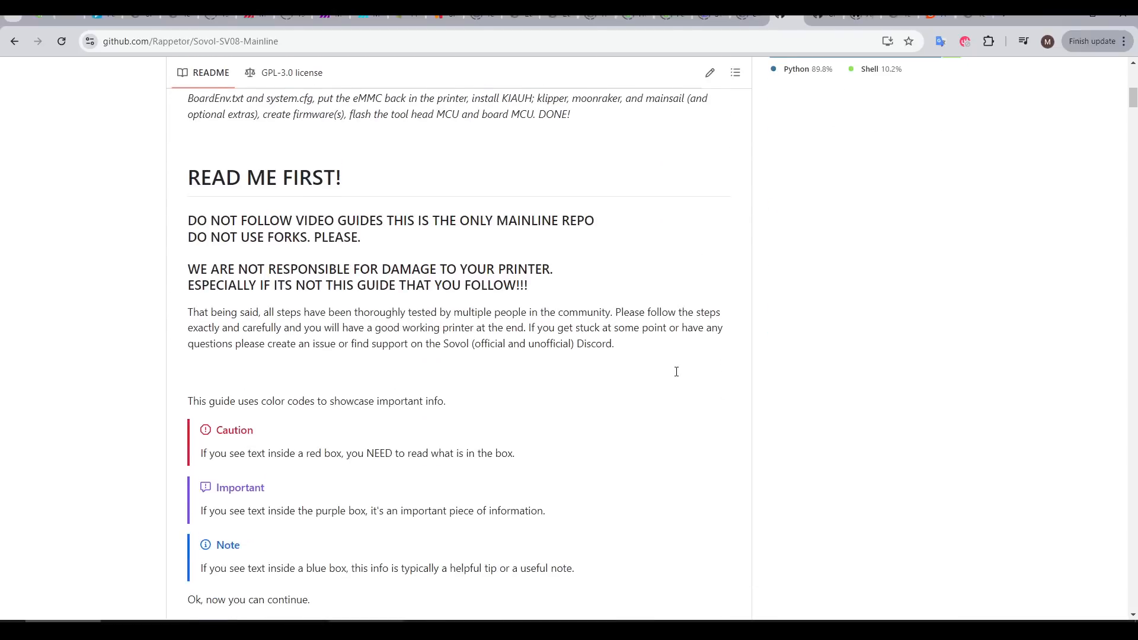
# Step: Show all rows in Config Files, select every file and download them as a backup
pyautogui.scroll(-3)
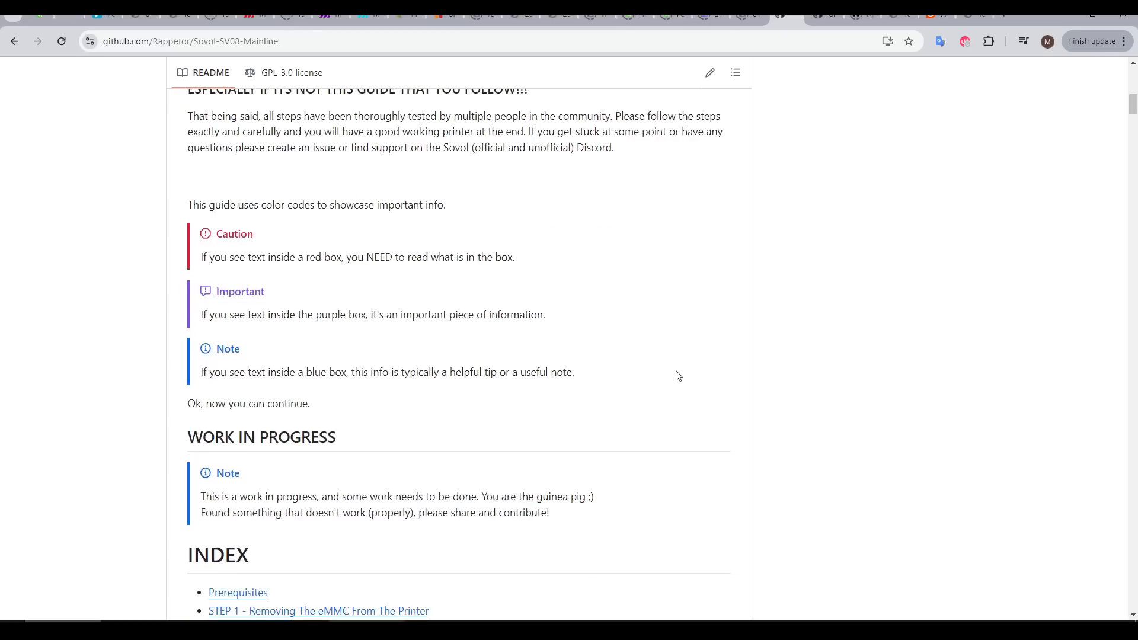
pyautogui.scroll(-3)
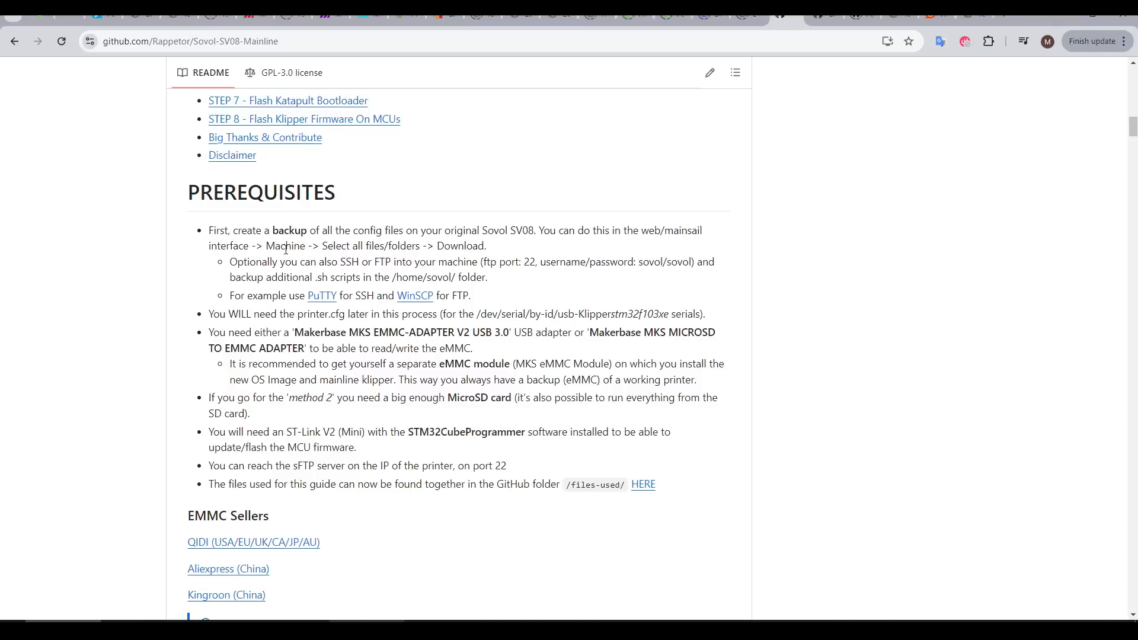
pyautogui.moveTo(331, 247)
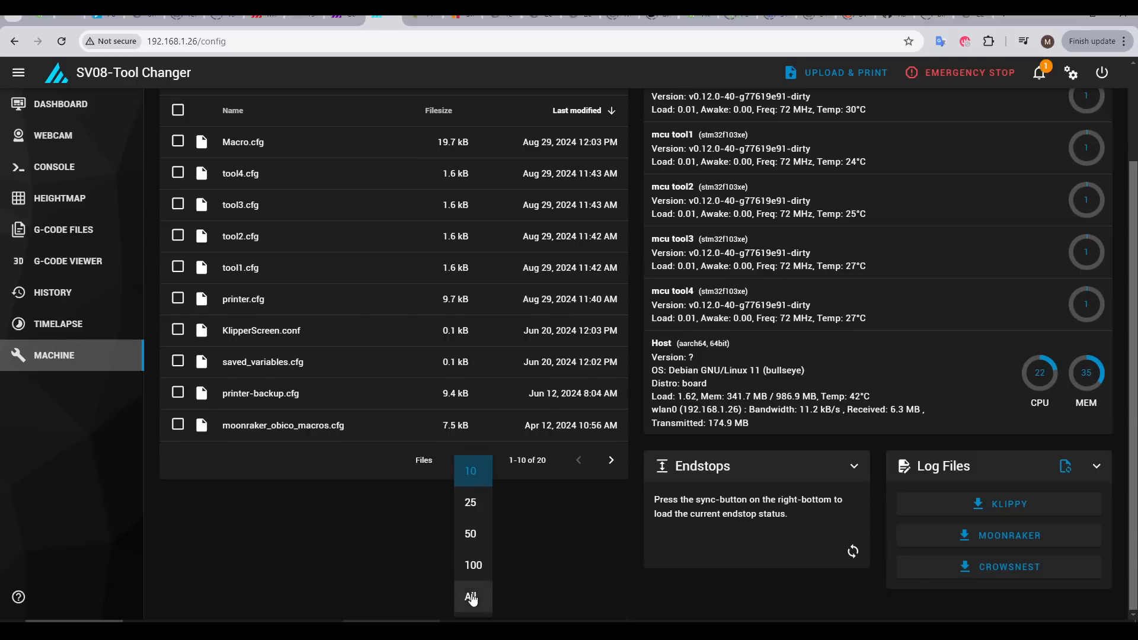
pyautogui.click(471, 596)
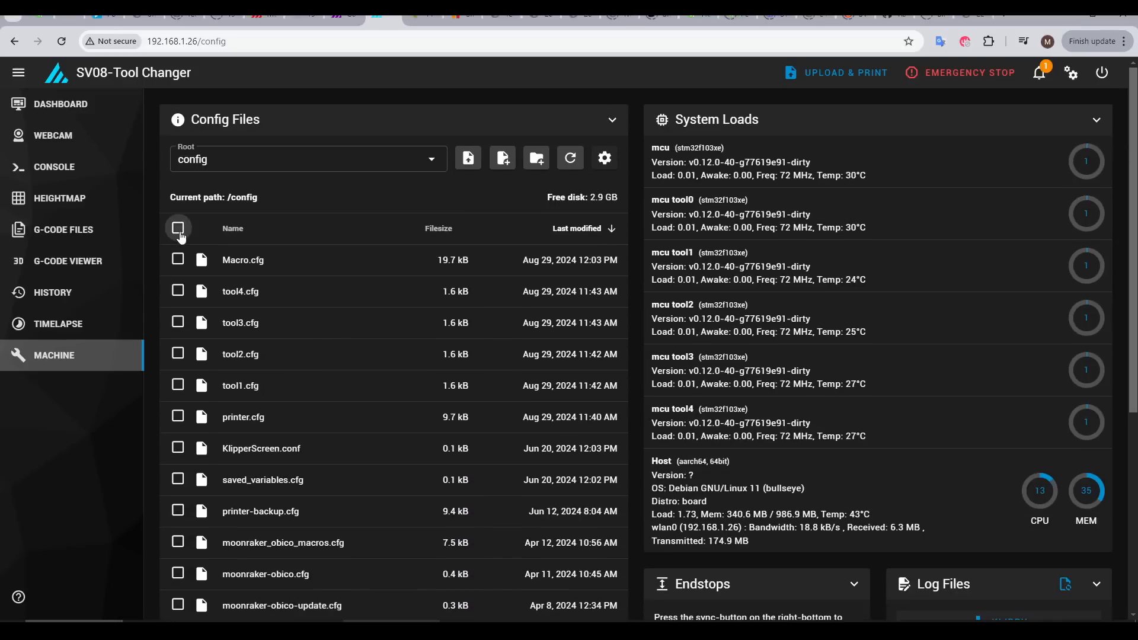
pyautogui.click(178, 228)
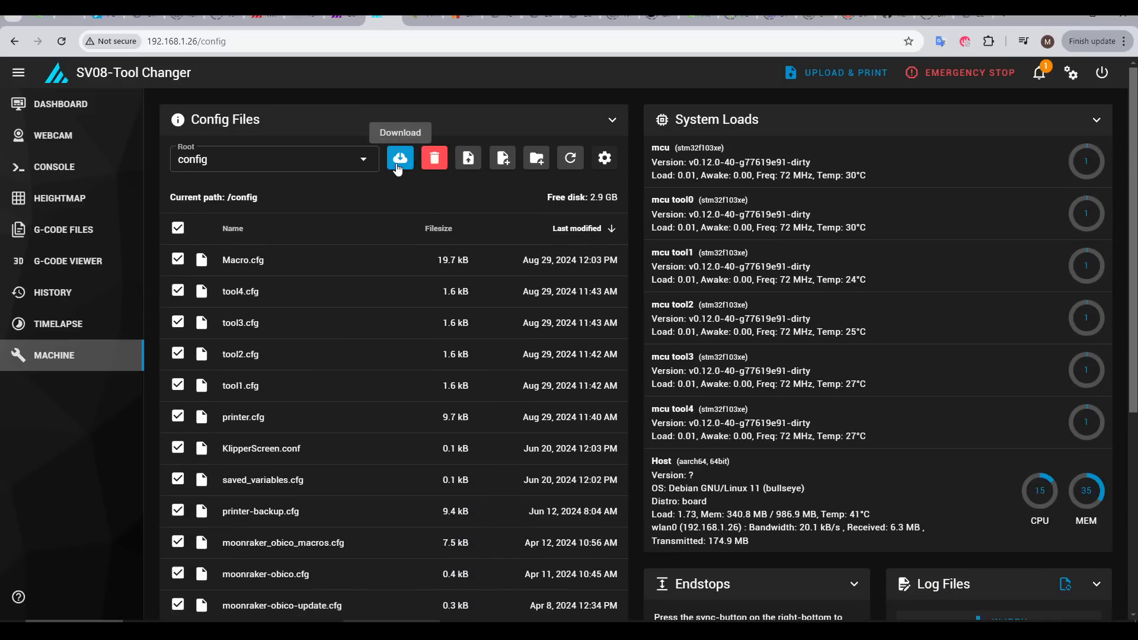
pyautogui.click(400, 157)
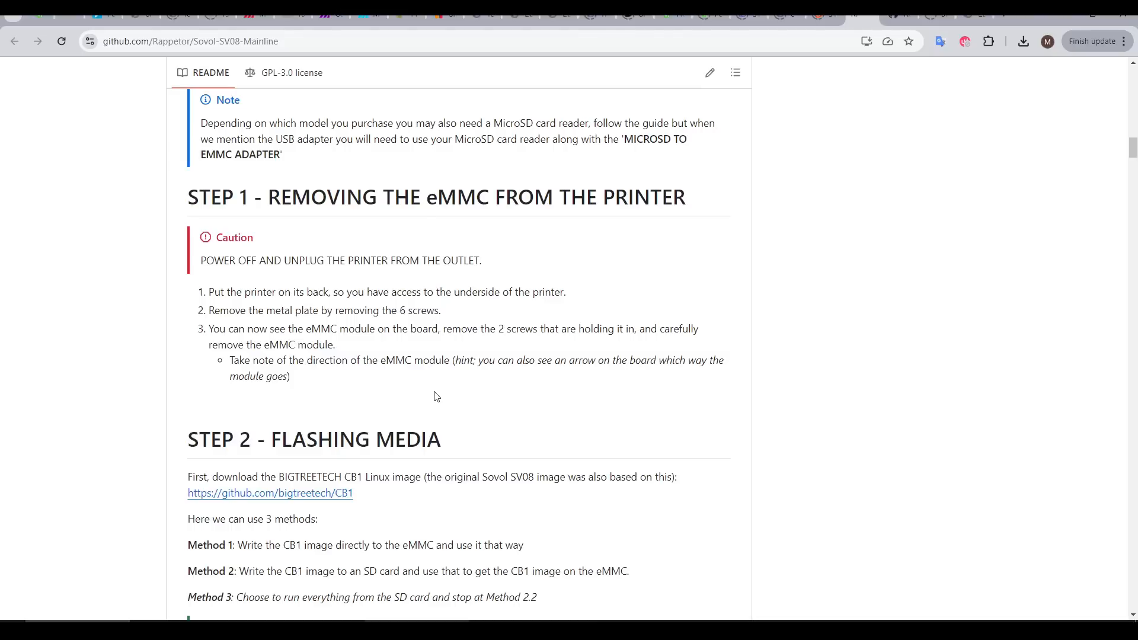
# Step: Read the eMMC removal and flashing steps and follow the BIGTREETECH CB1 image link
pyautogui.scroll(-3)
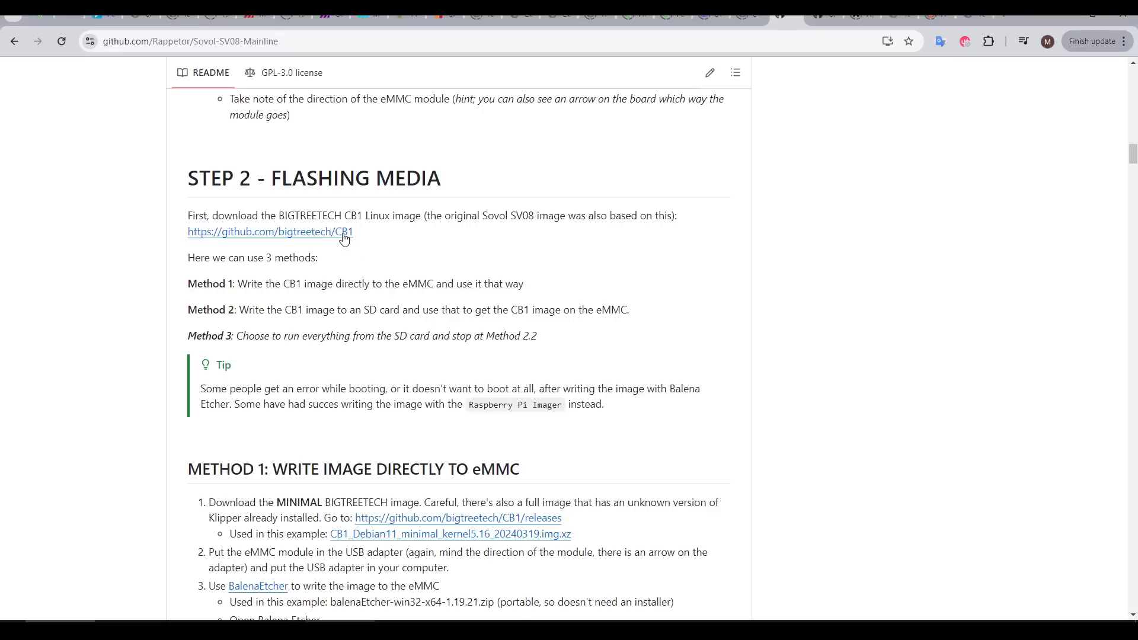
pyautogui.click(458, 517)
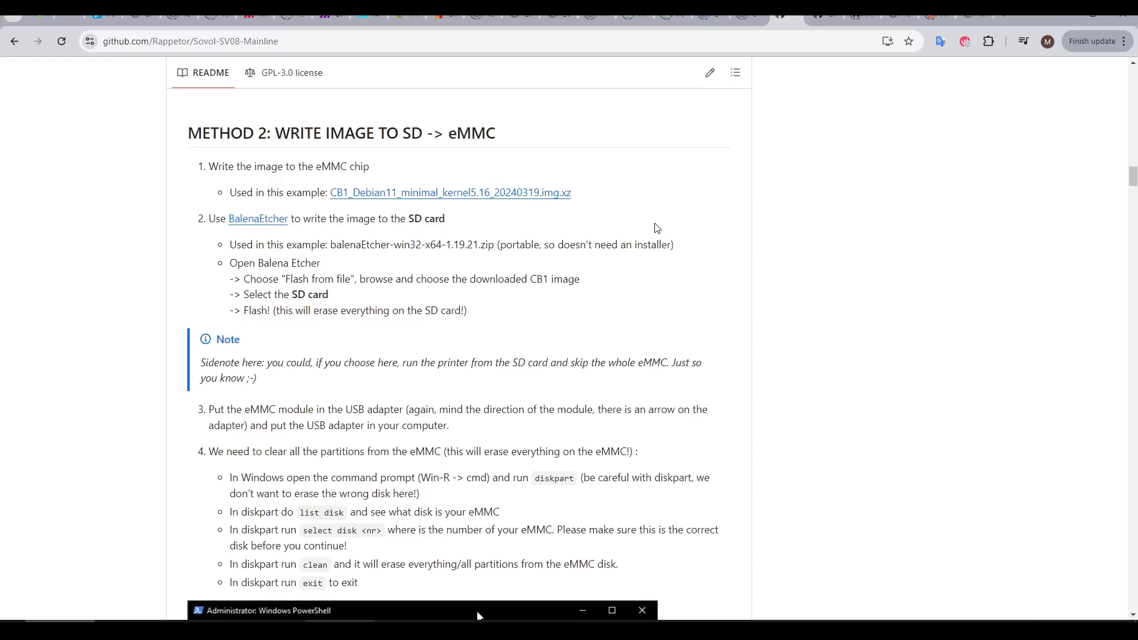
pyautogui.moveTo(627, 205)
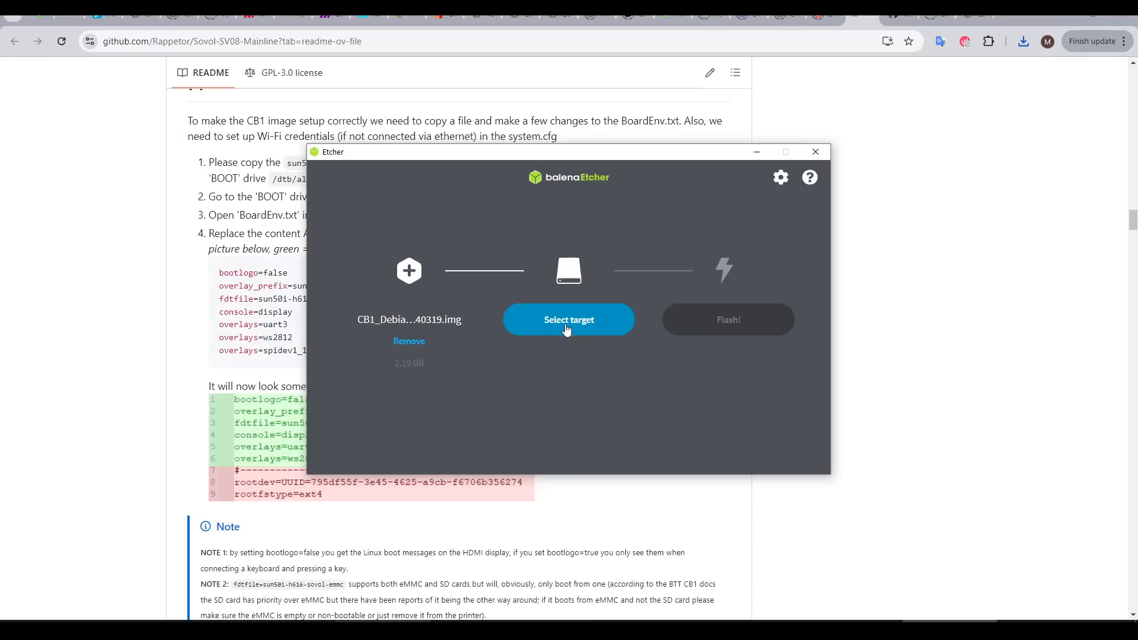
# Step: Target the 31.9 GB Generic STORAGE USB Device, flash the CB1 image and cancel the format drive N: prompt
pyautogui.click(568, 319)
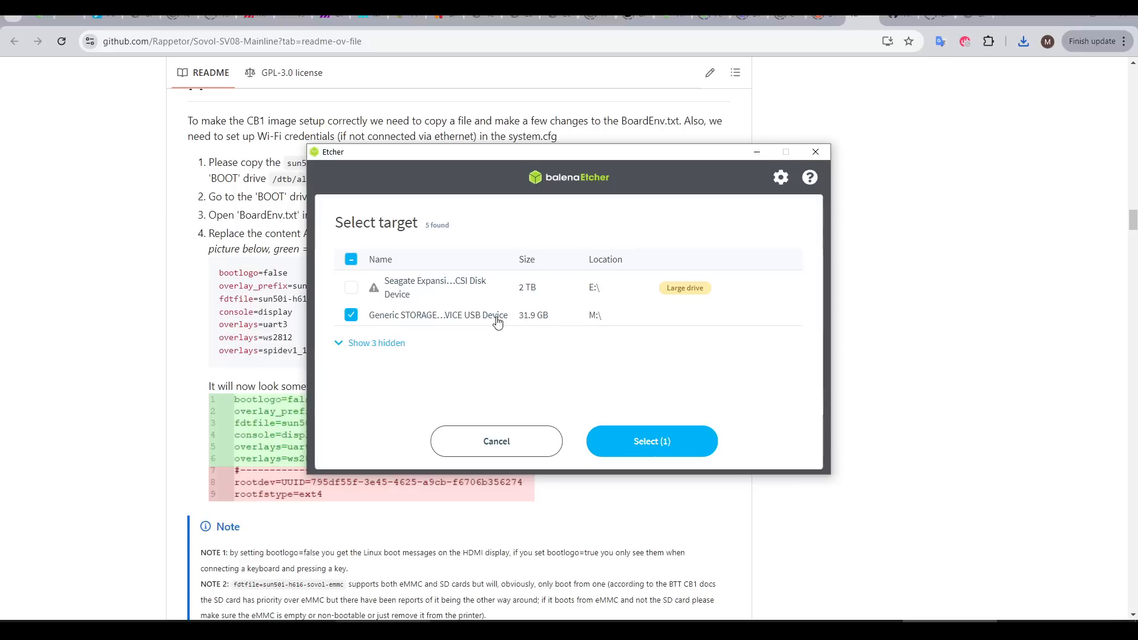
pyautogui.moveTo(549, 328)
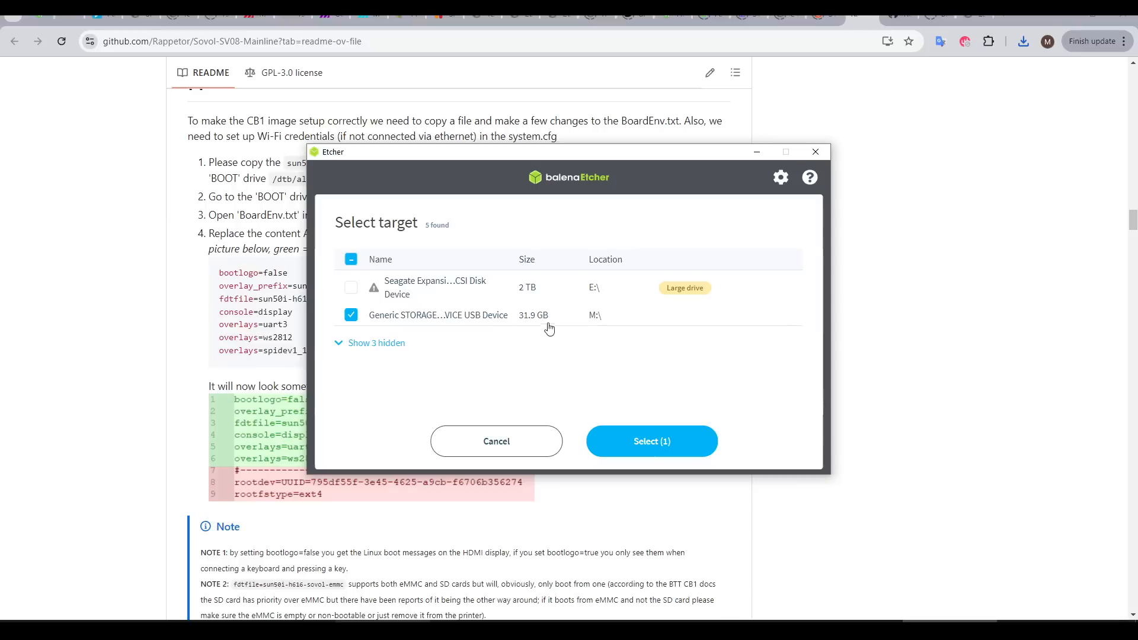
pyautogui.moveTo(545, 271)
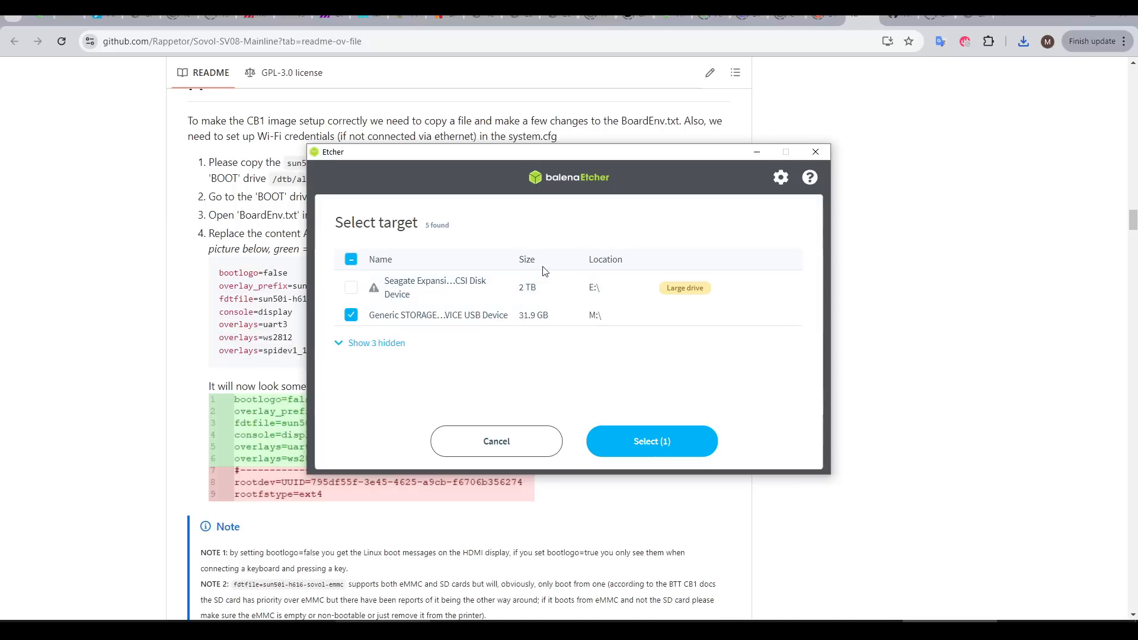
pyautogui.click(651, 441)
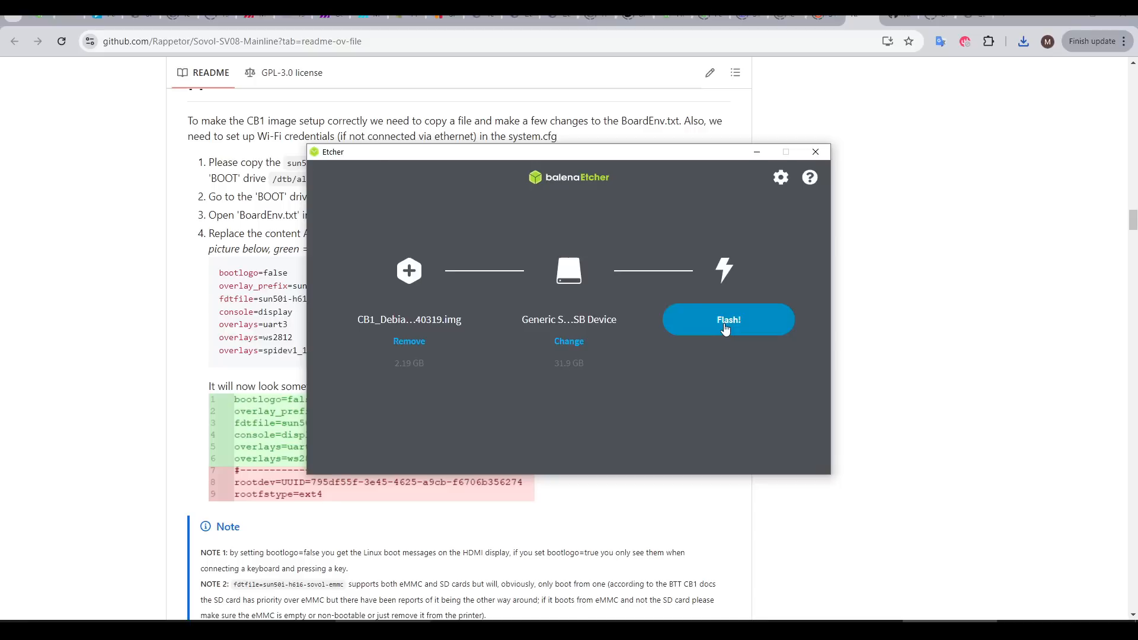
pyautogui.click(728, 318)
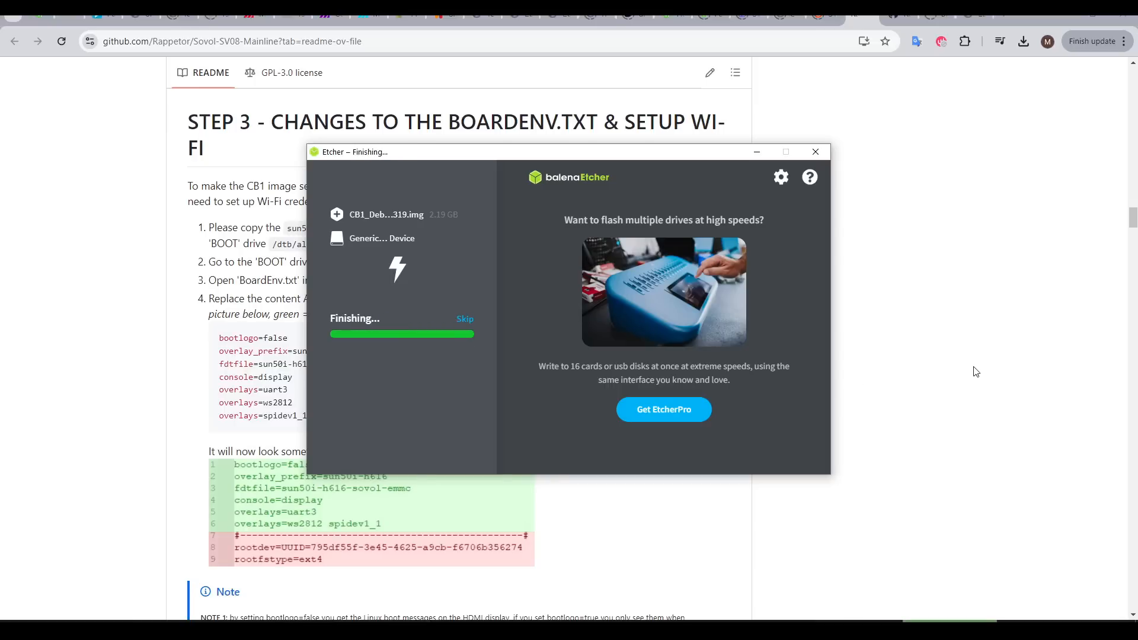
pyautogui.moveTo(991, 370)
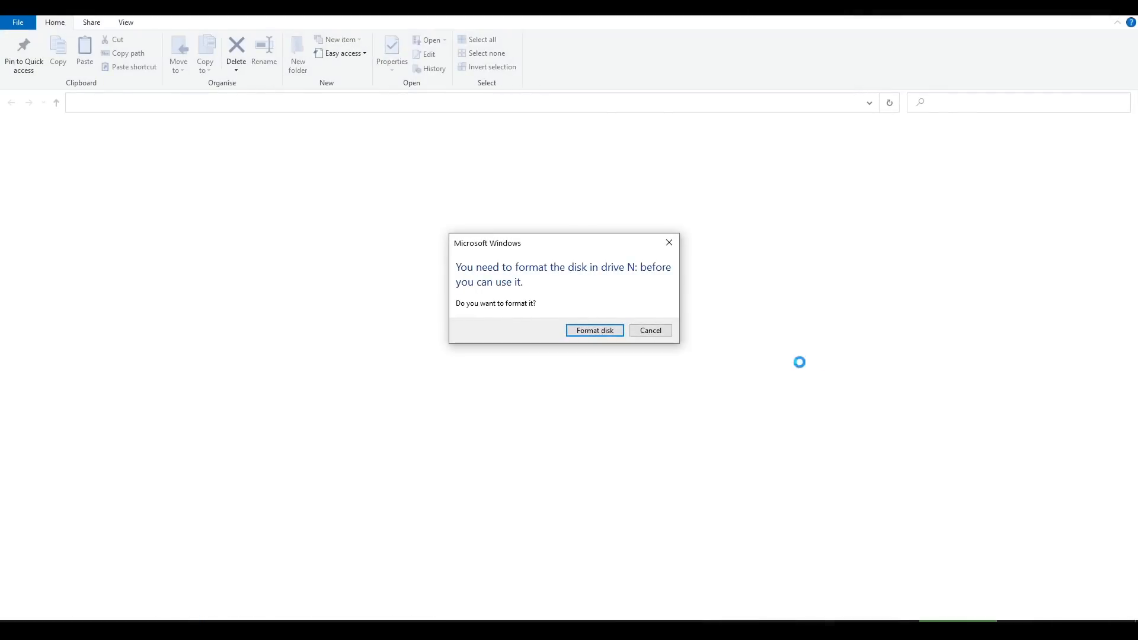
pyautogui.click(648, 331)
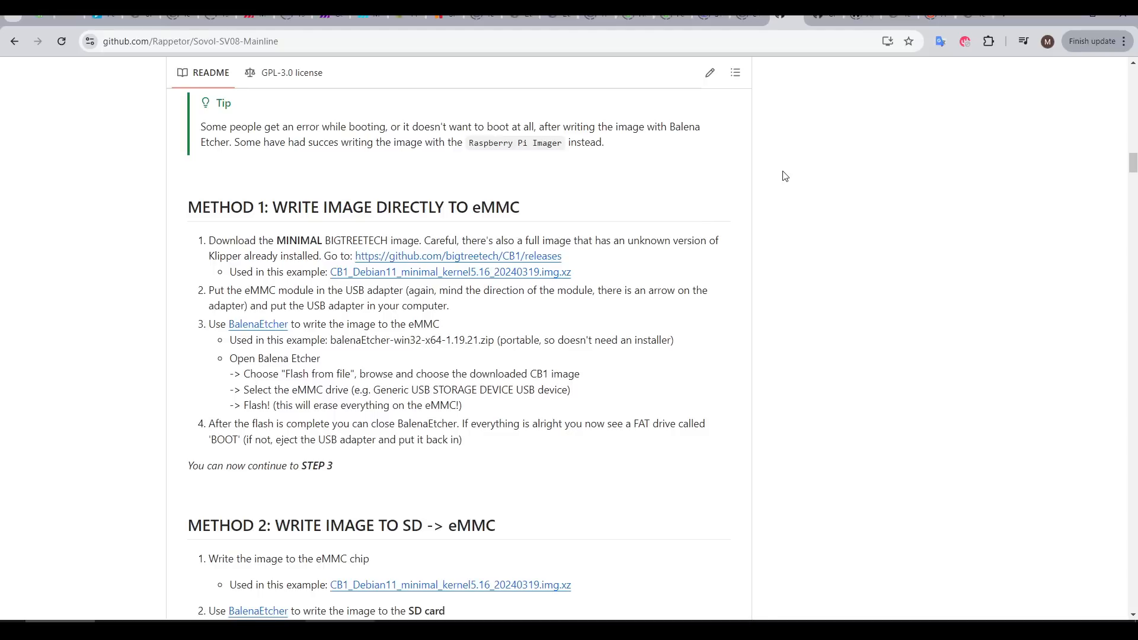
# Step: Reach Step 3, follow the HERE link to files-used/dtb-files and select sun50i-h616-sovol-emmc.dtb
pyautogui.scroll(-3)
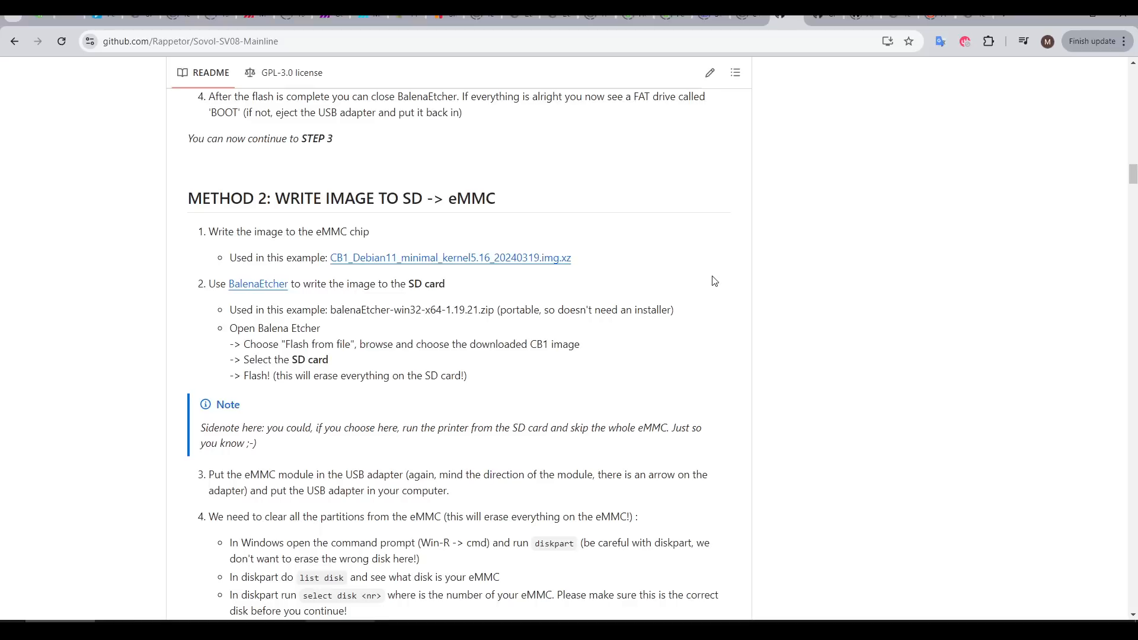
pyautogui.moveTo(708, 316)
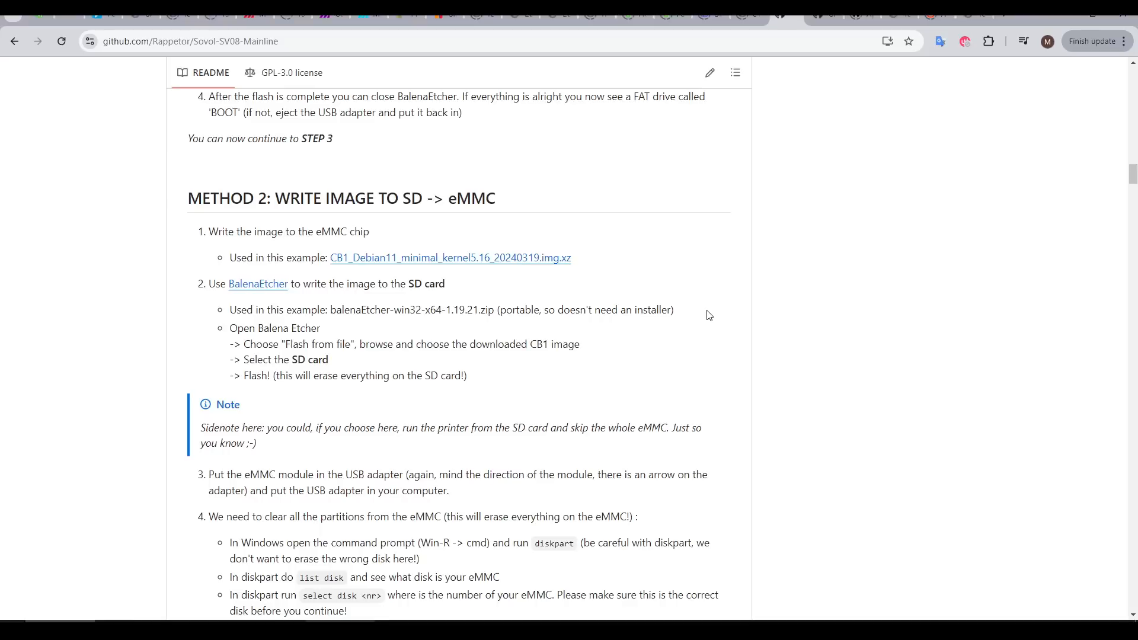
pyautogui.scroll(-3)
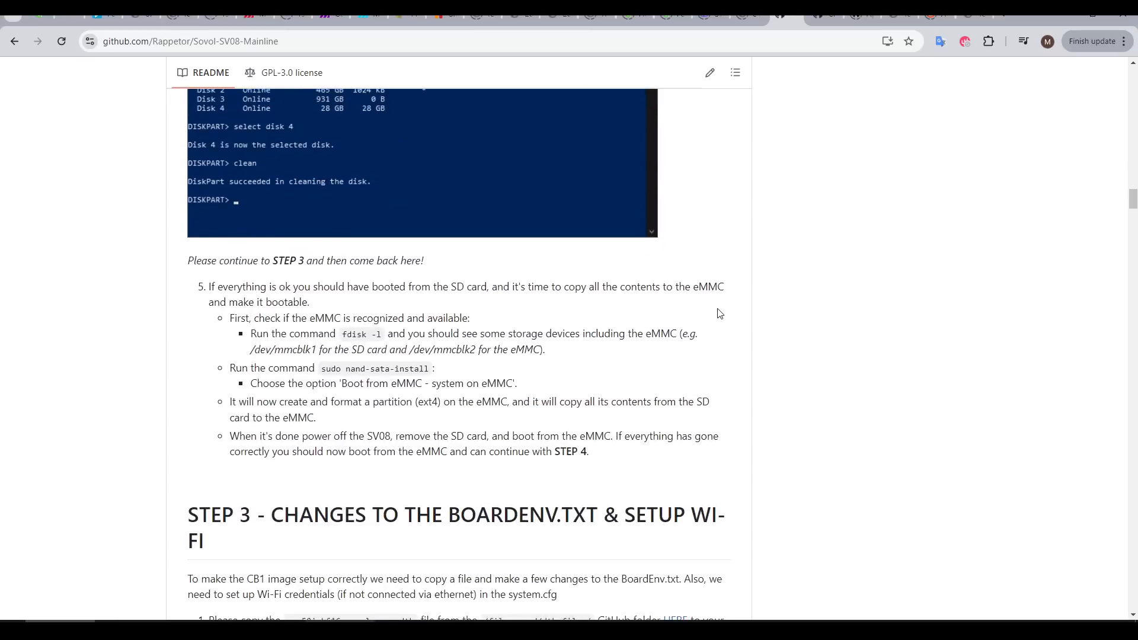
pyautogui.scroll(-3)
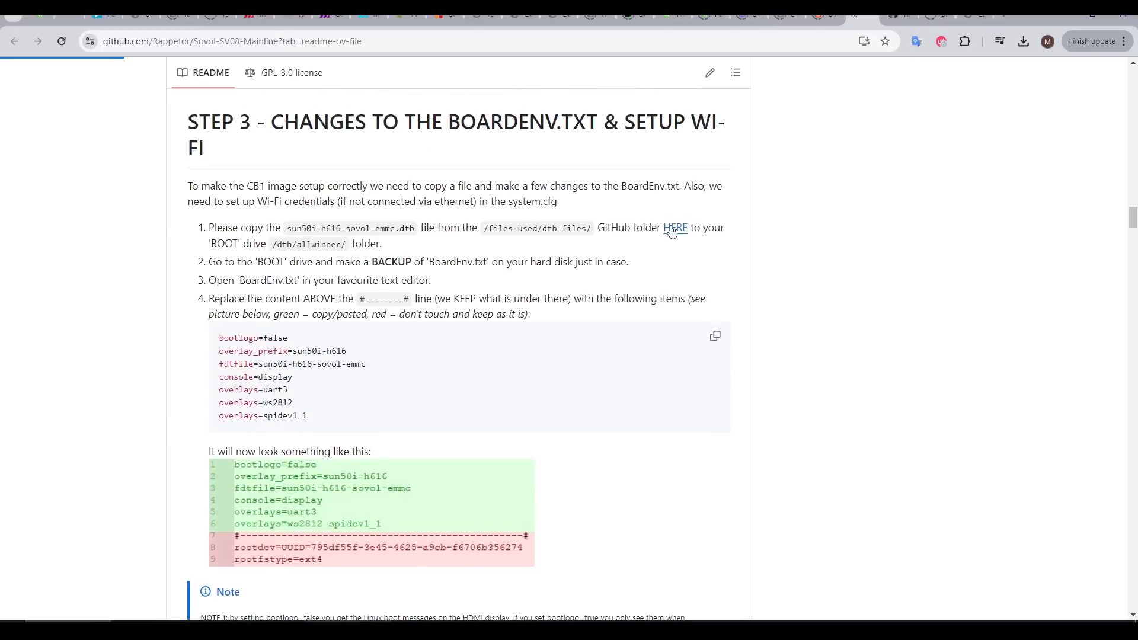
pyautogui.click(674, 228)
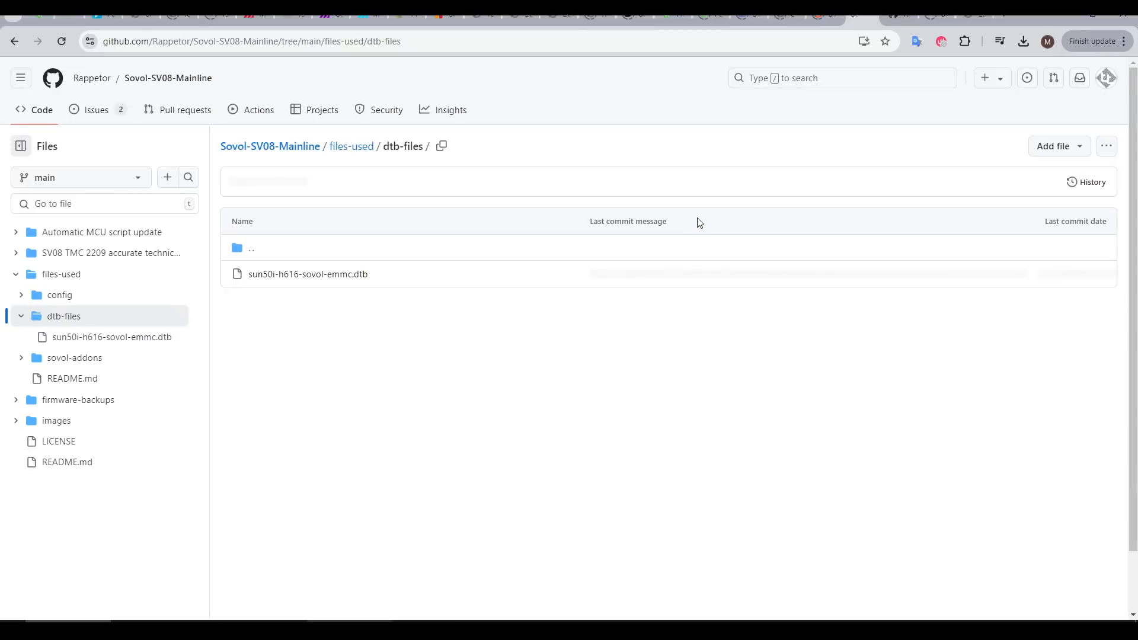
pyautogui.click(308, 274)
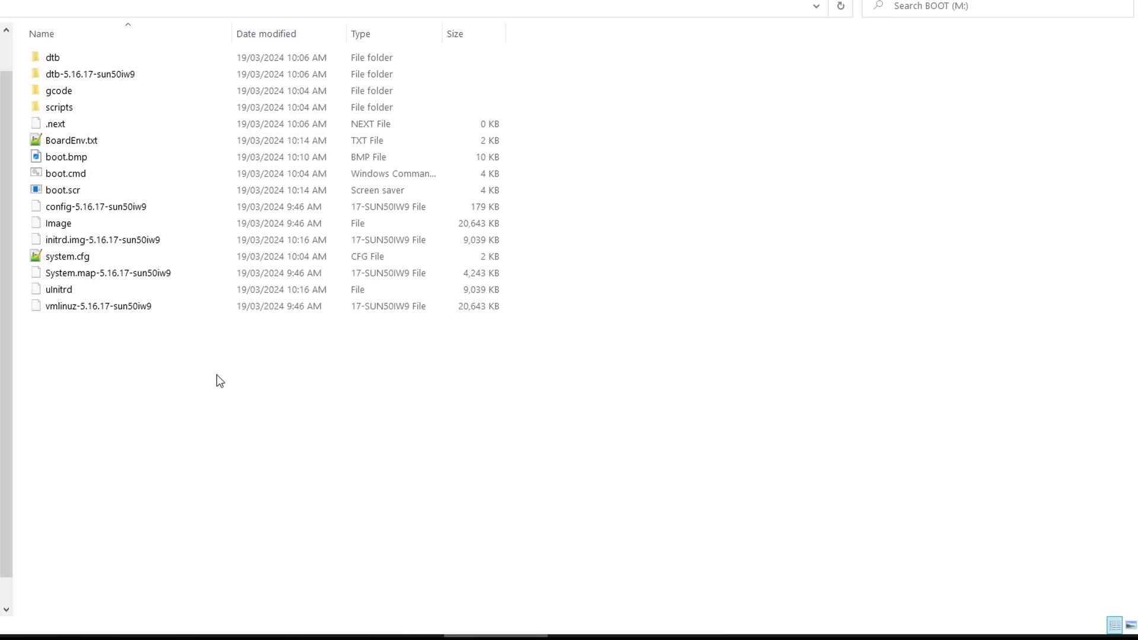
# Step: Enter the dtb folder on the BOOT drive toward its allwinner subfolder
pyautogui.click(53, 57)
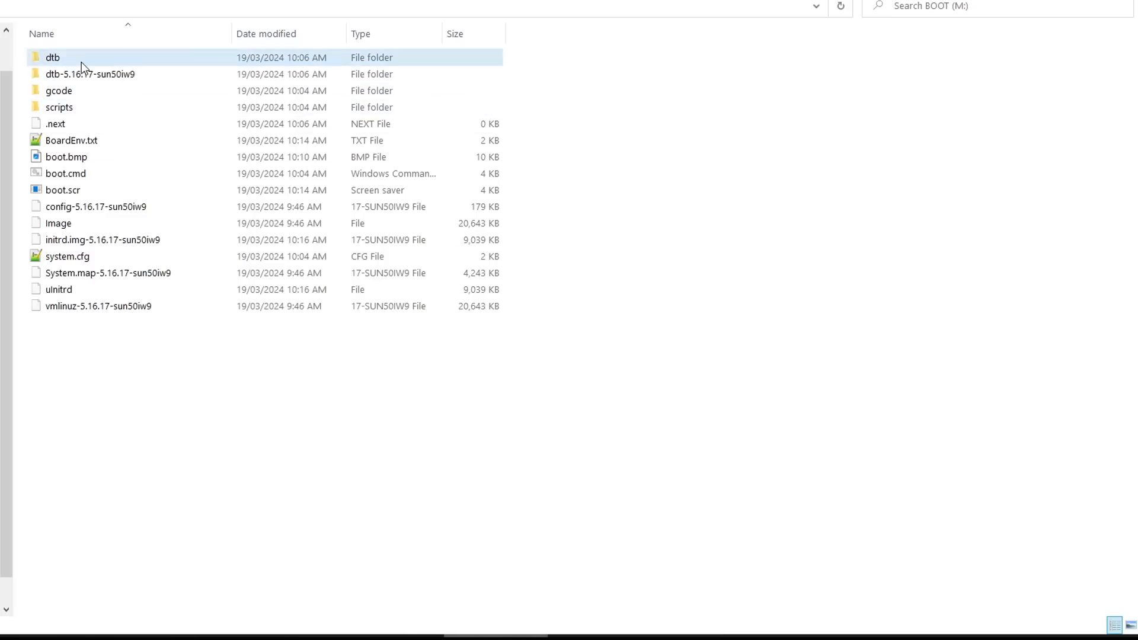
pyautogui.doubleClick(53, 57)
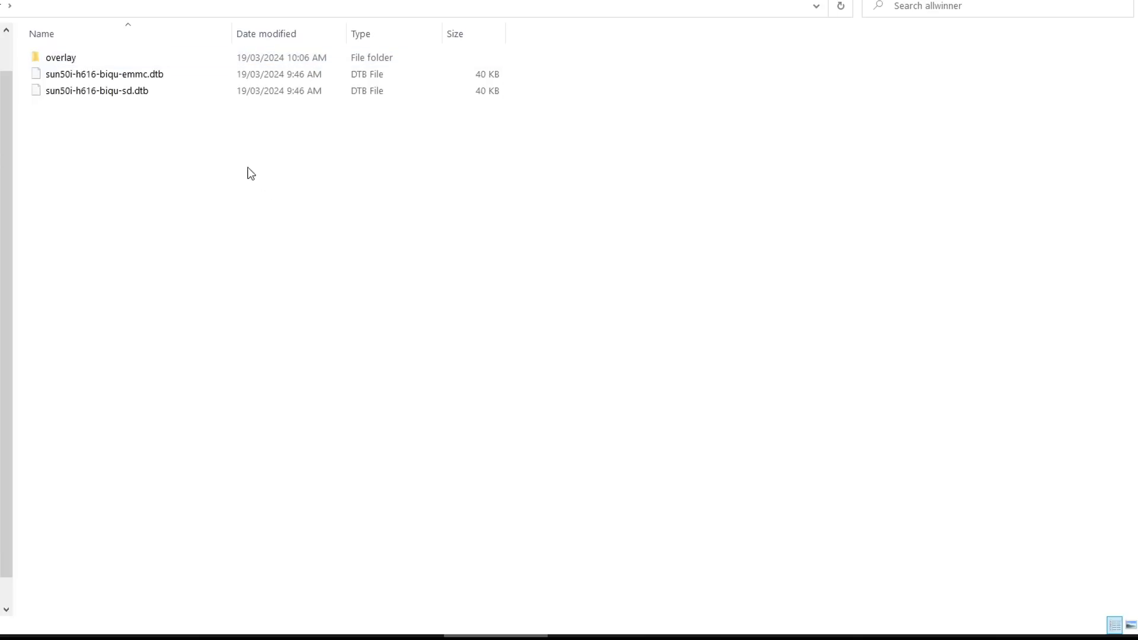
pyautogui.moveTo(304, 318)
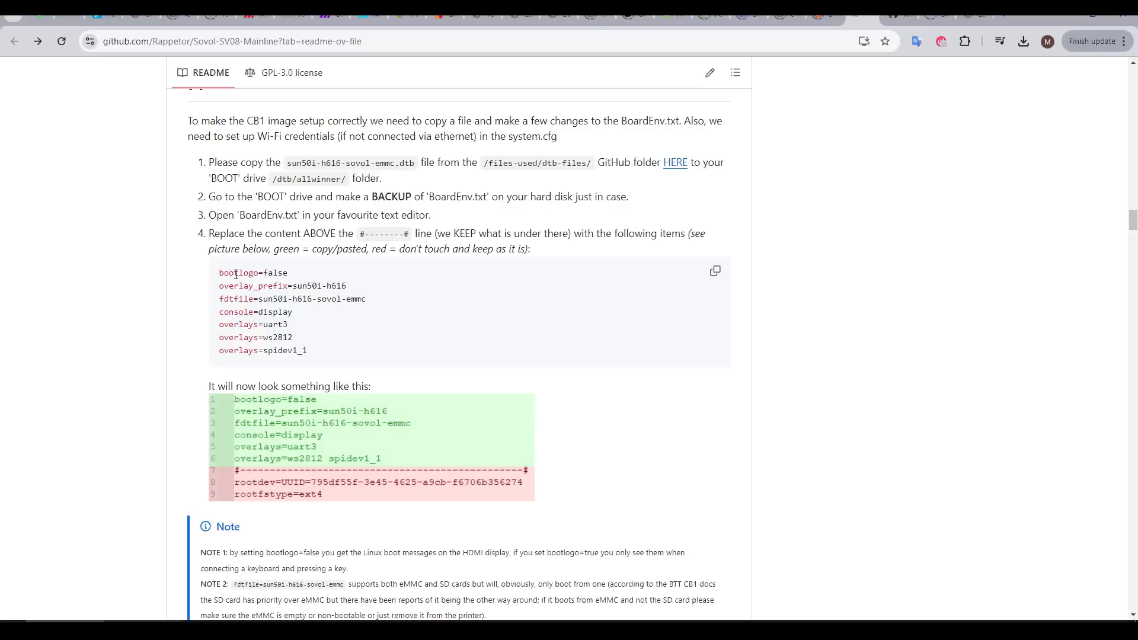
# Step: Select the bootlogo=false code block that replaces the top of BoardEnv.txt for copying
pyautogui.moveTo(238, 286); pyautogui.dragTo(306, 351)
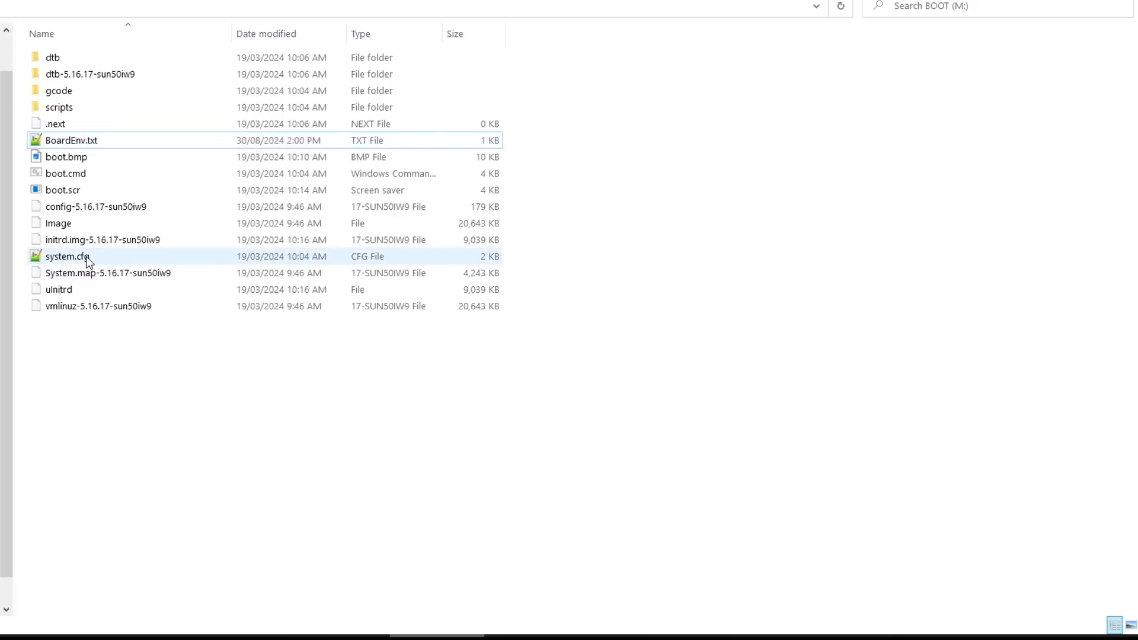
# Step: Edit system.cfg: replace WIFI_SSID and password and set ks_angle from normal to inverted
pyautogui.doubleClick(68, 256)
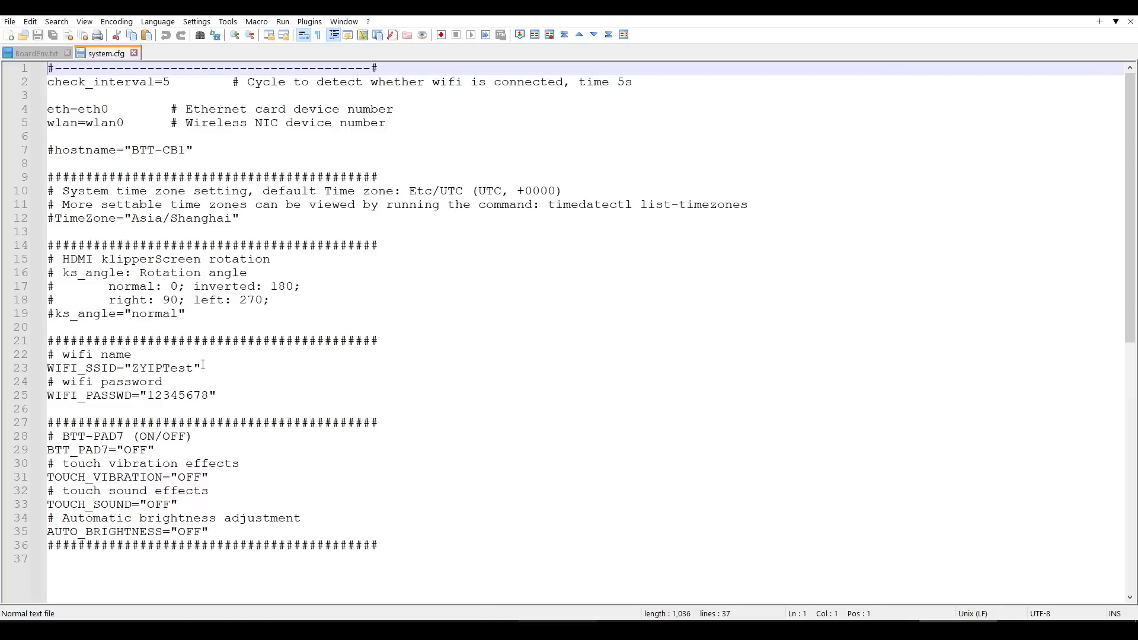
pyautogui.doubleClick(162, 367)
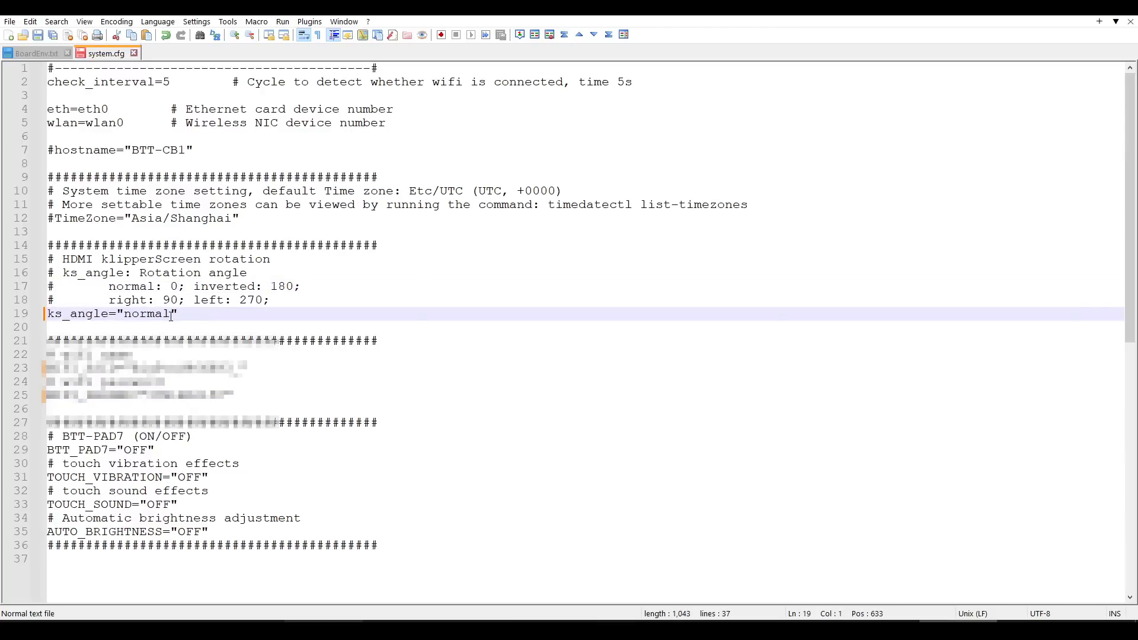
pyautogui.doubleClick(147, 313)
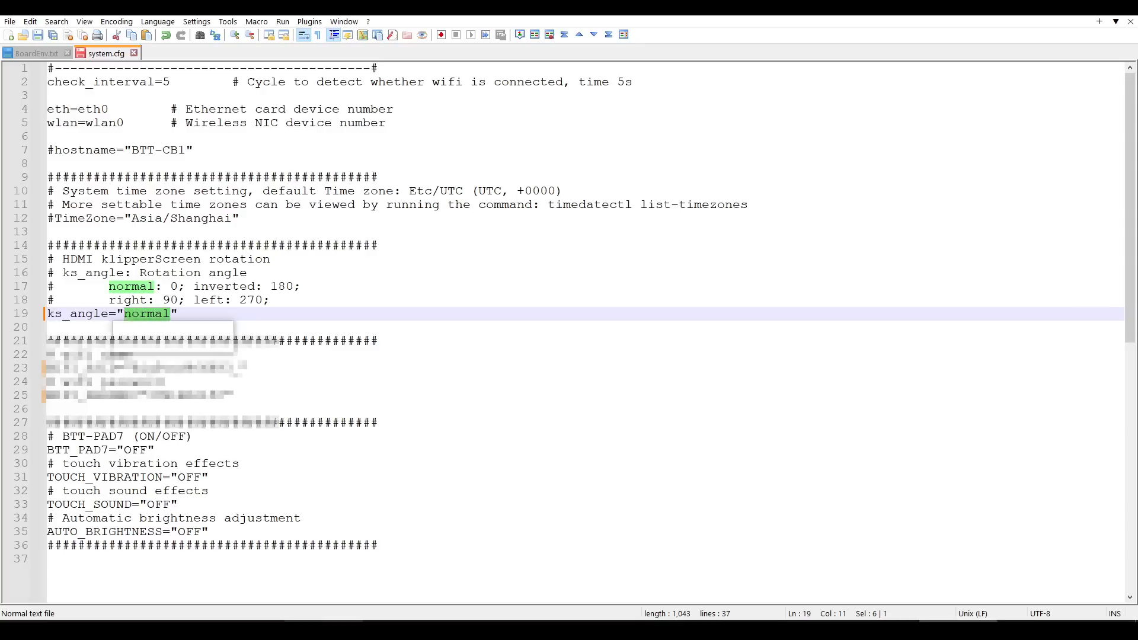
pyautogui.write('inverted')
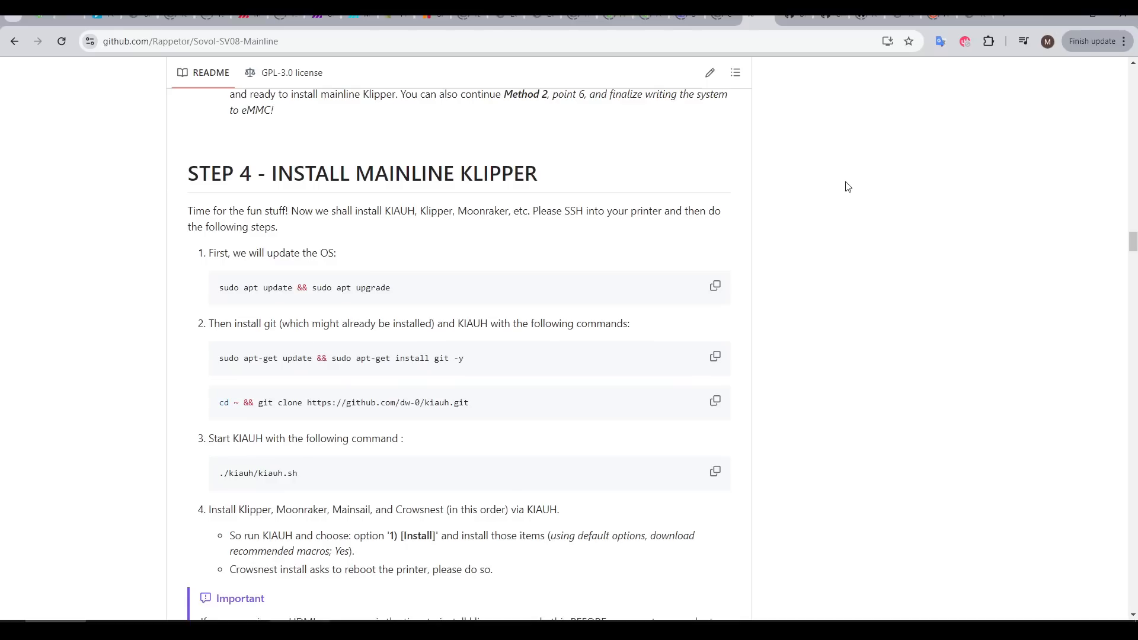
pyautogui.moveTo(806, 187)
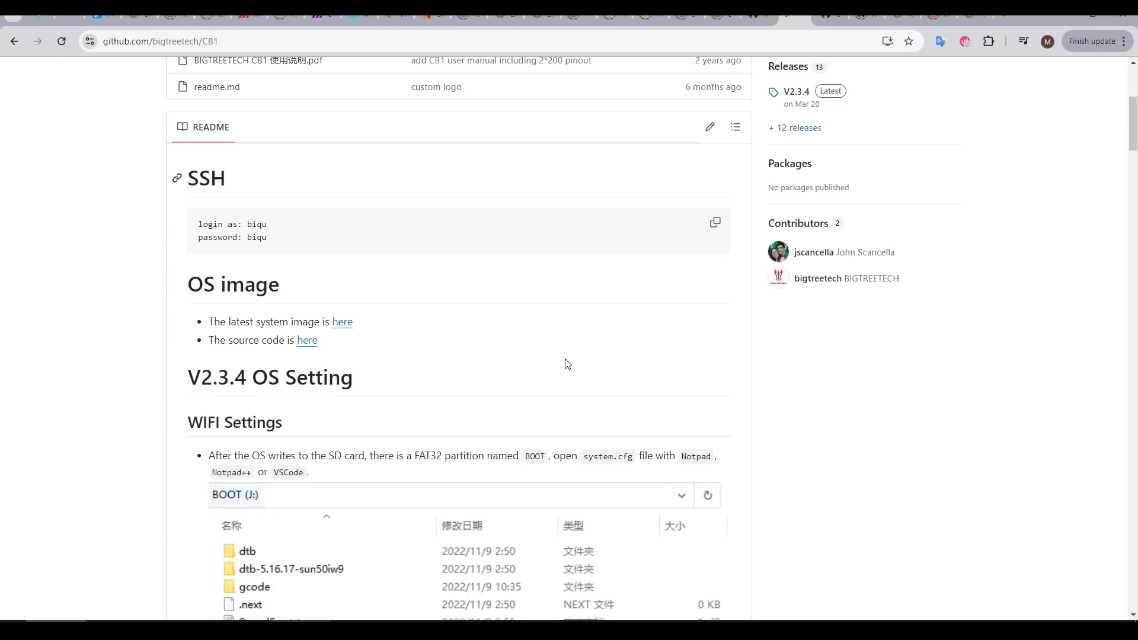
# Step: Return to the Sovol-SV08-Mainline README at Step 4 after checking the CB1 SSH login
pyautogui.press('ctrl+plus')
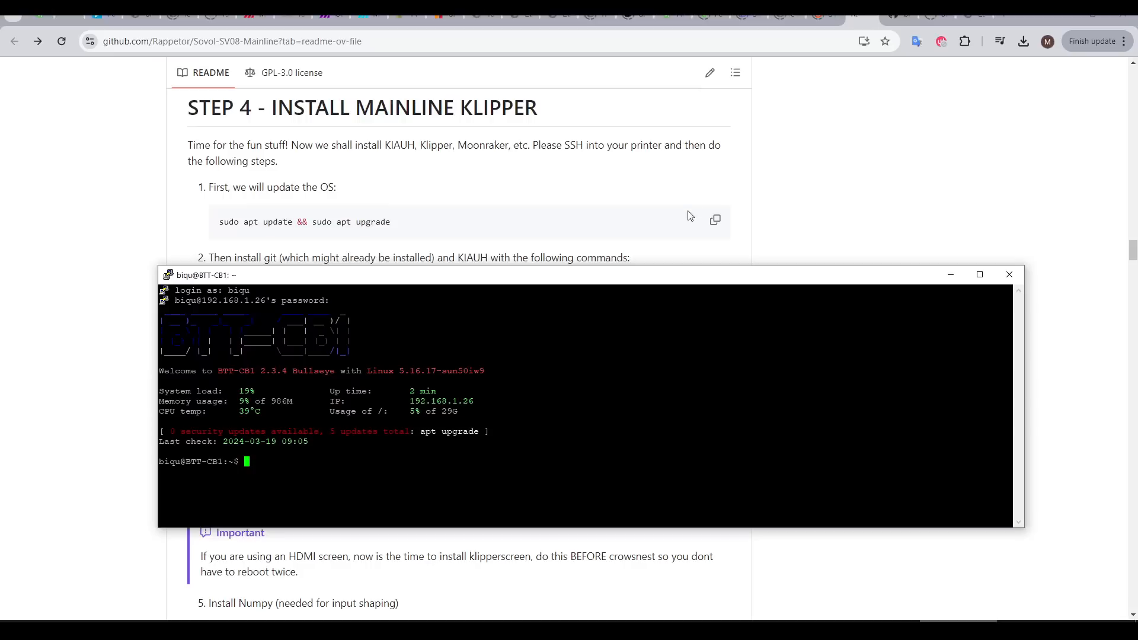
# Step: Focus the PuTTY session to run apt update/upgrade, install git, clone kiauh and launch kiauh.sh
pyautogui.click(714, 222)
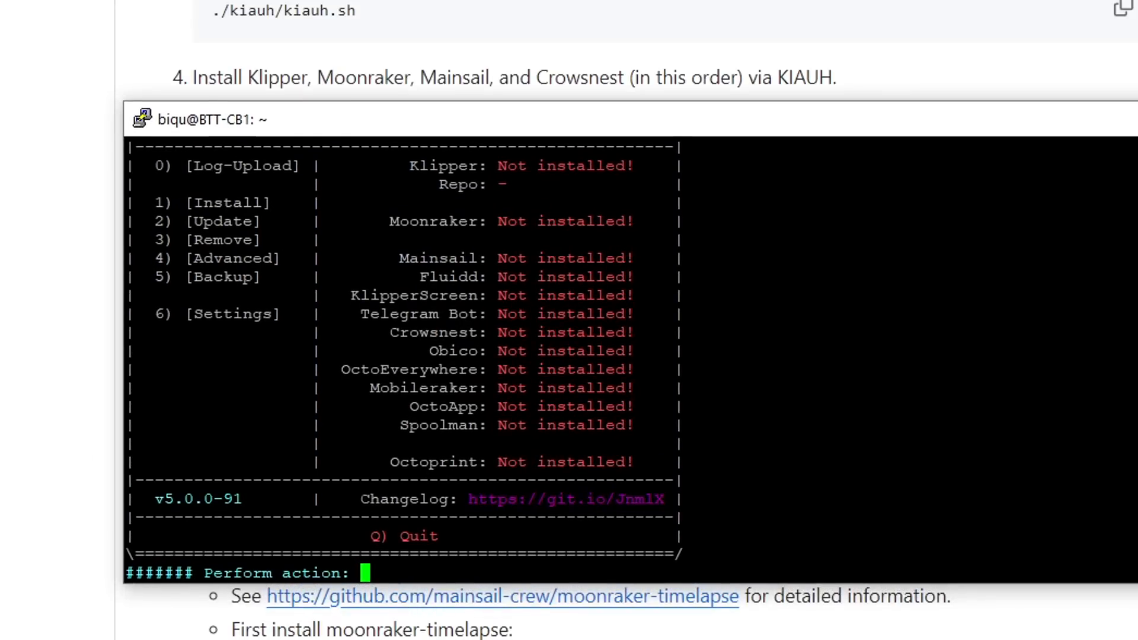
# Step: Install Klipper, Moonraker, Mainsail, KlipperScreen and Crowsnest from KIAUH's Install menu, then copy the Numpy commands
pyautogui.write('1')
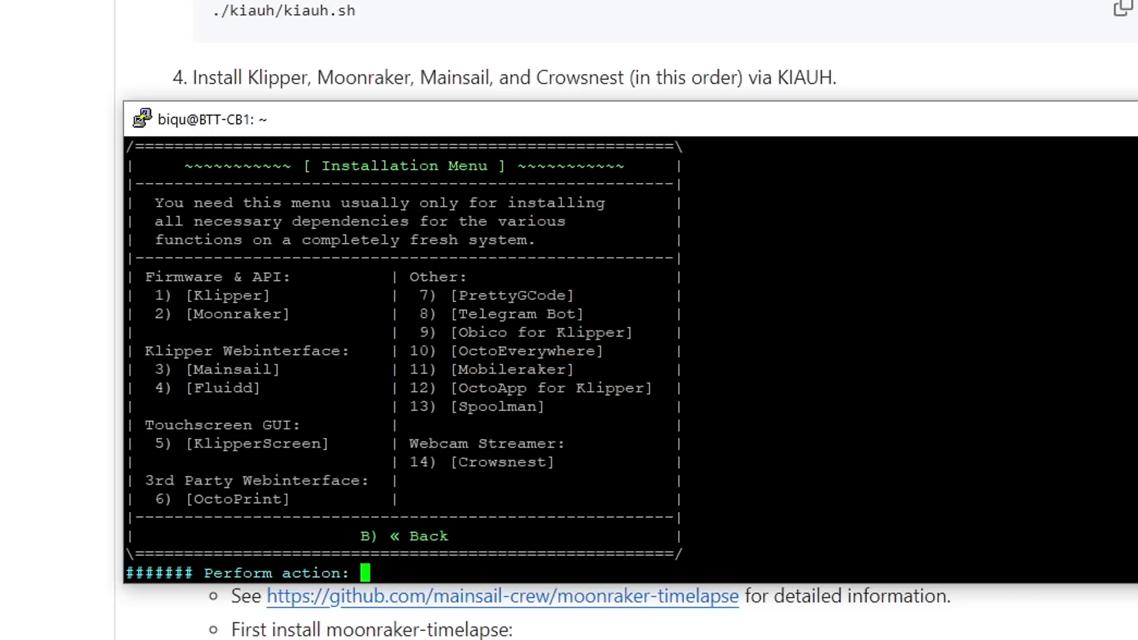
pyautogui.write('1')
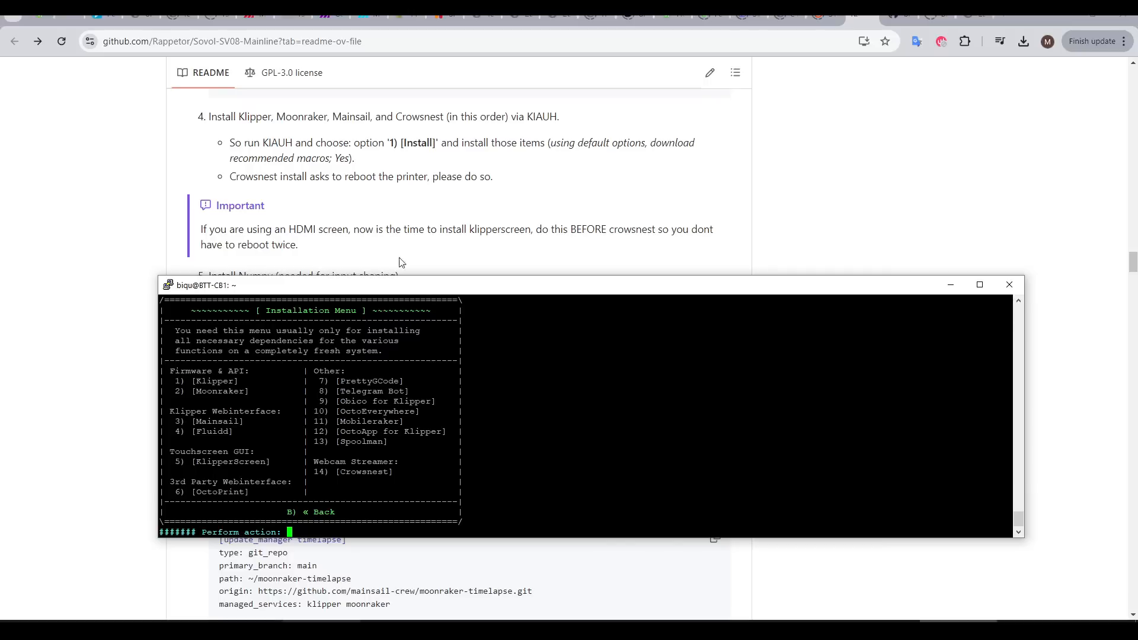
pyautogui.moveTo(338, 111)
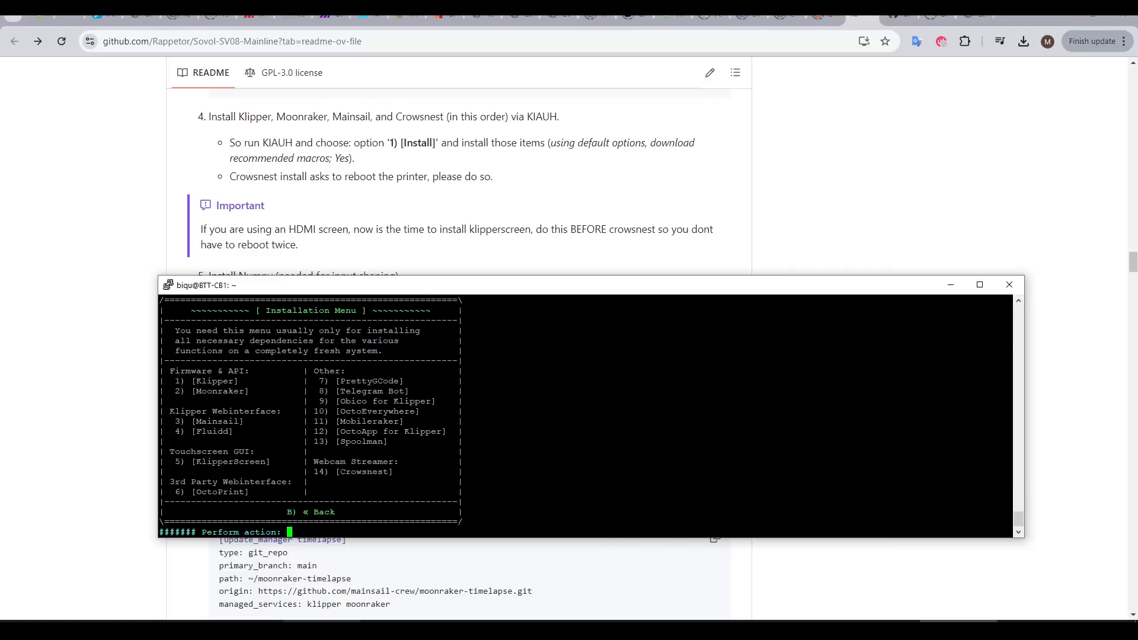
pyautogui.write('3')
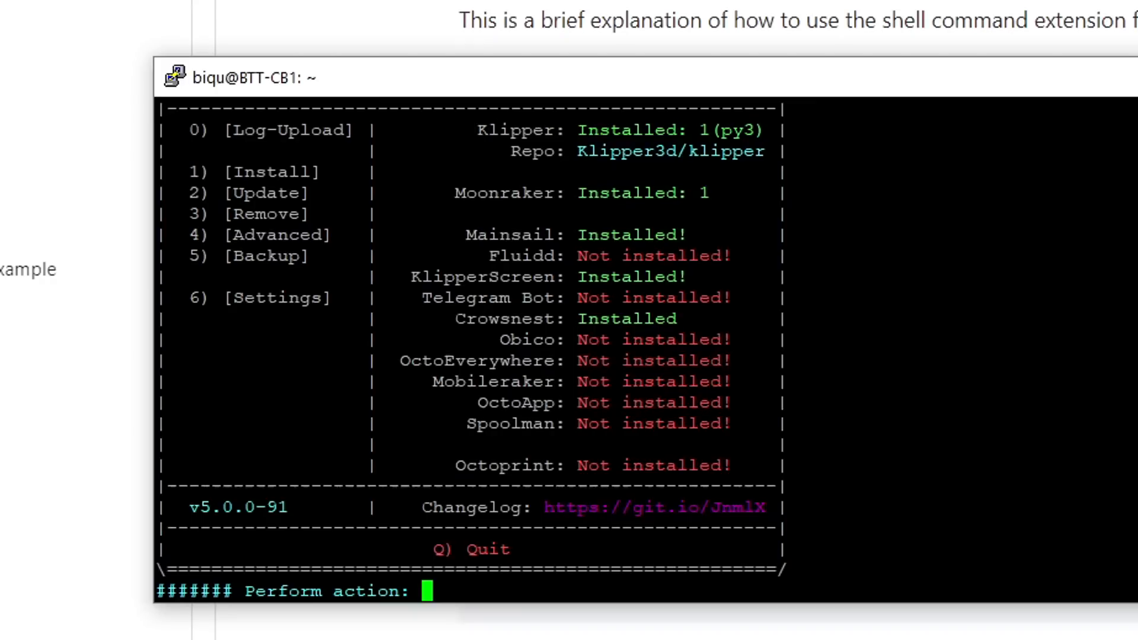
pyautogui.write('4')
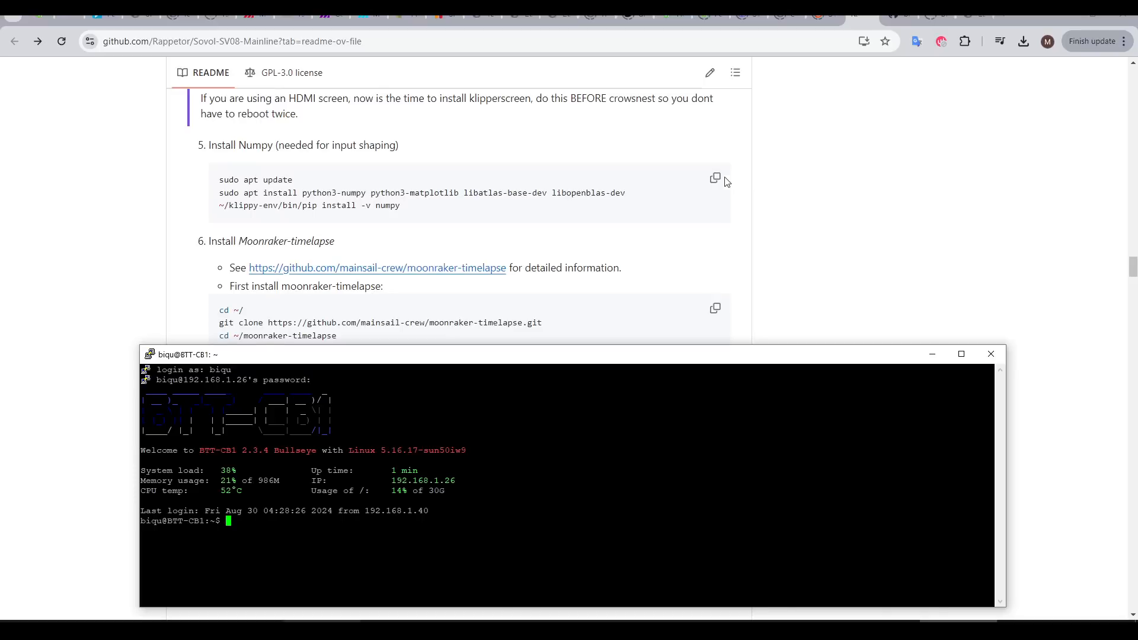
pyautogui.click(715, 179)
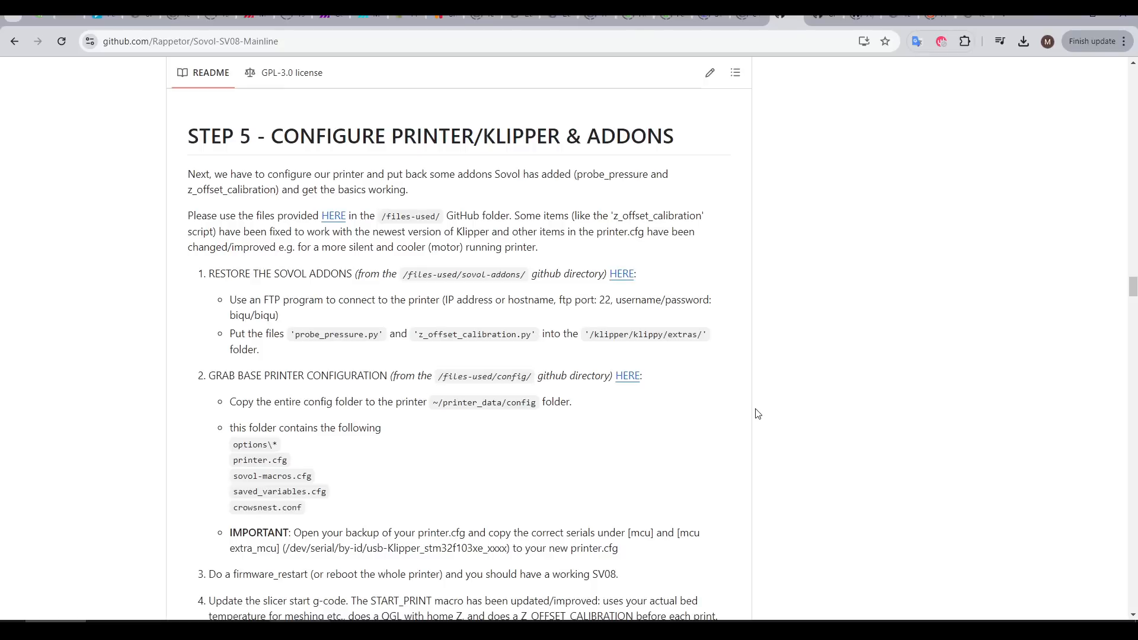
pyautogui.moveTo(766, 413)
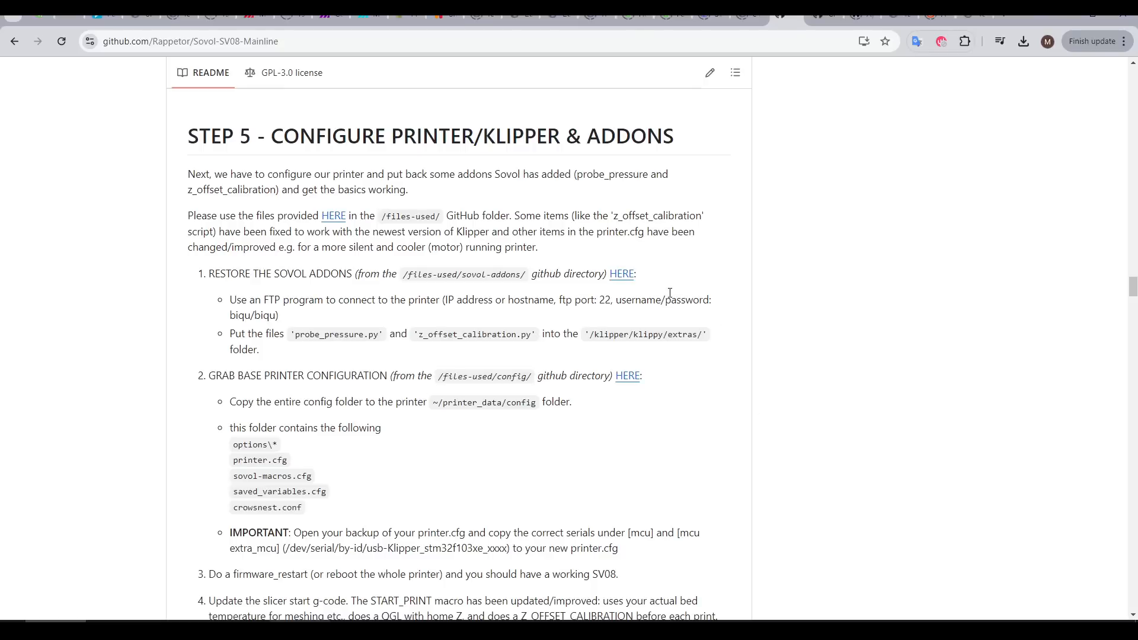
# Step: Upload probe_pressure.py and z_offset_calibration.py into /home/biqu/klipper/klippy/extras/ via WinSCP
pyautogui.click(621, 274)
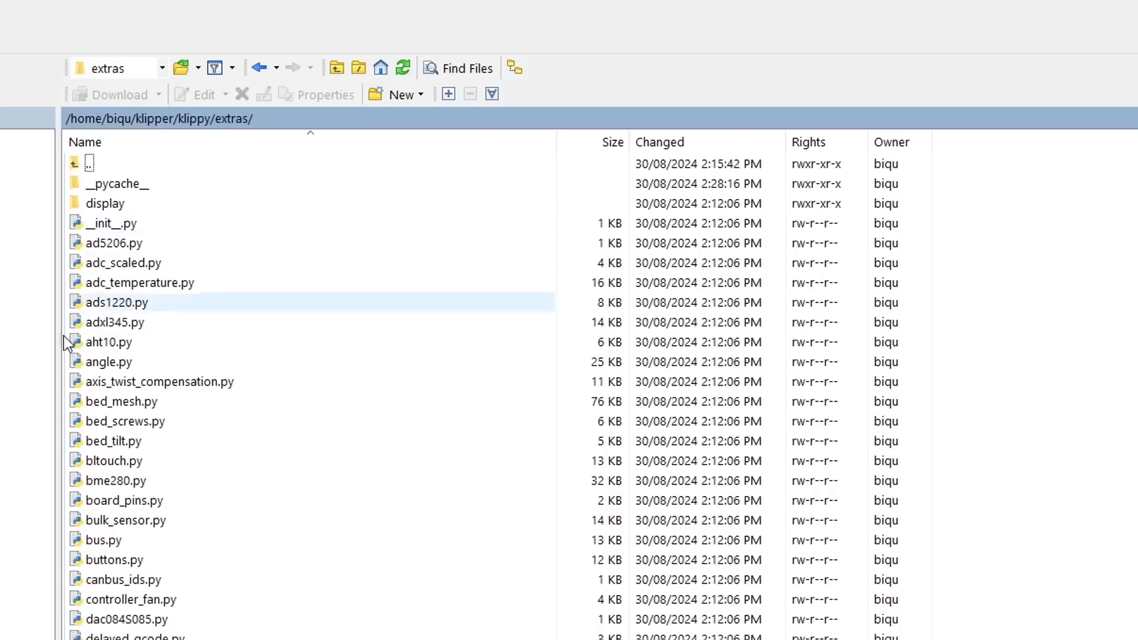
pyautogui.click(29, 88)
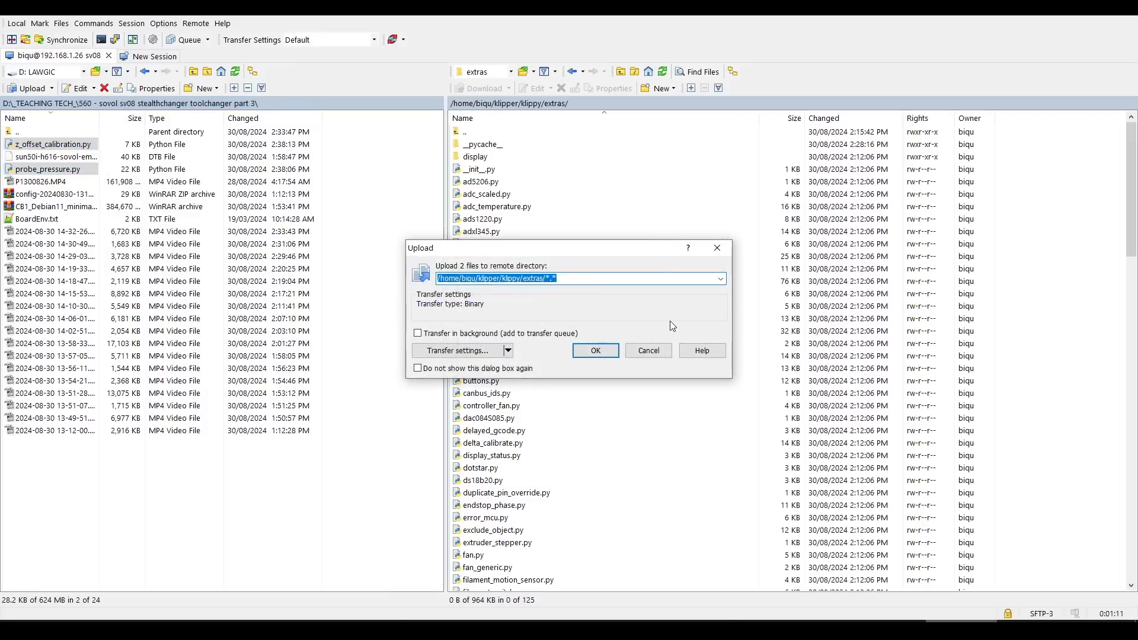
pyautogui.click(594, 350)
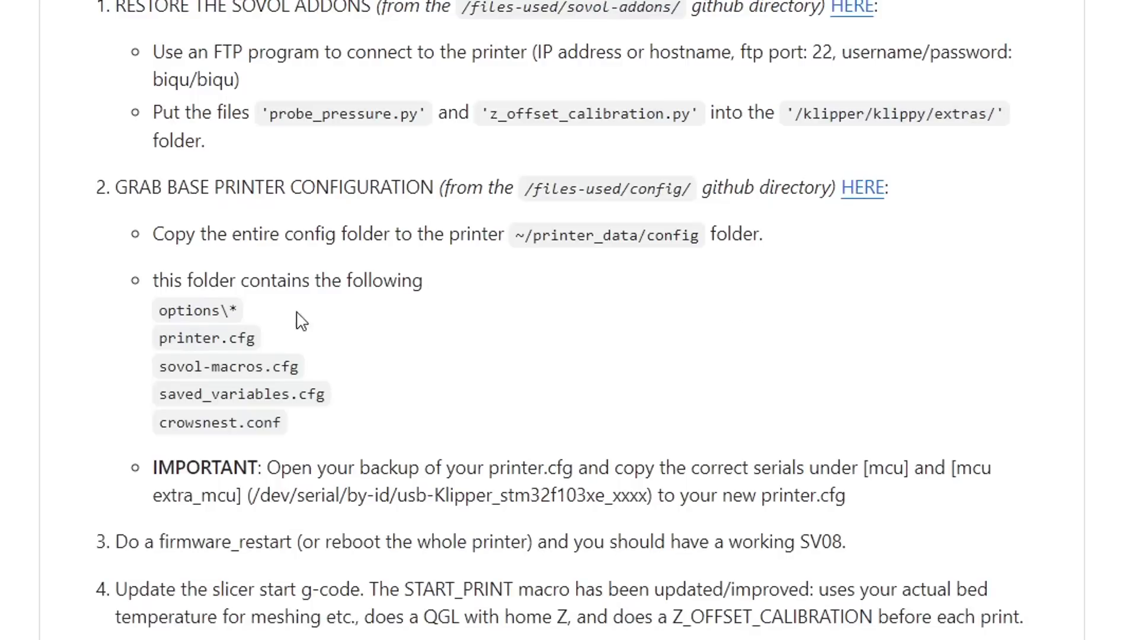
# Step: Review the config file list, then select the main [mcu] serial id in the backed-up printer.cfg
pyautogui.moveTo(157, 308); pyautogui.dragTo(311, 432)
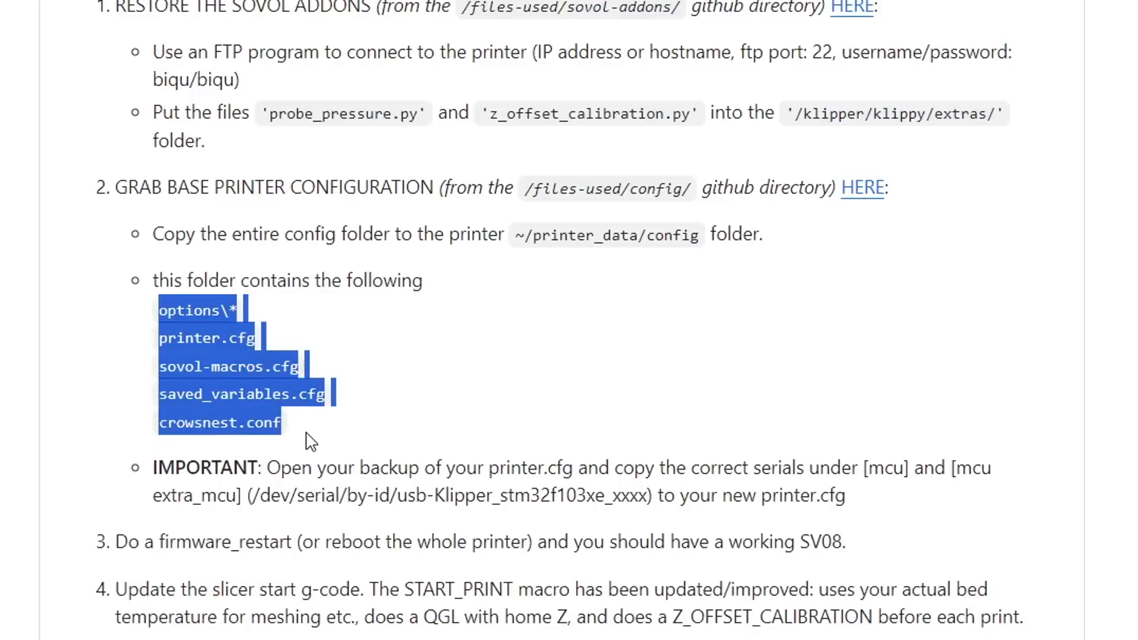
pyautogui.click(516, 234)
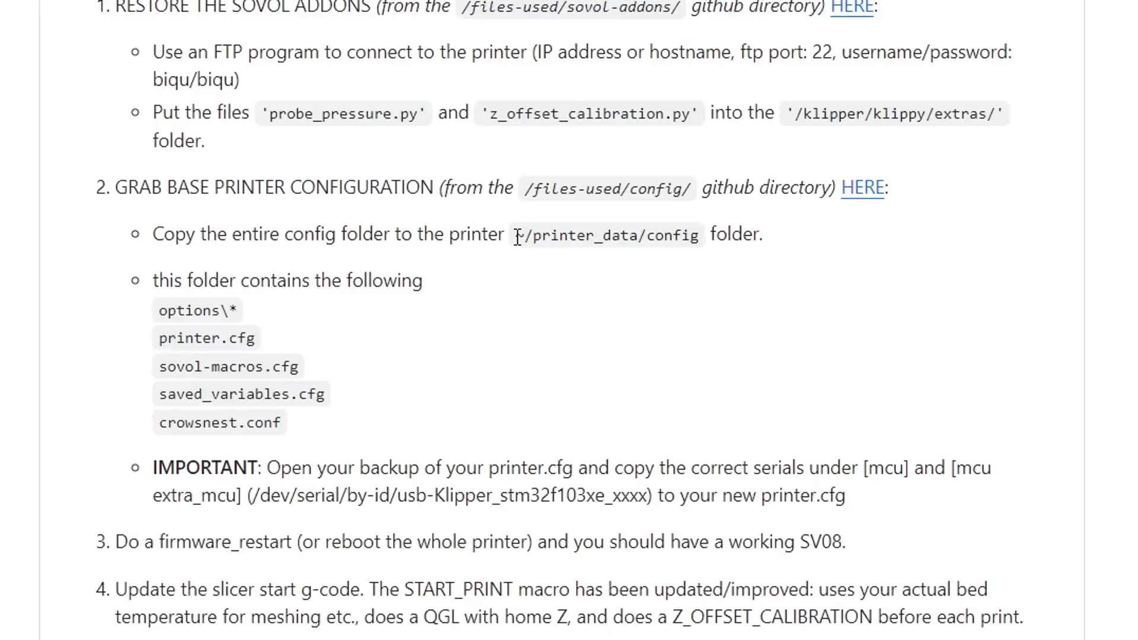
pyautogui.doubleClick(605, 235)
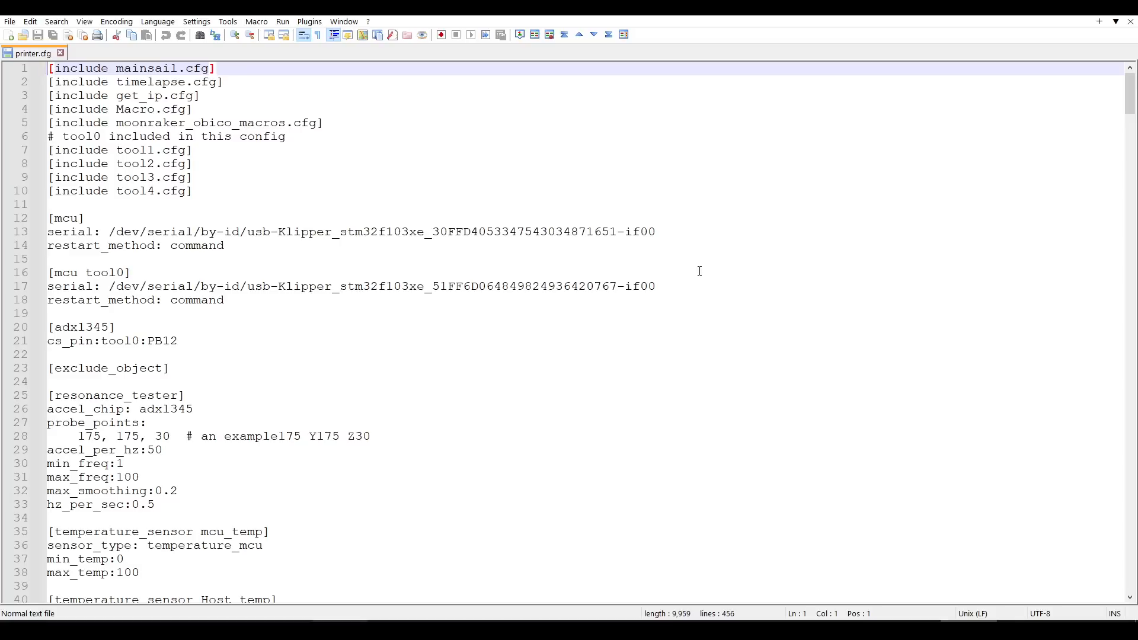
pyautogui.click(653, 231)
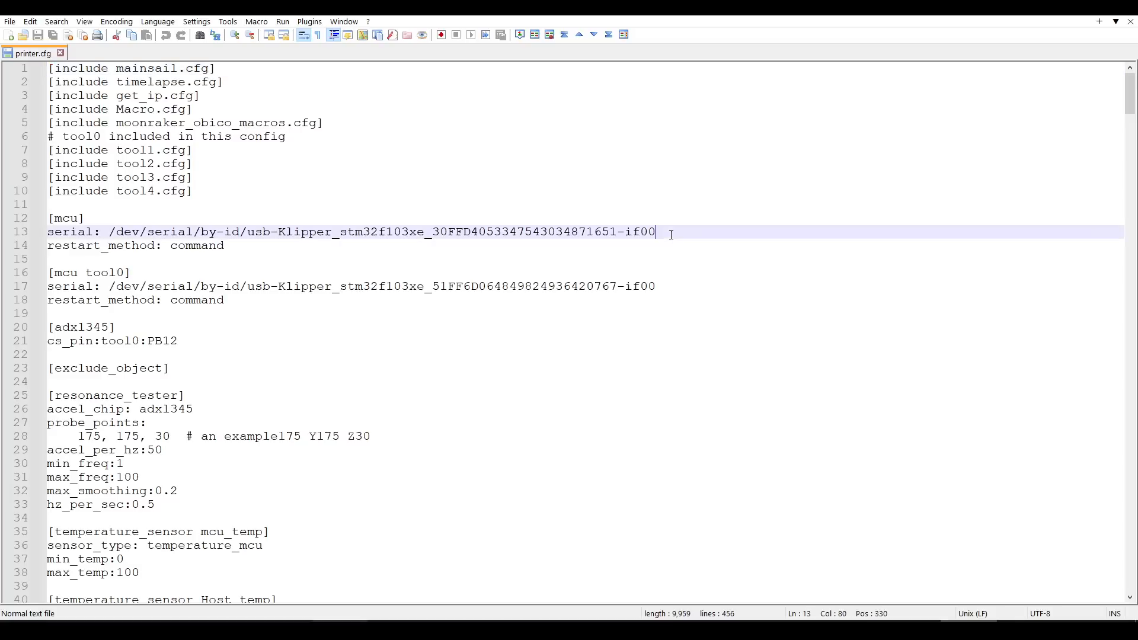
pyautogui.moveTo(653, 231); pyautogui.dragTo(431, 231)
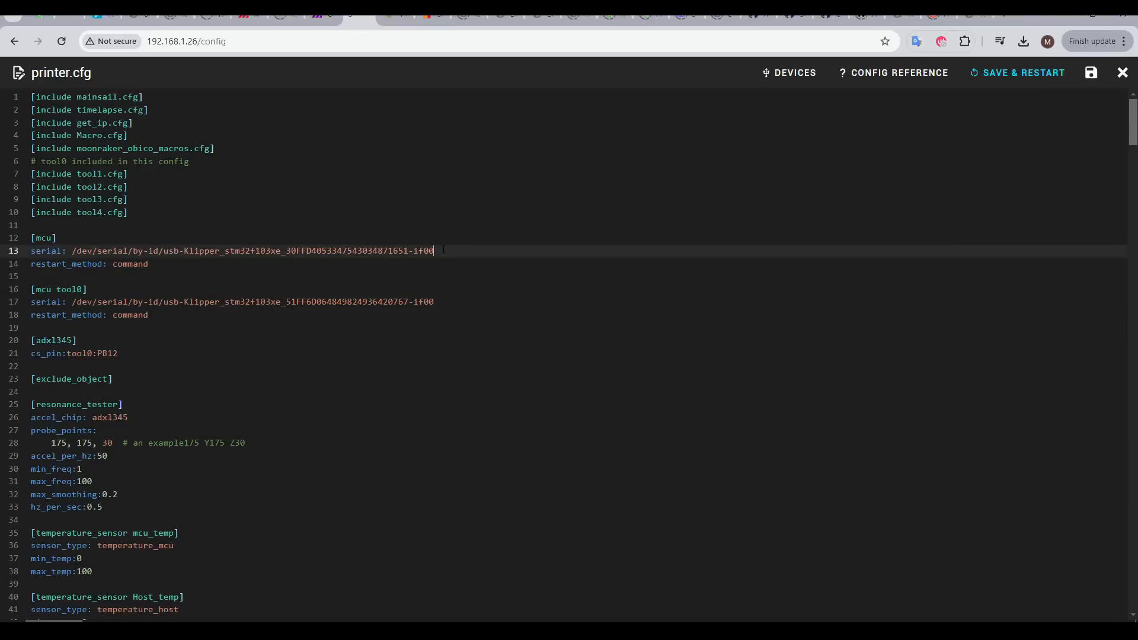
# Step: Select the unique part of the main mcu serial in Mainsail's printer.cfg to match the backup
pyautogui.moveTo(286, 250); pyautogui.dragTo(434, 250)
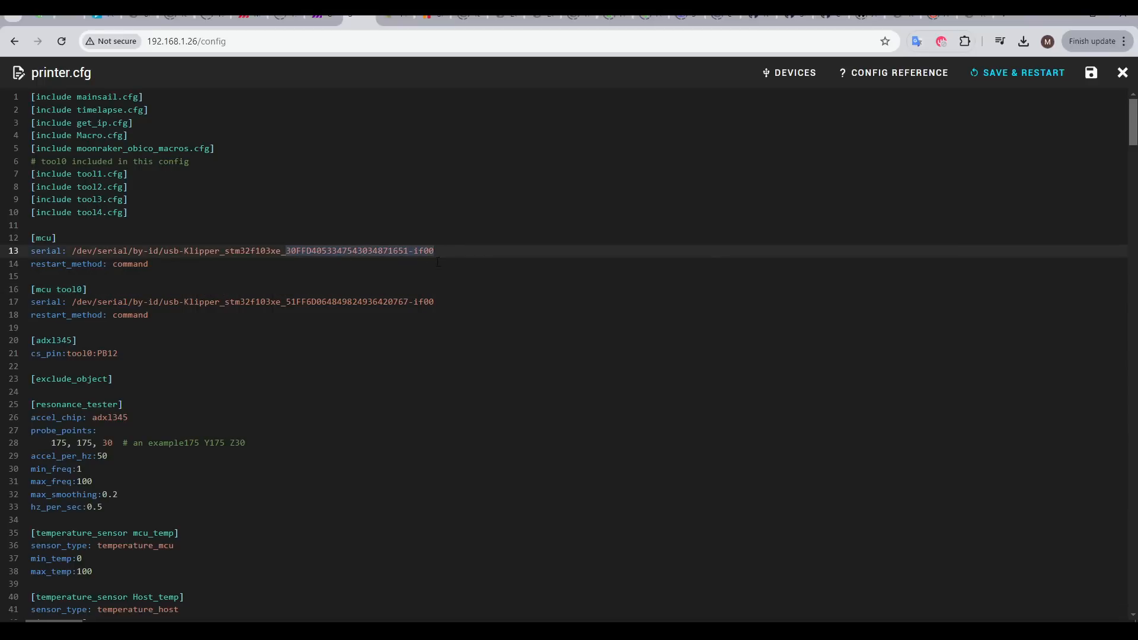
pyautogui.moveTo(1020, 87)
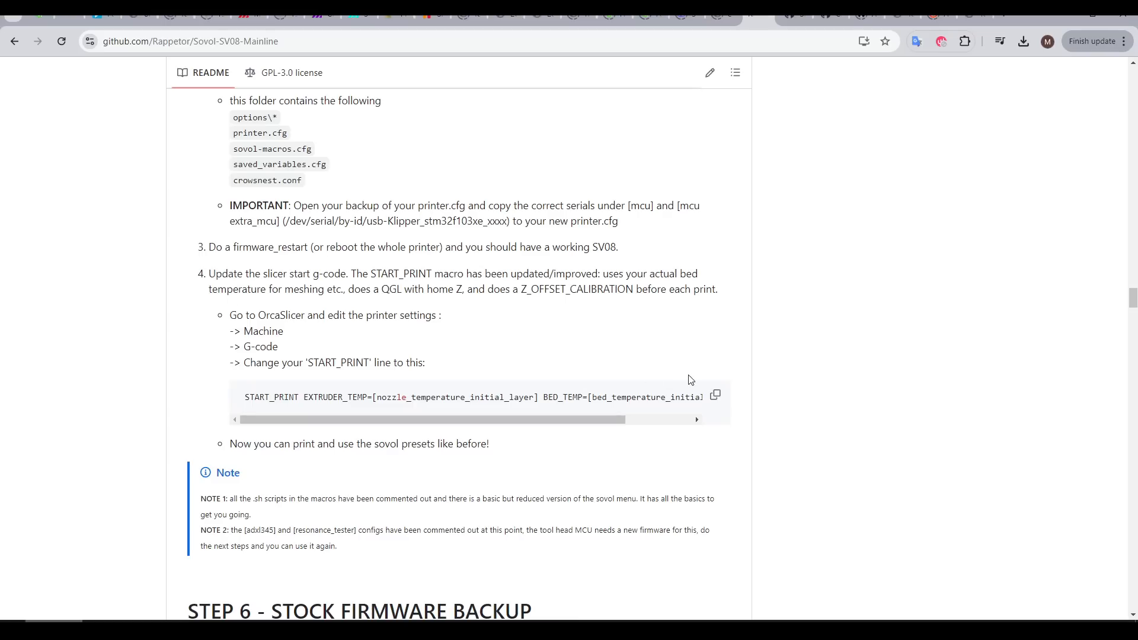
pyautogui.moveTo(807, 341)
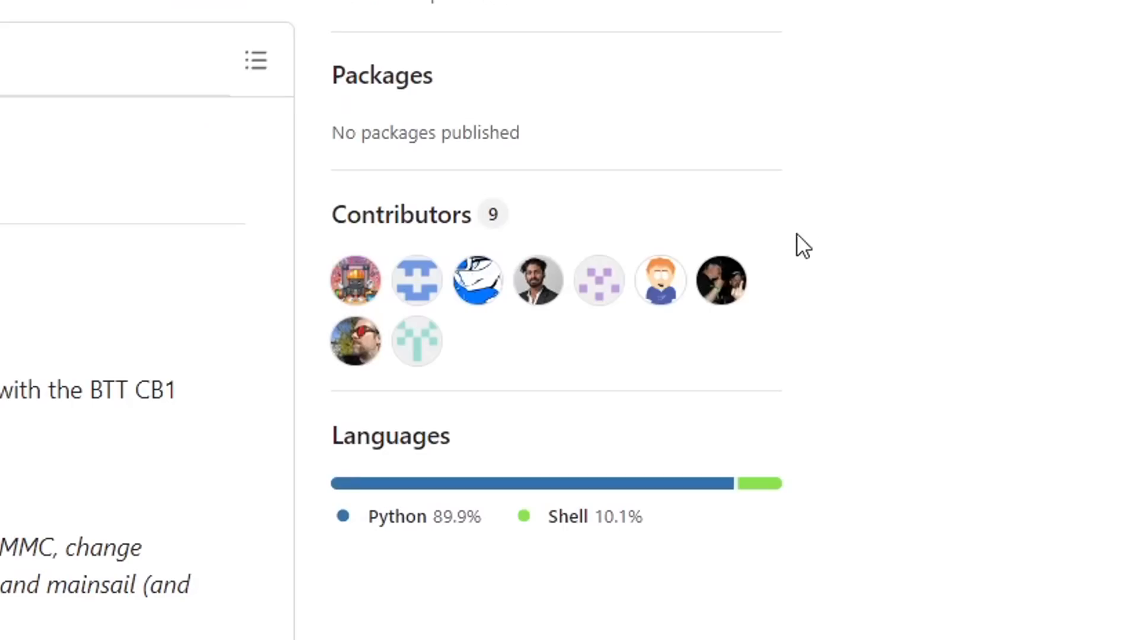
pyautogui.moveTo(838, 406)
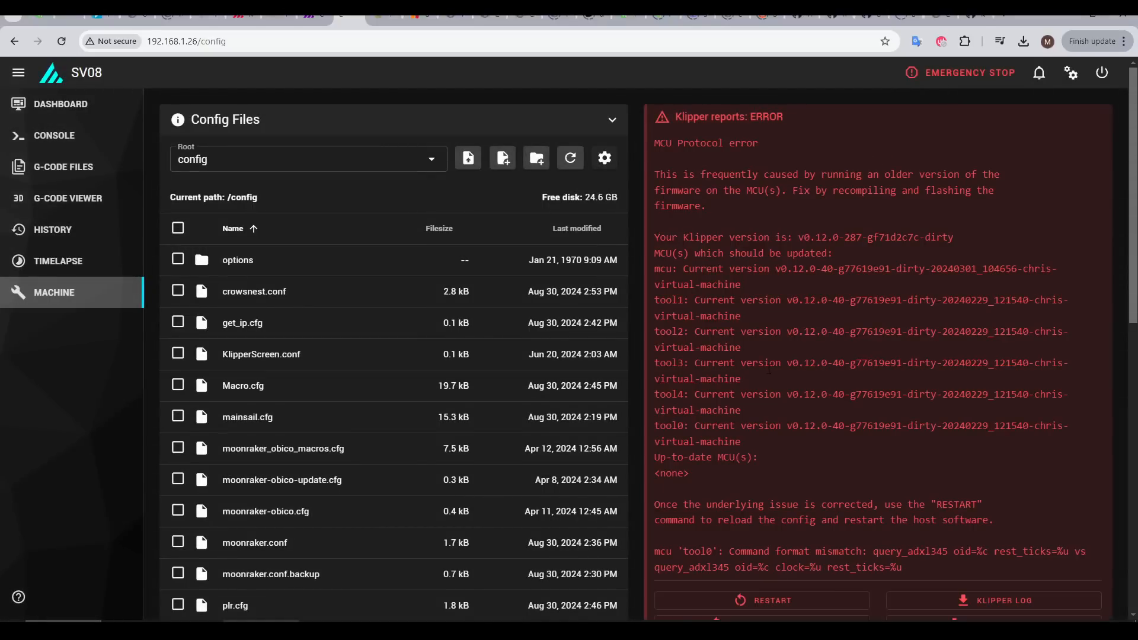
pyautogui.moveTo(815, 320)
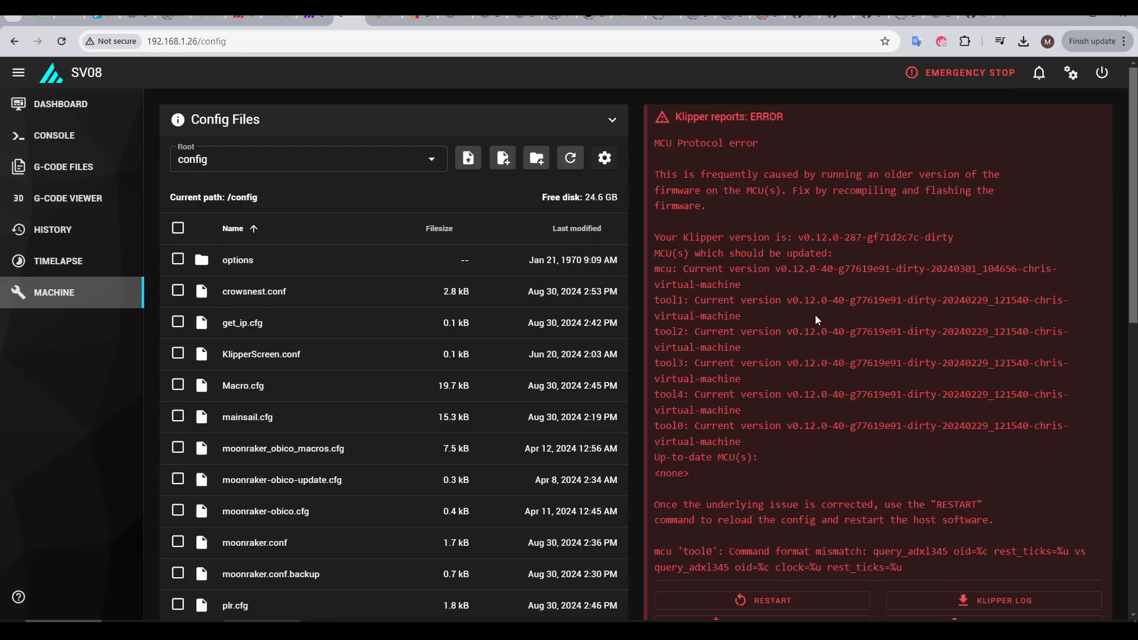
pyautogui.moveTo(824, 318)
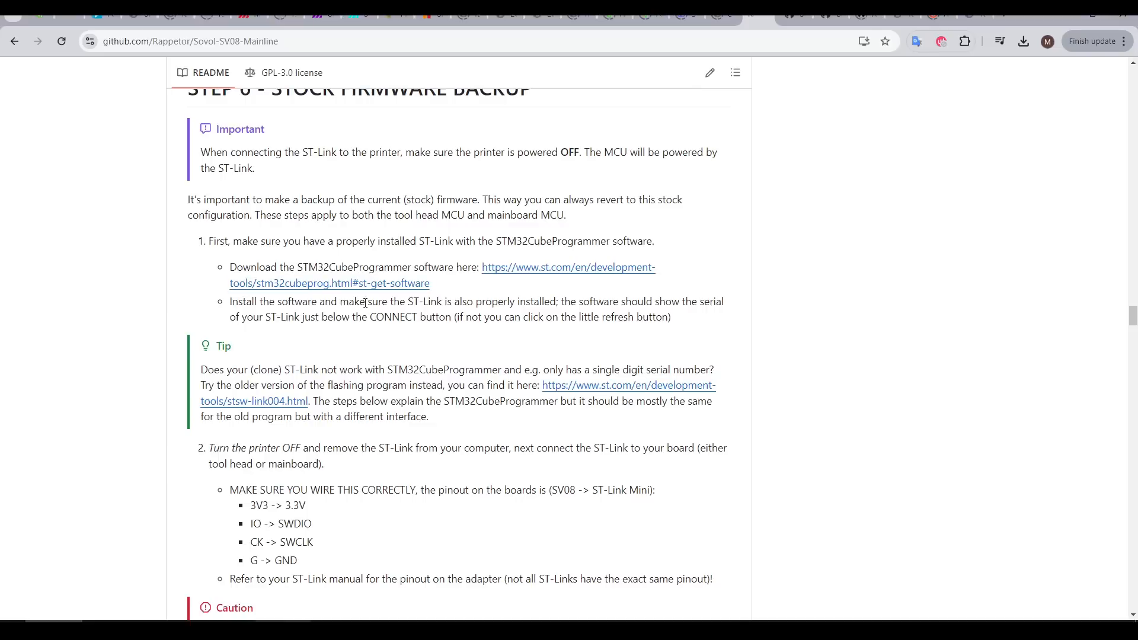
pyautogui.moveTo(749, 321)
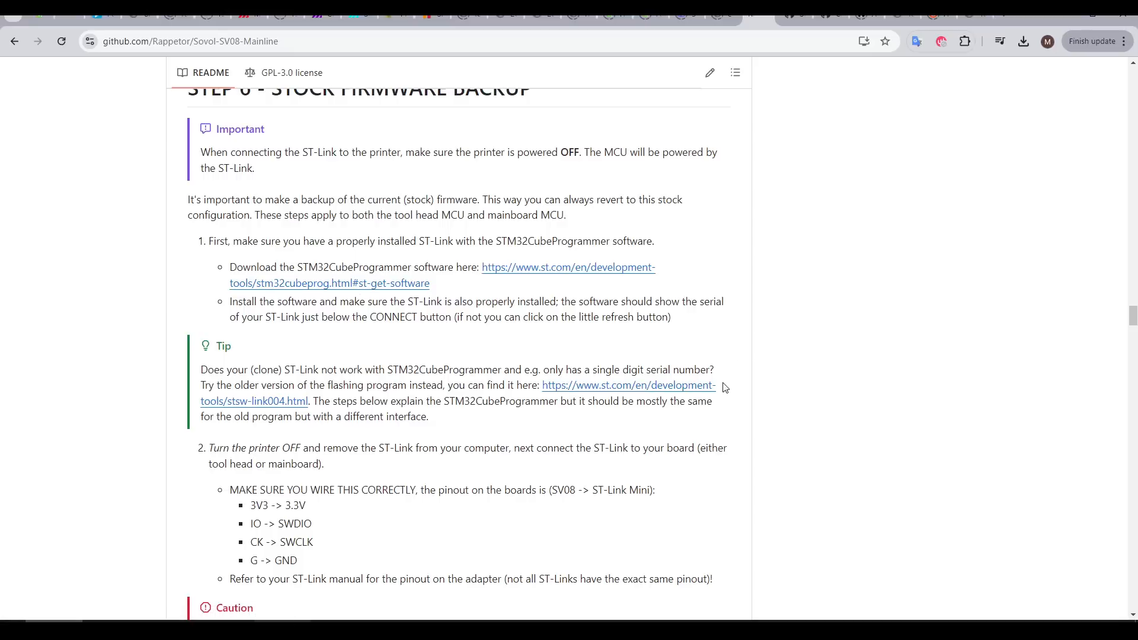
pyautogui.moveTo(701, 390)
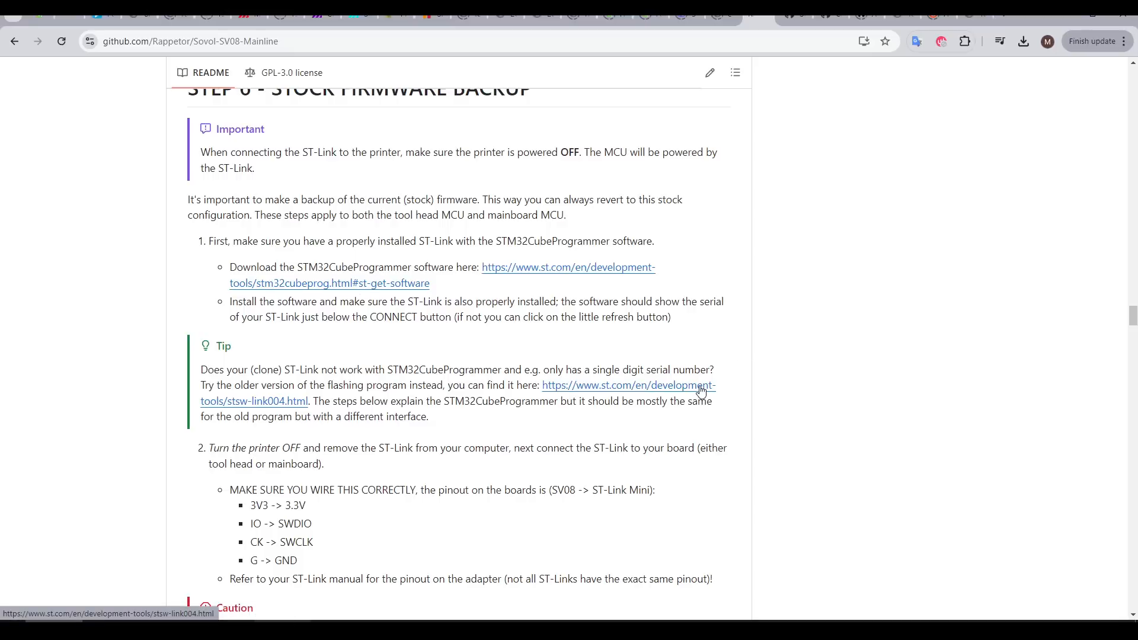
# Step: Scroll Step 6 down past the ST-Link pinout list to the mainboard ST-Link pins location photo
pyautogui.scroll(-3)
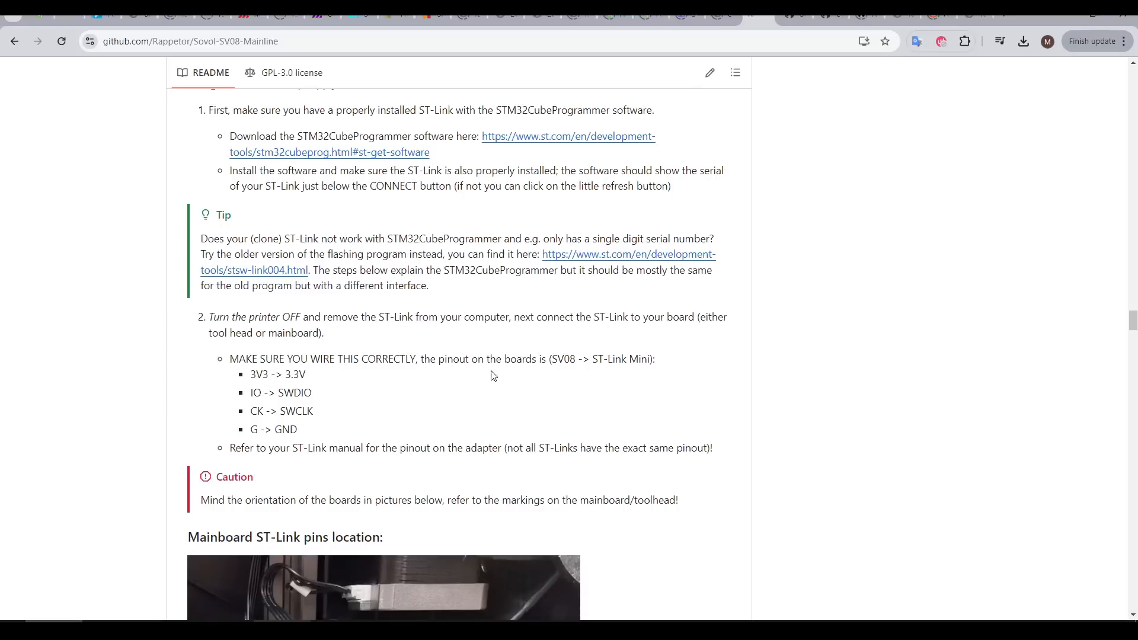
pyautogui.moveTo(508, 415)
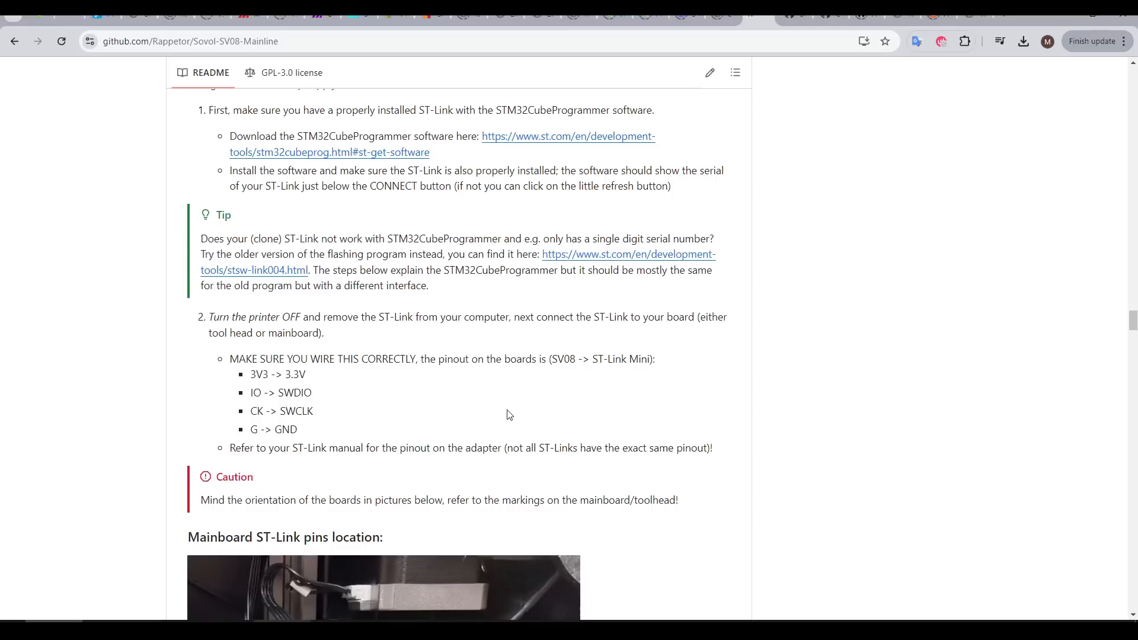
pyautogui.scroll(-3)
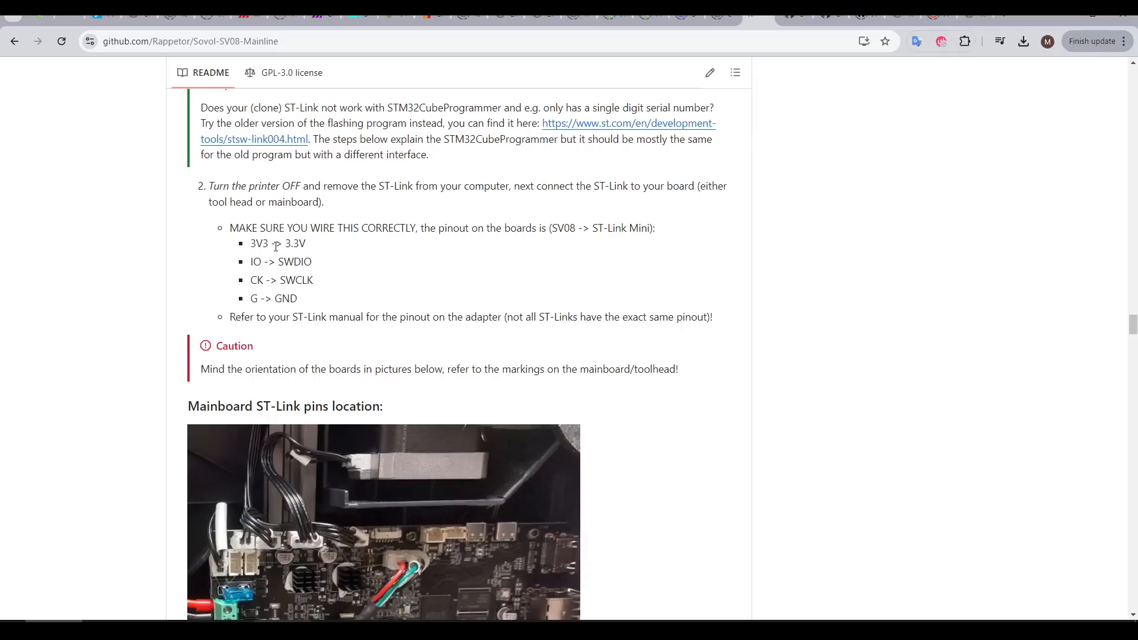
pyautogui.moveTo(274, 302)
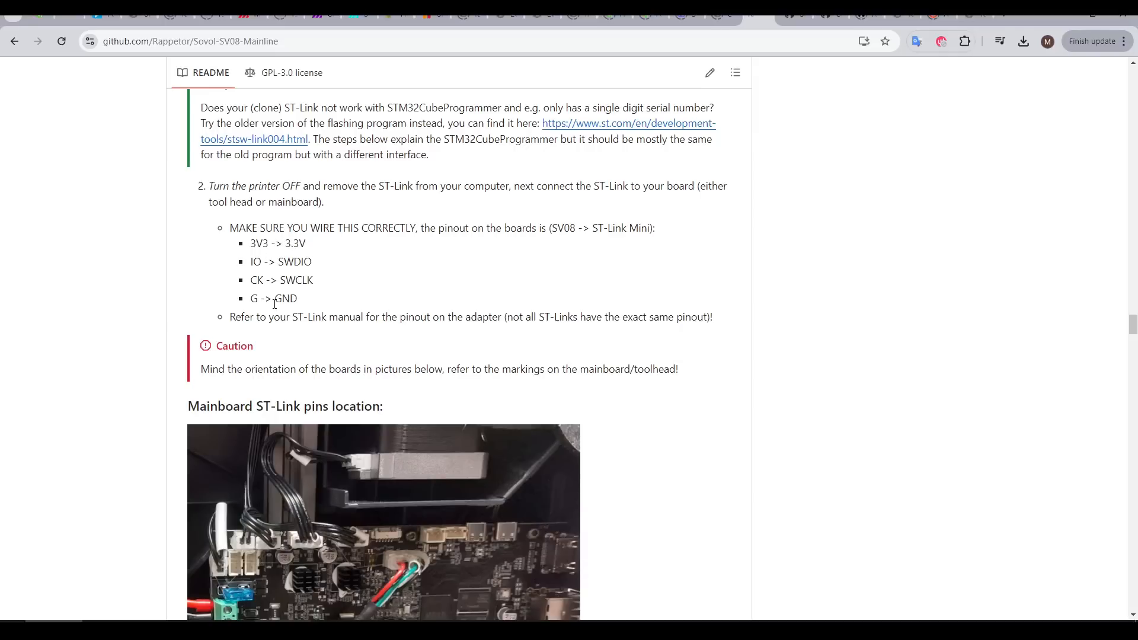
pyautogui.scroll(-3)
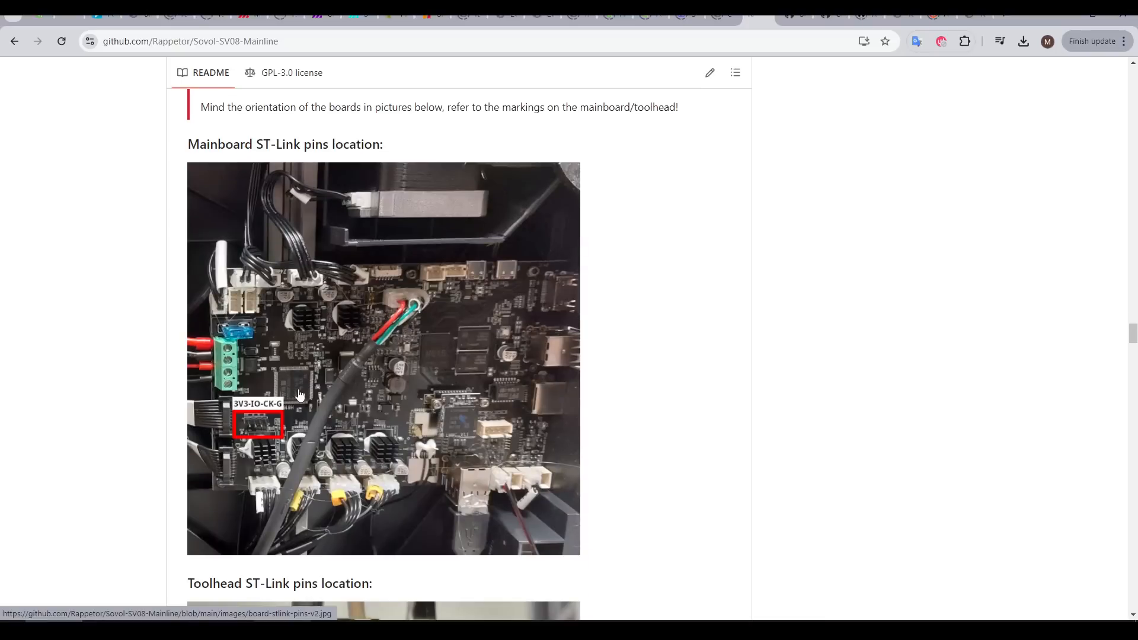
pyautogui.scroll(-3)
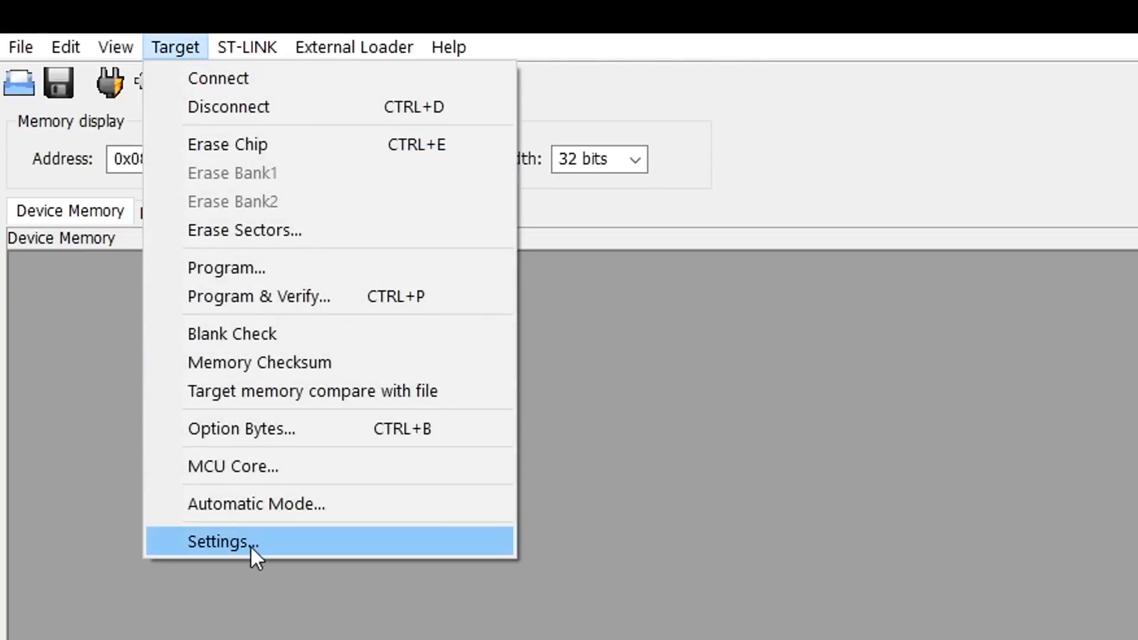
# Step: In Target > Settings, refresh until the ST-LINK serial number appears and accept the SWD connection settings
pyautogui.click(221, 542)
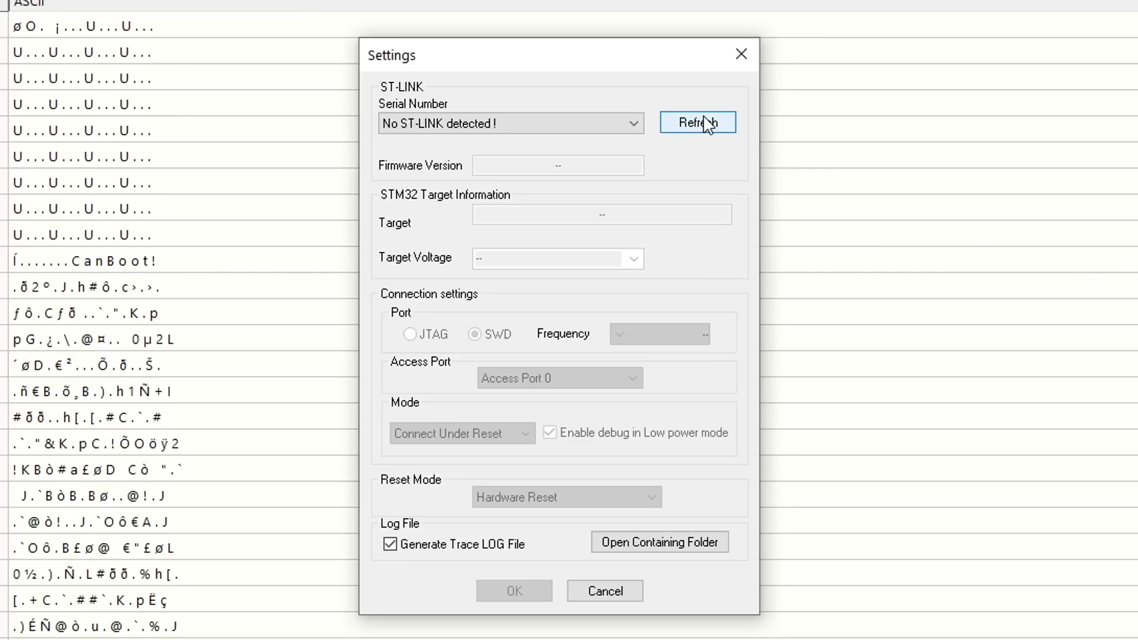
pyautogui.click(697, 122)
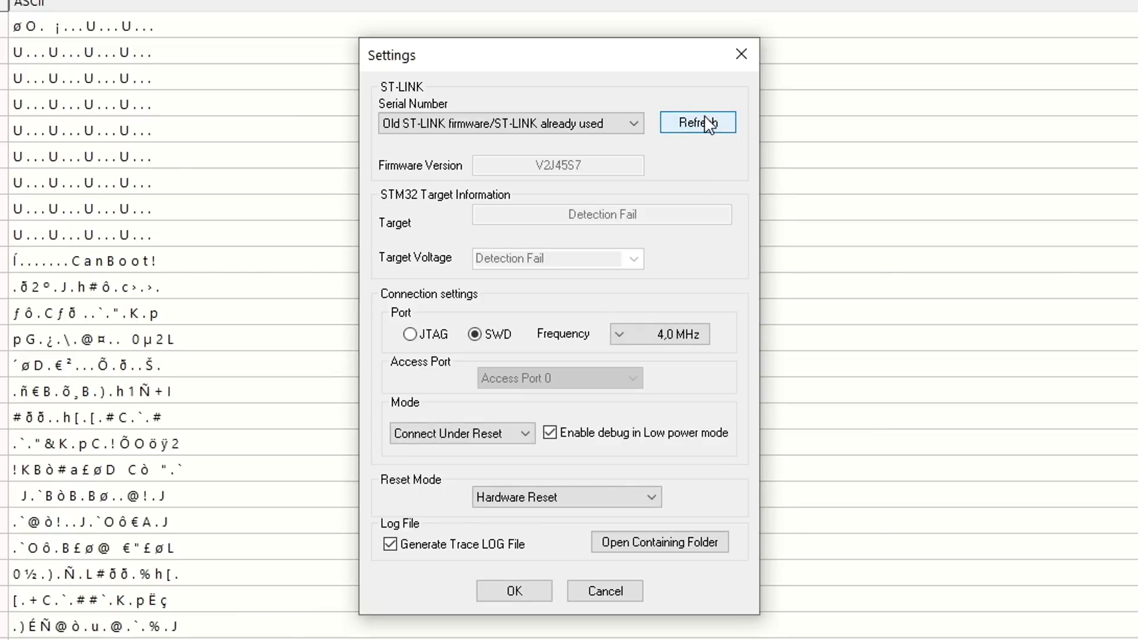
pyautogui.click(697, 122)
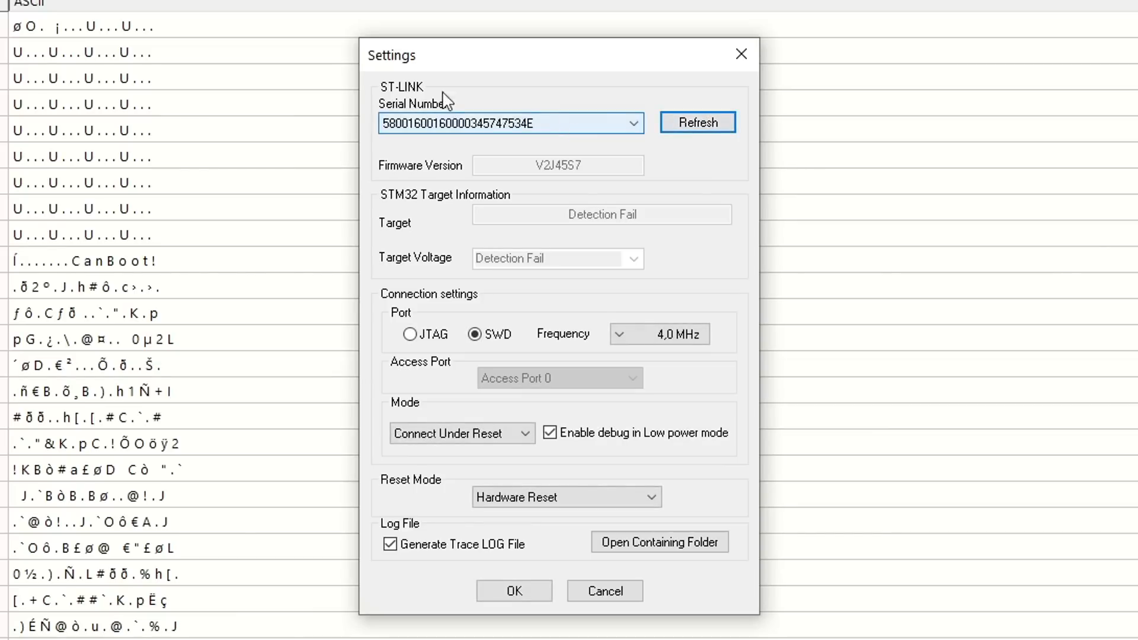
pyautogui.moveTo(621, 433)
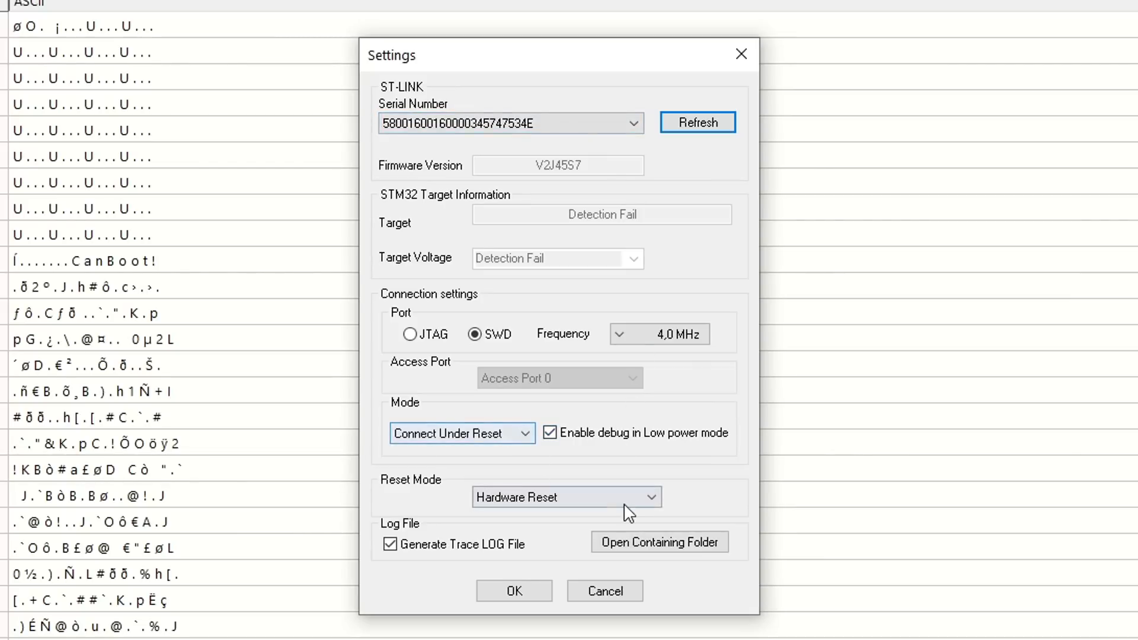
pyautogui.click(513, 590)
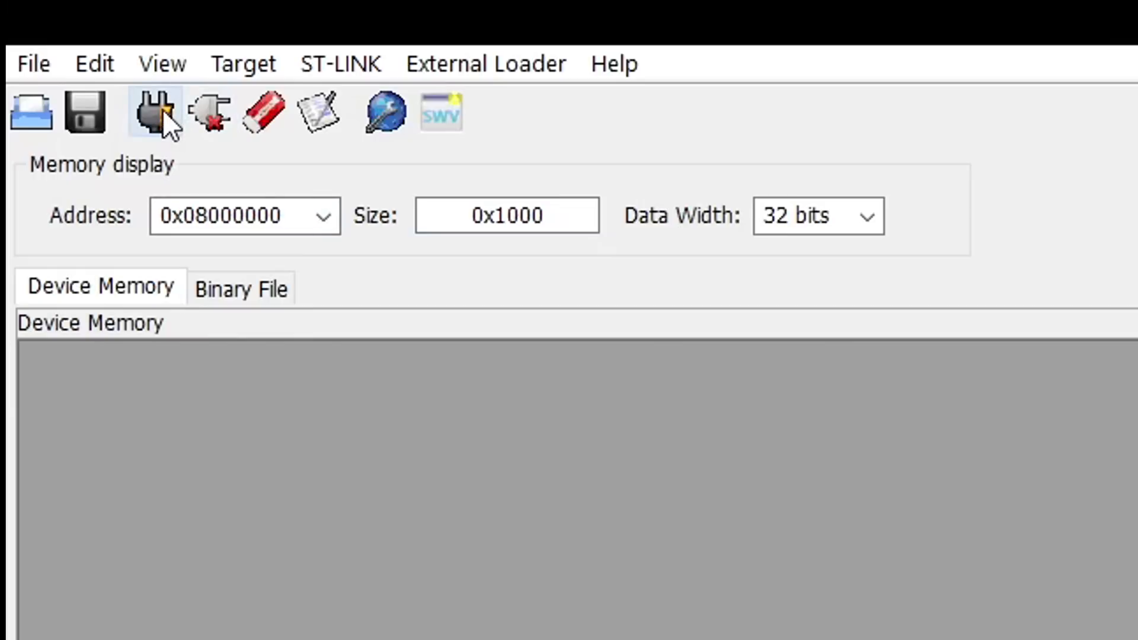
# Step: Connect to the toolhead board's microcontroller to read its stock firmware
pyautogui.click(153, 112)
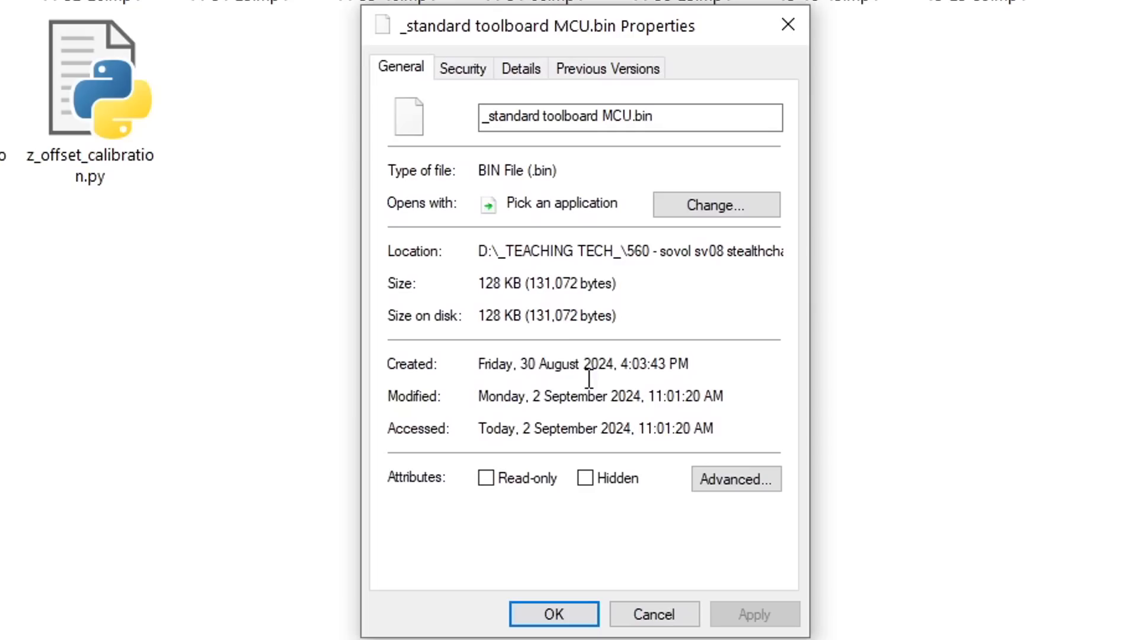
pyautogui.moveTo(483, 311)
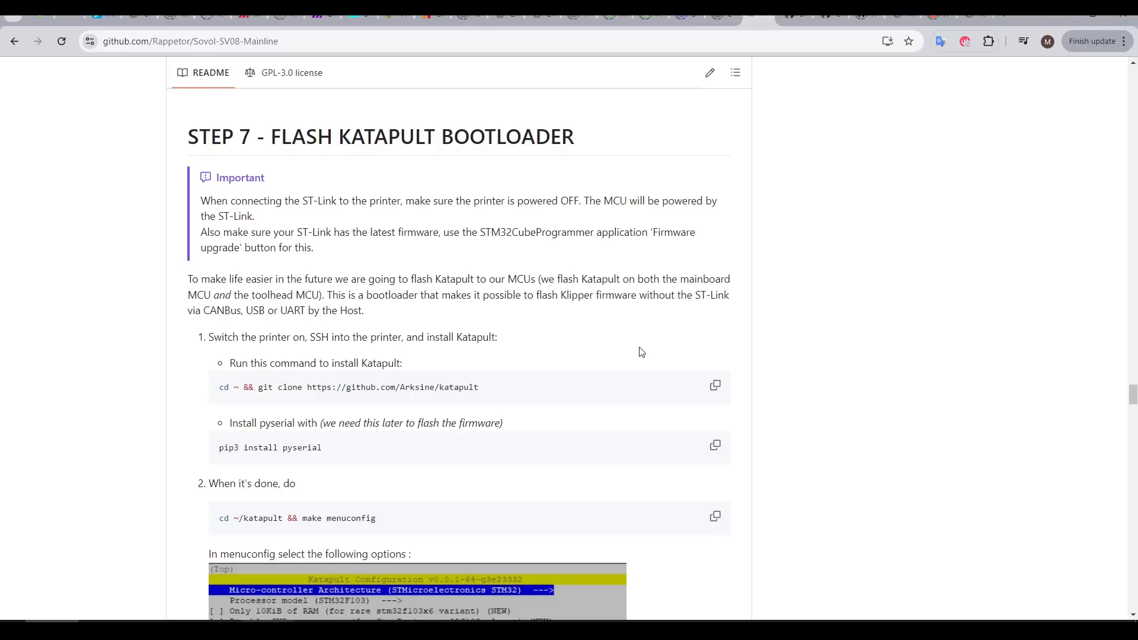
# Step: Compare Step 7's Katapult menuconfig screenshot with the PuTTY menuconfig and leave the Katapult configuration menu
pyautogui.doubleClick(482, 337)
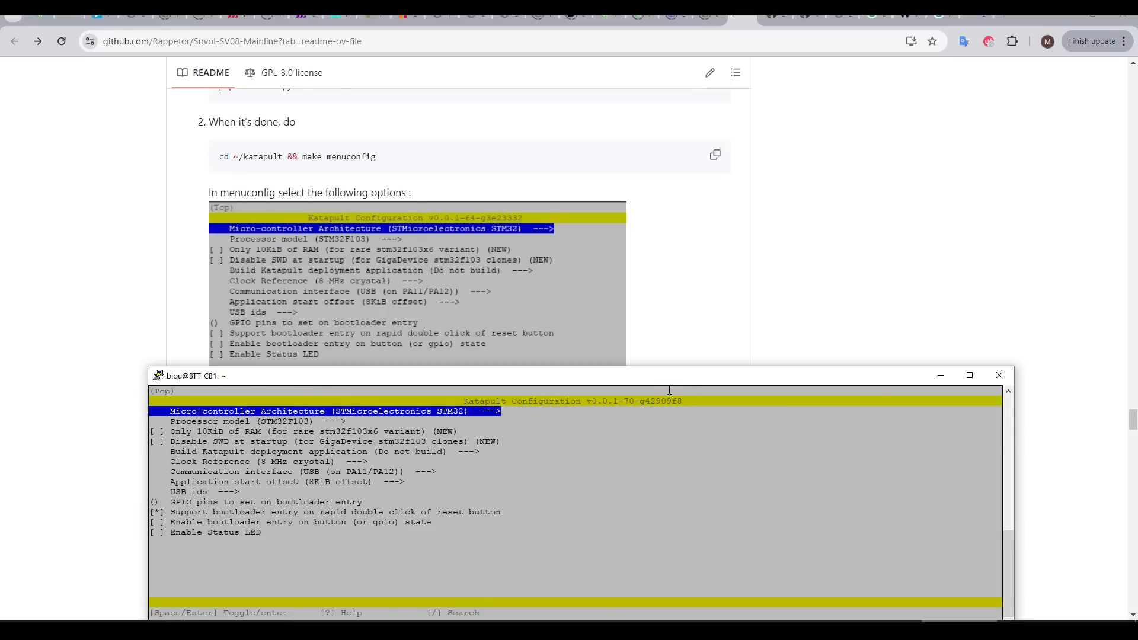
pyautogui.press('Down')
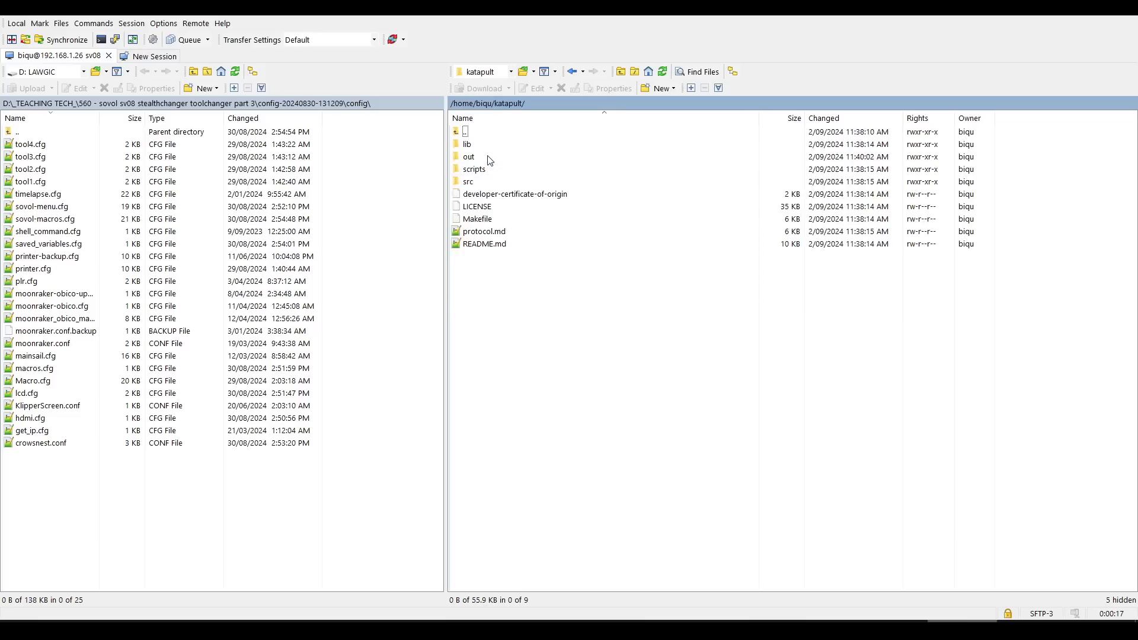
# Step: Copy katapult.bin from the remote katapult/out folder into the local config folder
pyautogui.doubleClick(470, 156)
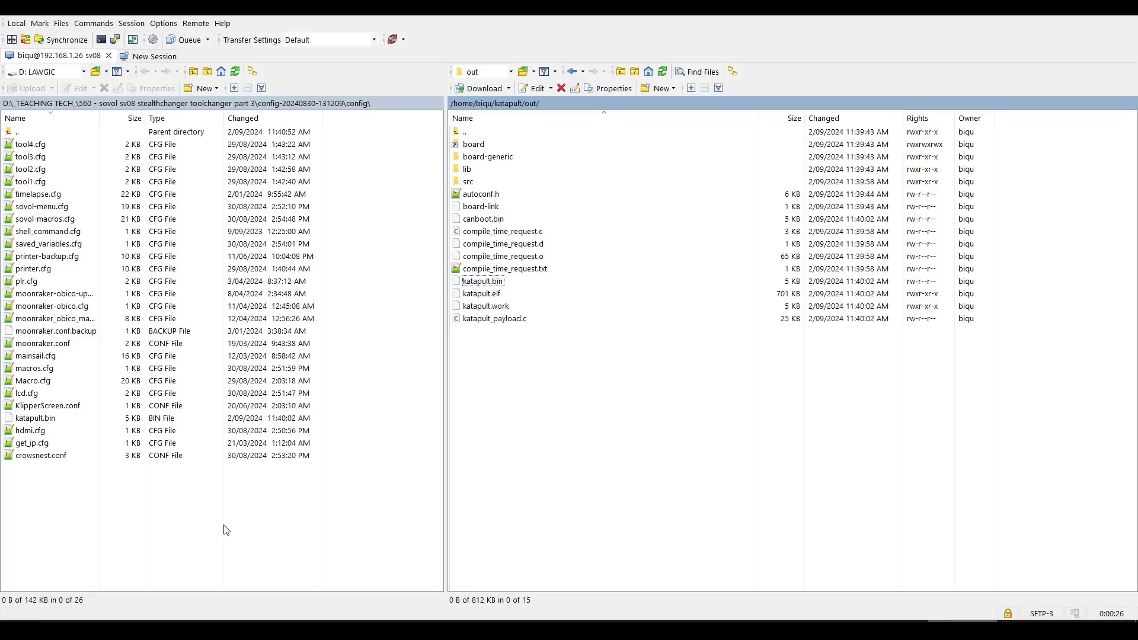
pyautogui.click(297, 482)
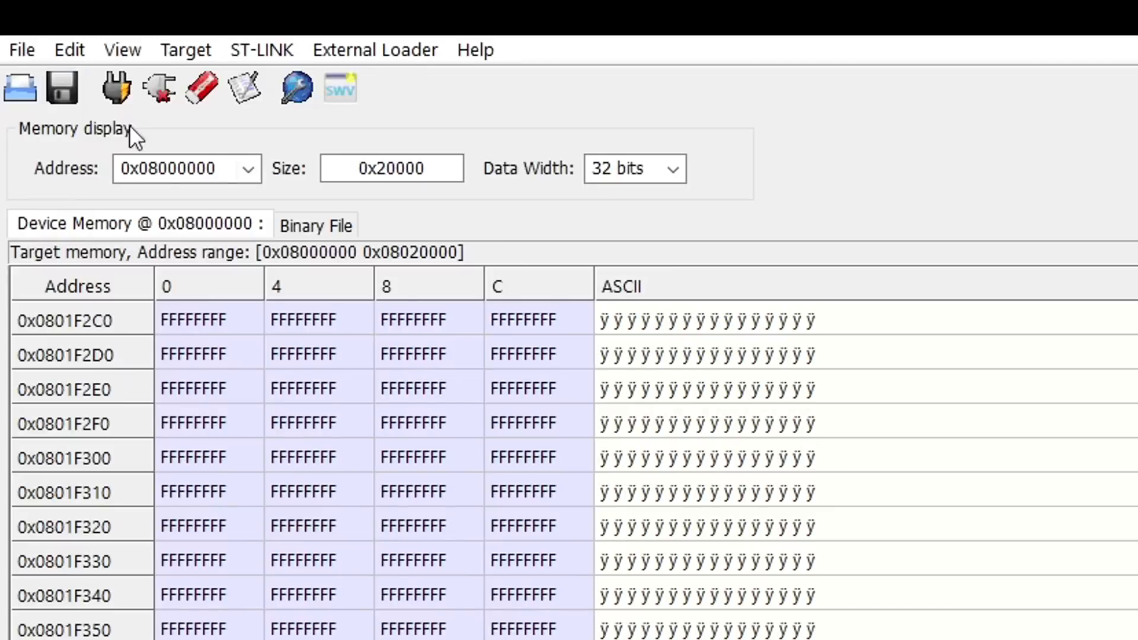
# Step: Load katapult.bin in ST-LINK Utility and run a full chip erase
pyautogui.click(315, 224)
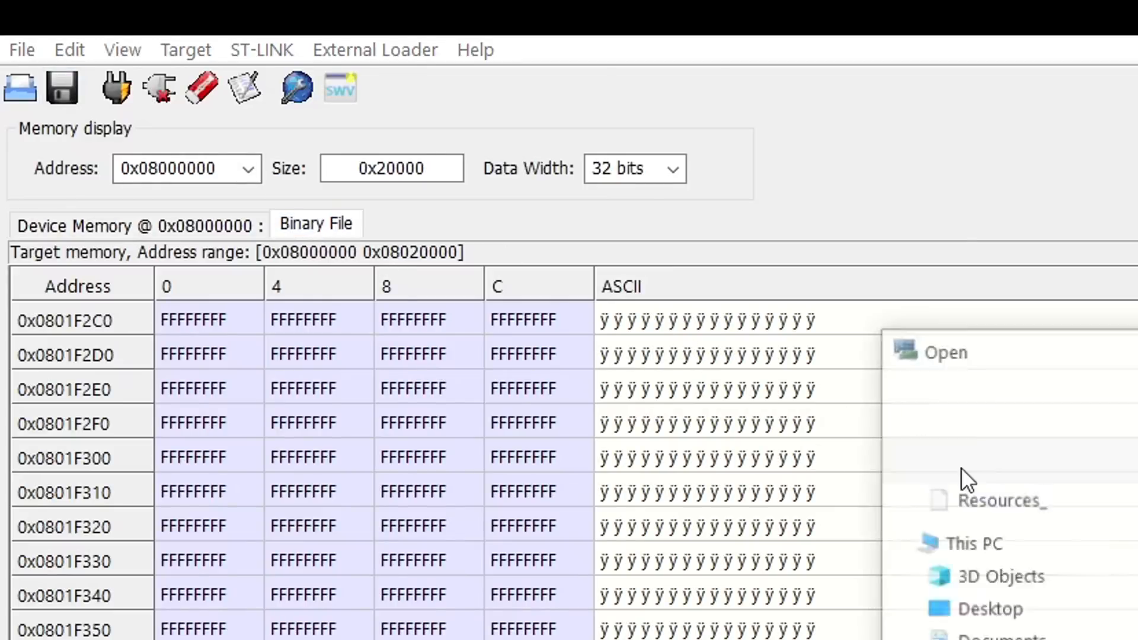
pyautogui.click(305, 222)
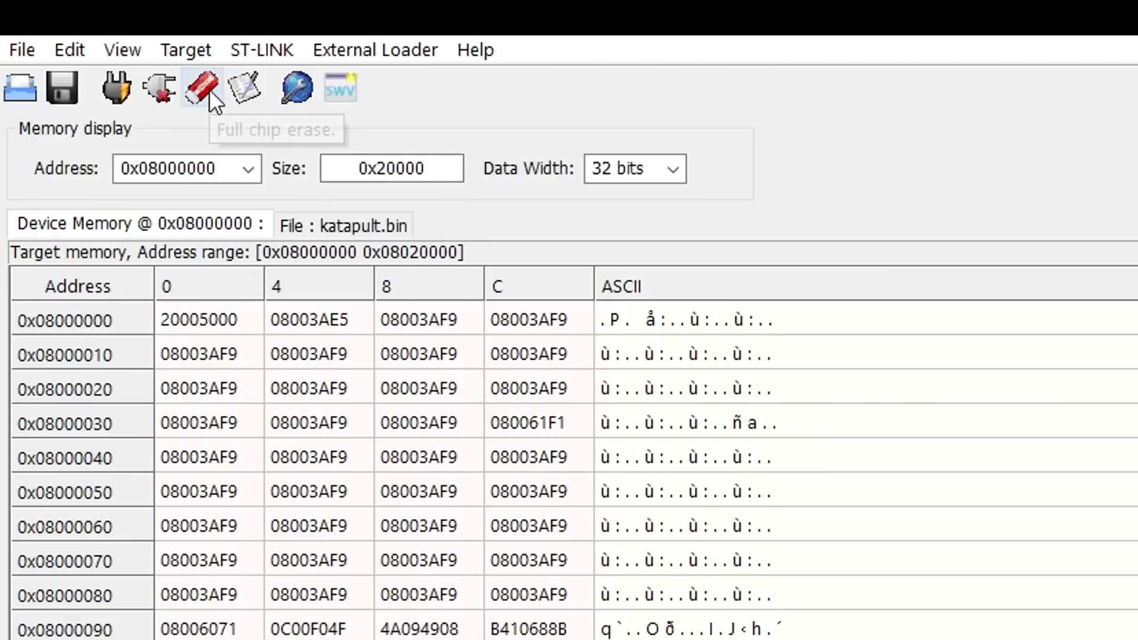
pyautogui.click(202, 87)
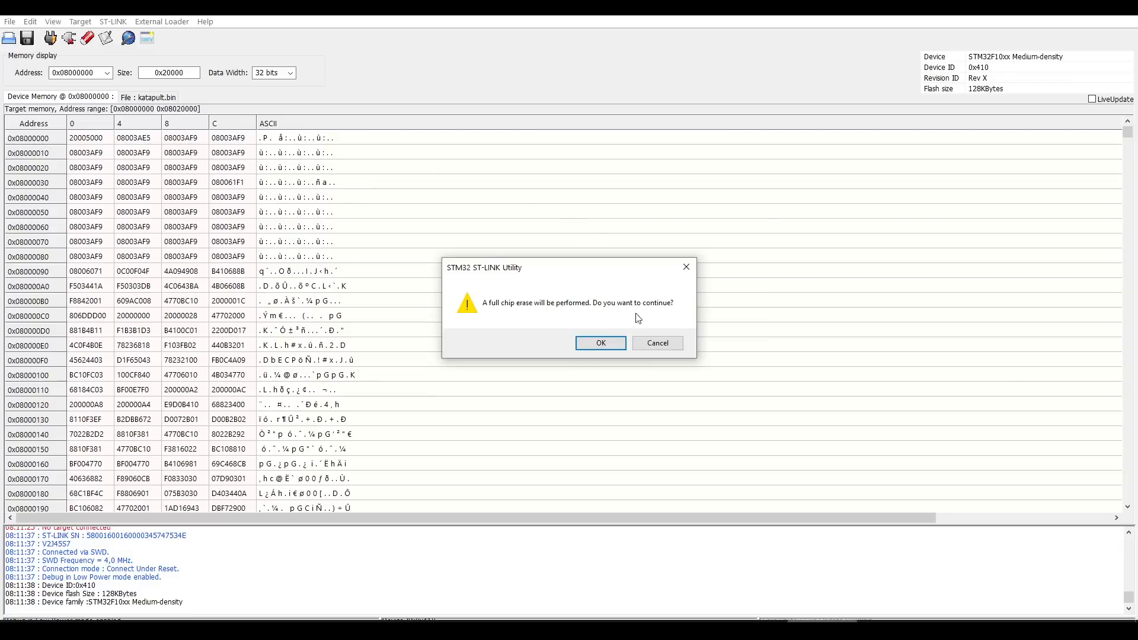
pyautogui.click(600, 342)
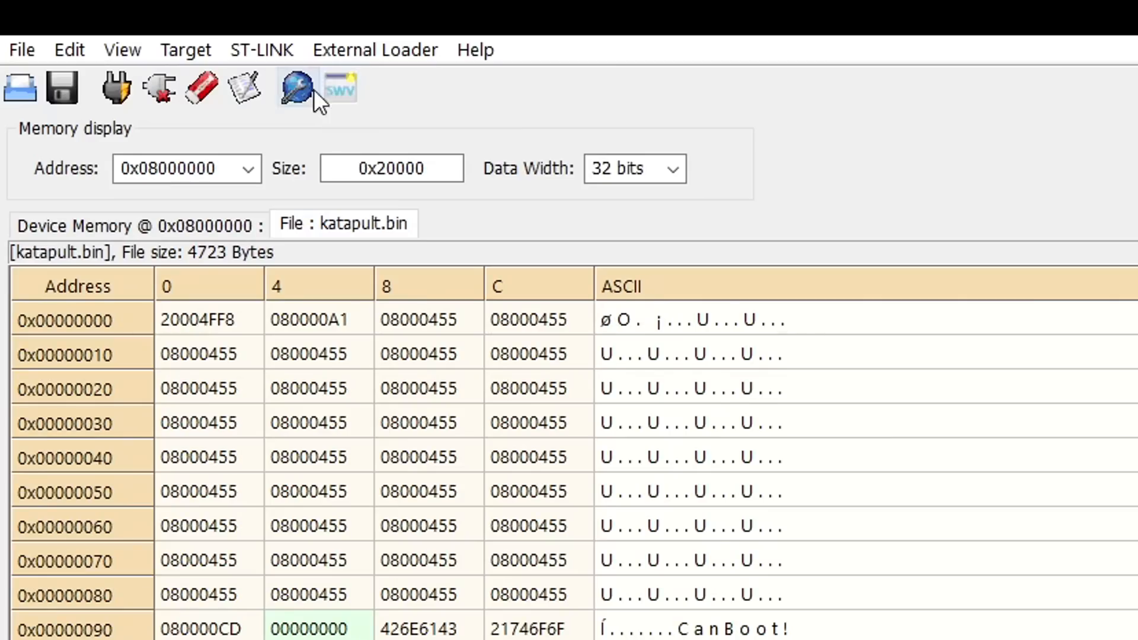
# Step: Program & Verify katapult.bin onto the toolhead microcontroller
pyautogui.click(295, 87)
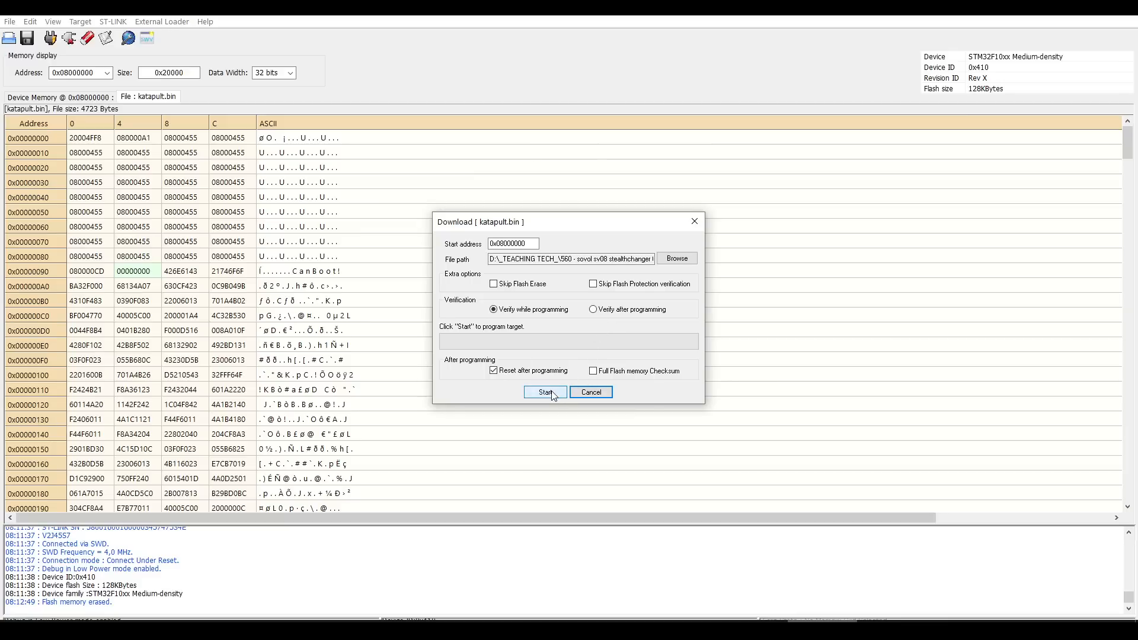
pyautogui.click(542, 392)
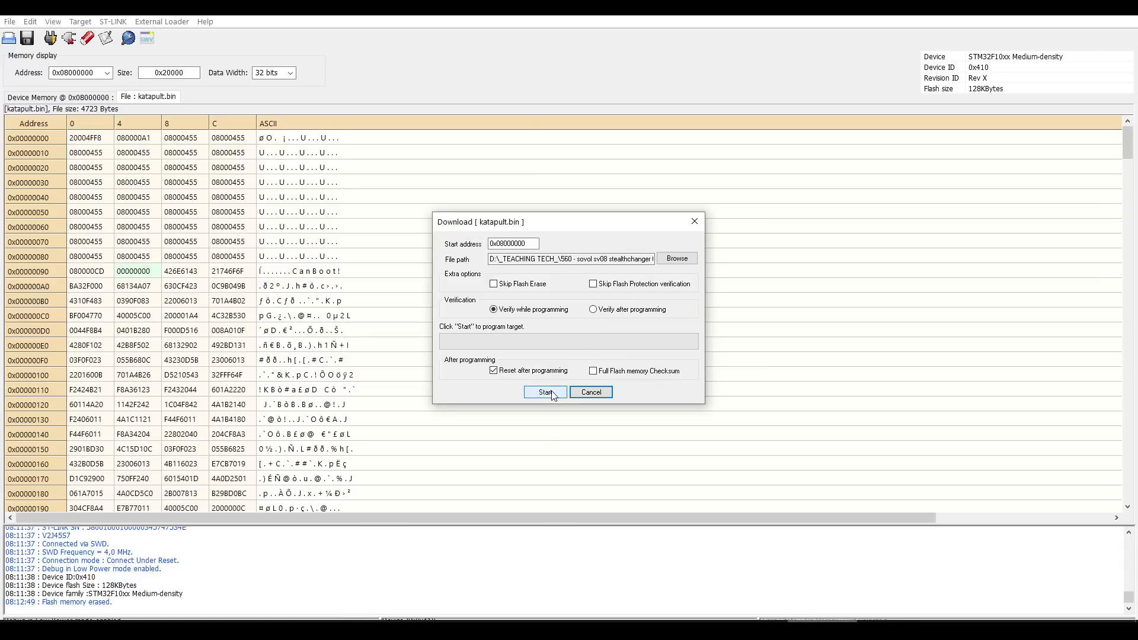
pyautogui.click(542, 392)
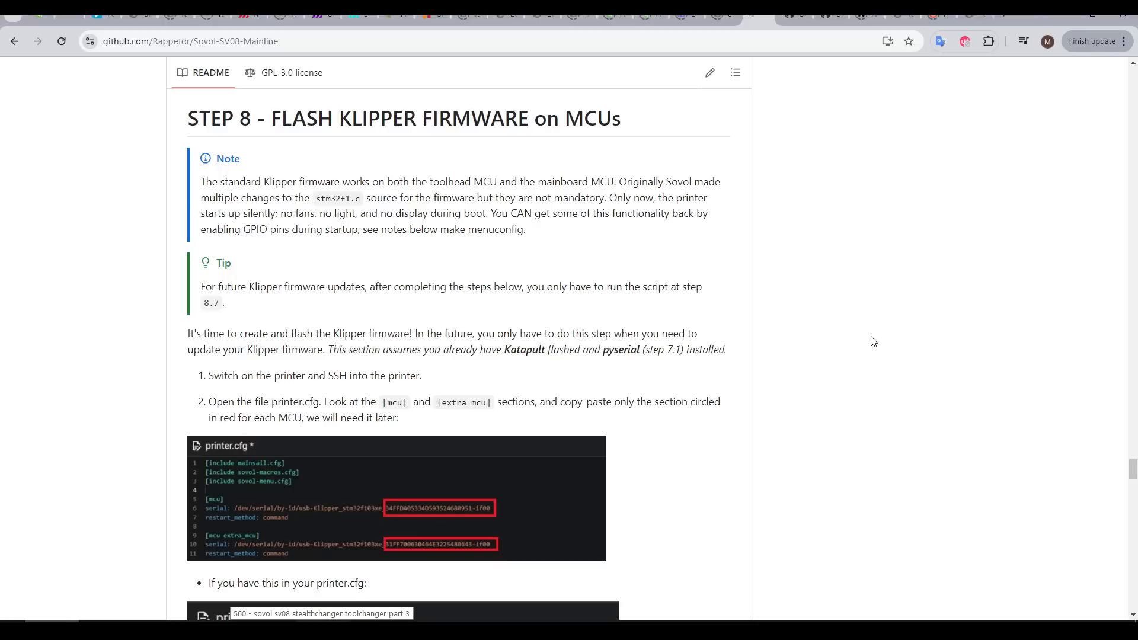
pyautogui.moveTo(900, 322)
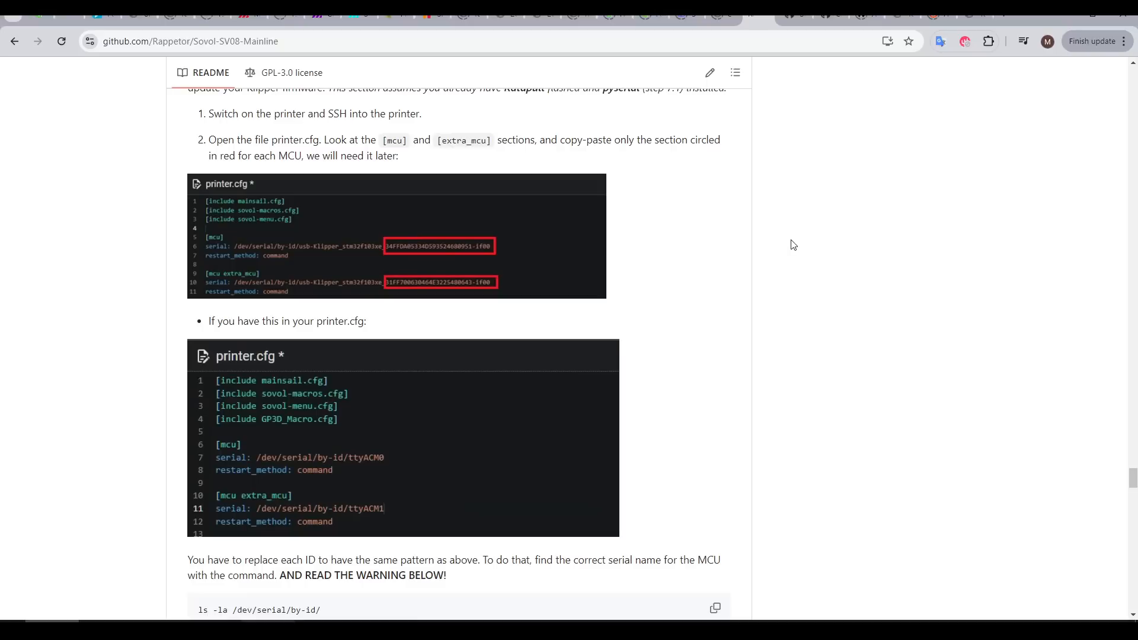
# Step: Scroll the README down to Step 8 on replacing the ttyACM serials in printer.cfg
pyautogui.scroll(-3)
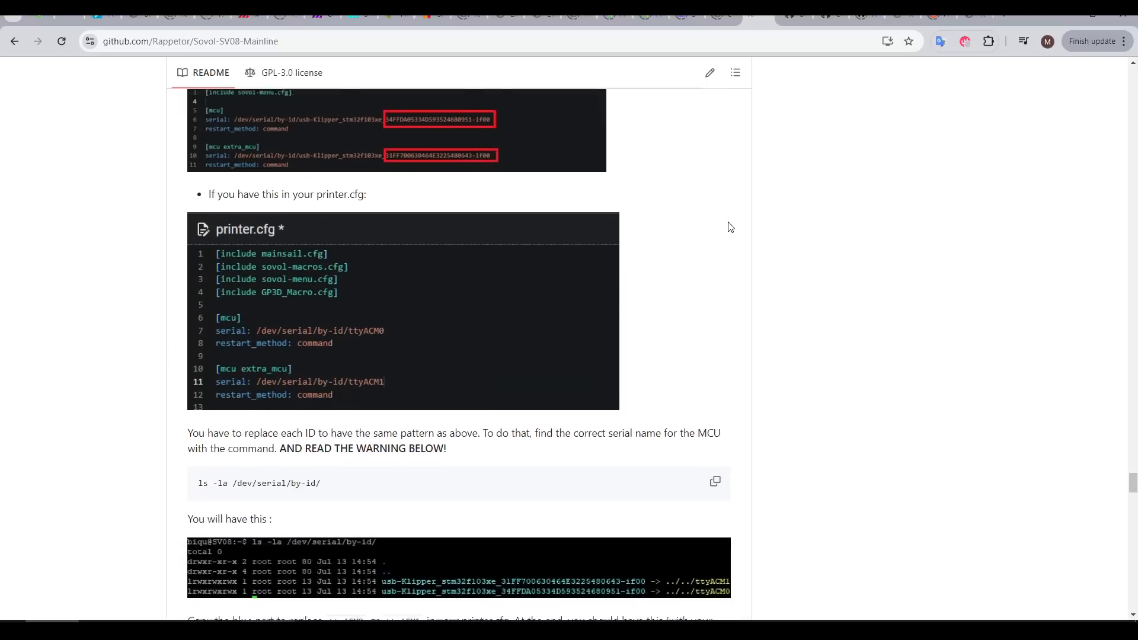
pyautogui.scroll(-3)
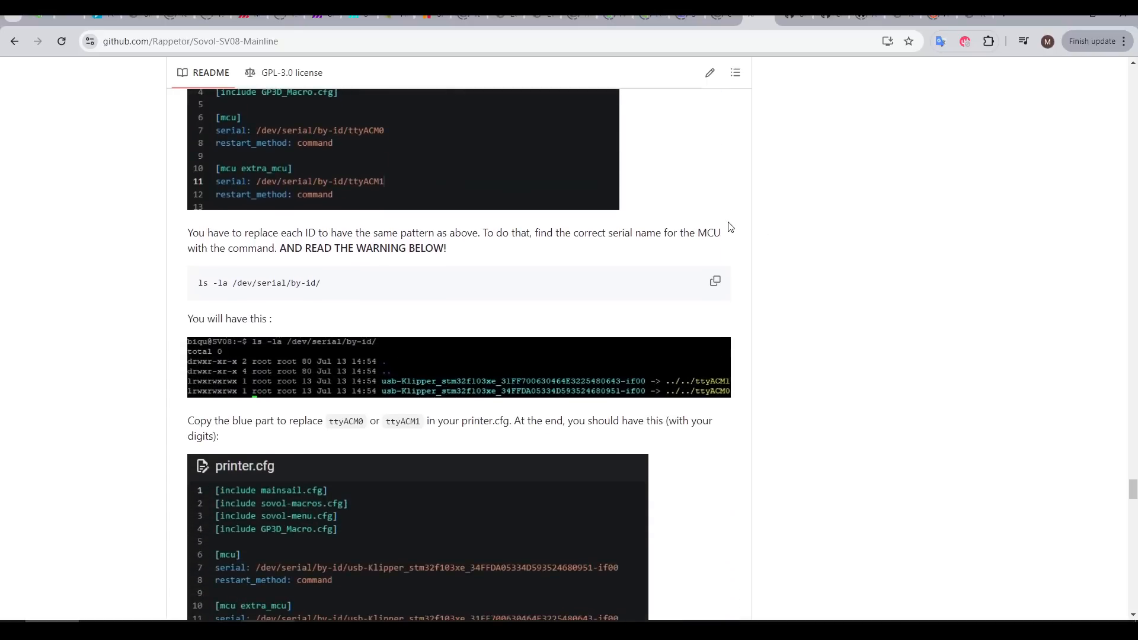
pyautogui.scroll(-3)
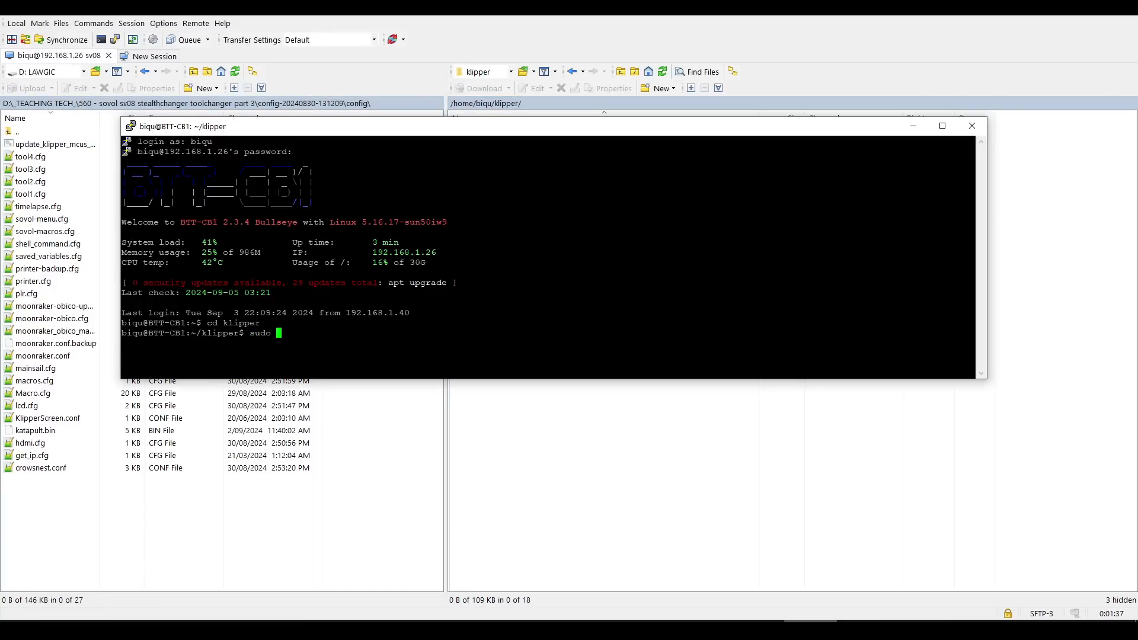
pyautogui.write('nano up')
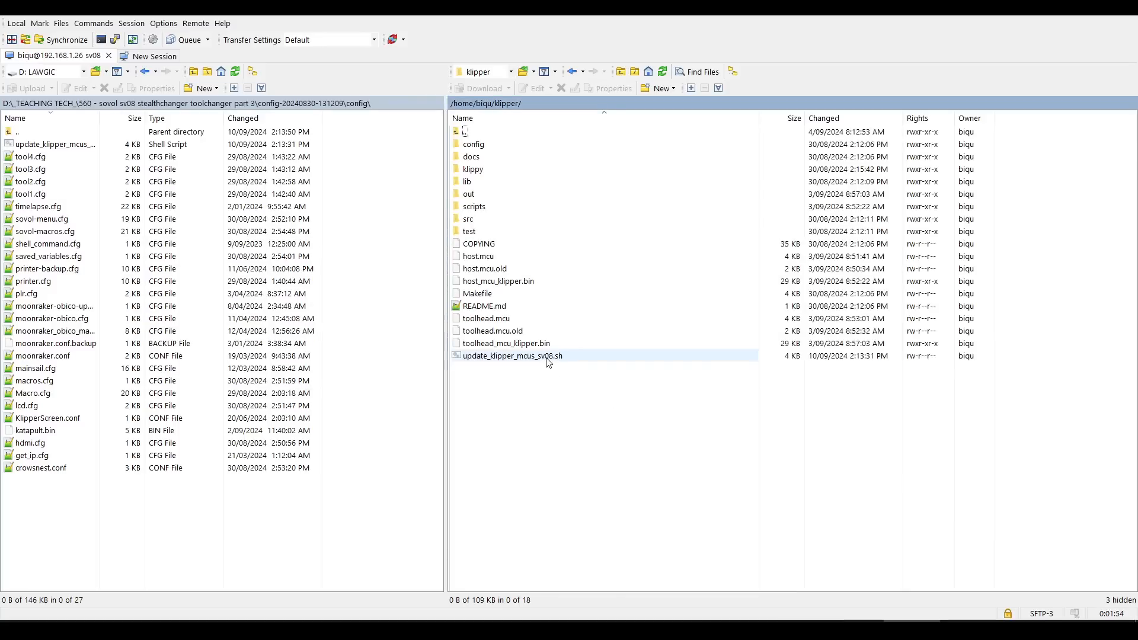
pyautogui.doubleClick(512, 356)
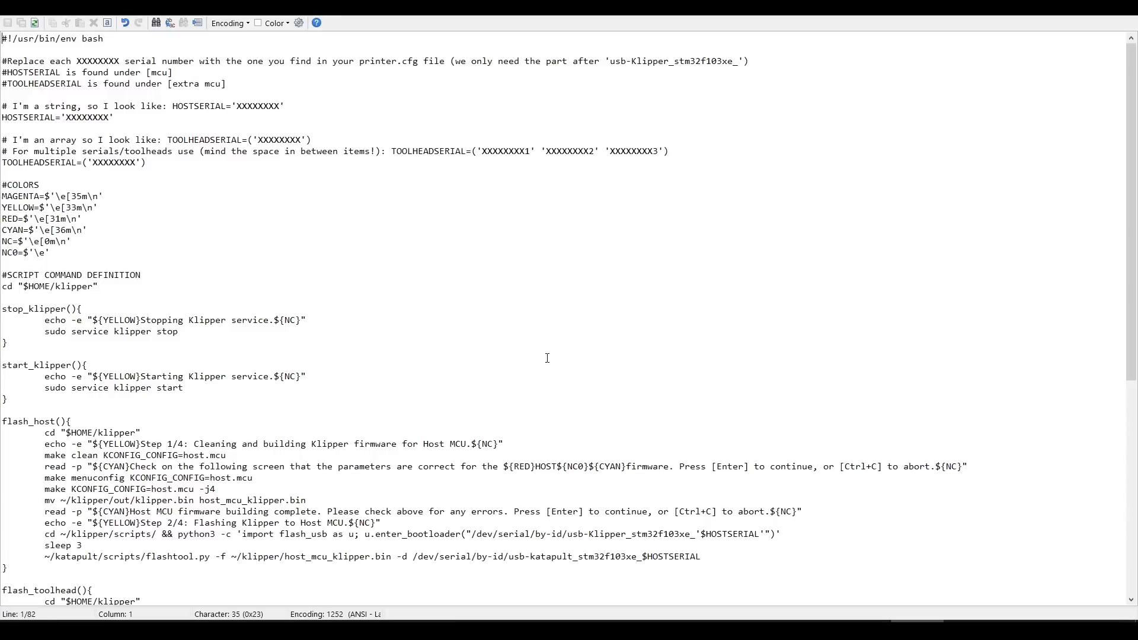
pyautogui.doubleClick(86, 117)
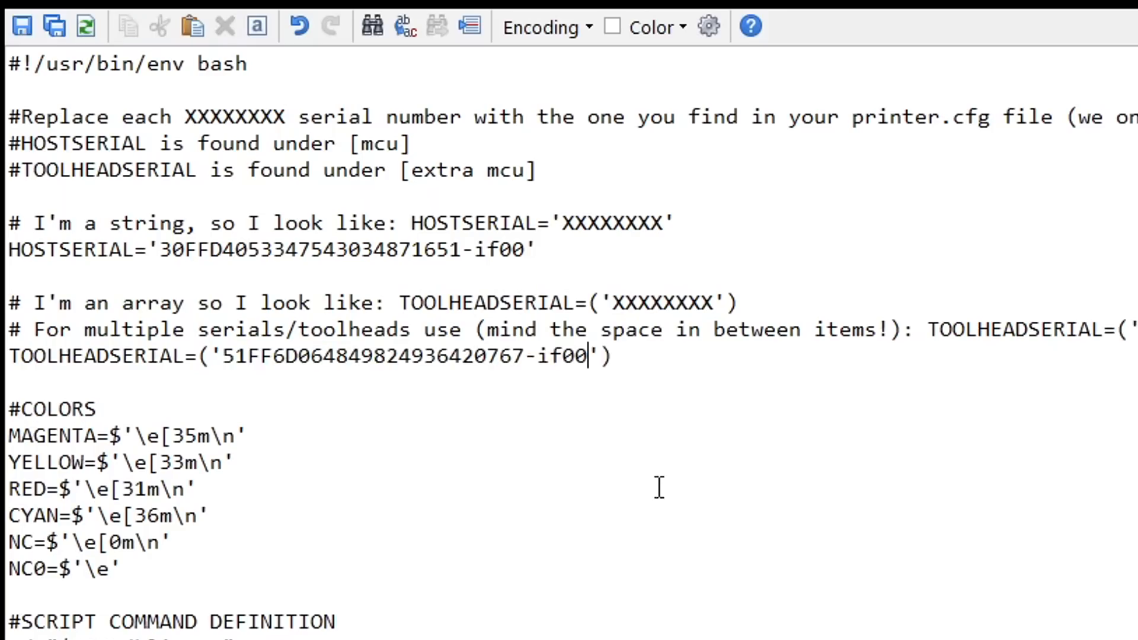
pyautogui.moveTo(695, 509)
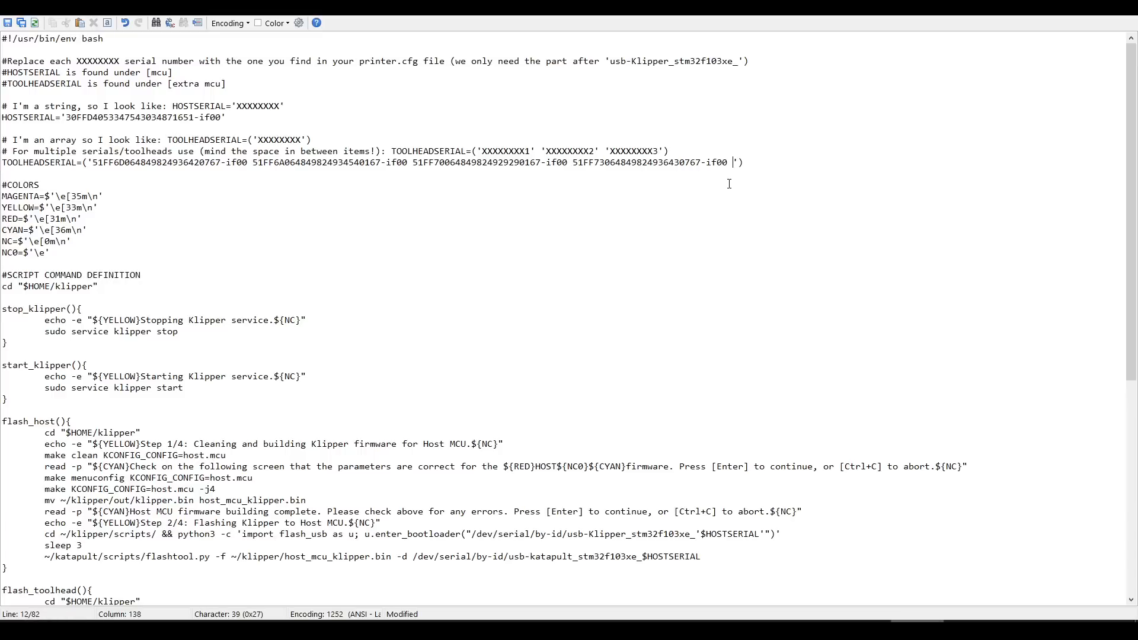
pyautogui.write('51FF72064849824931160167-if00')
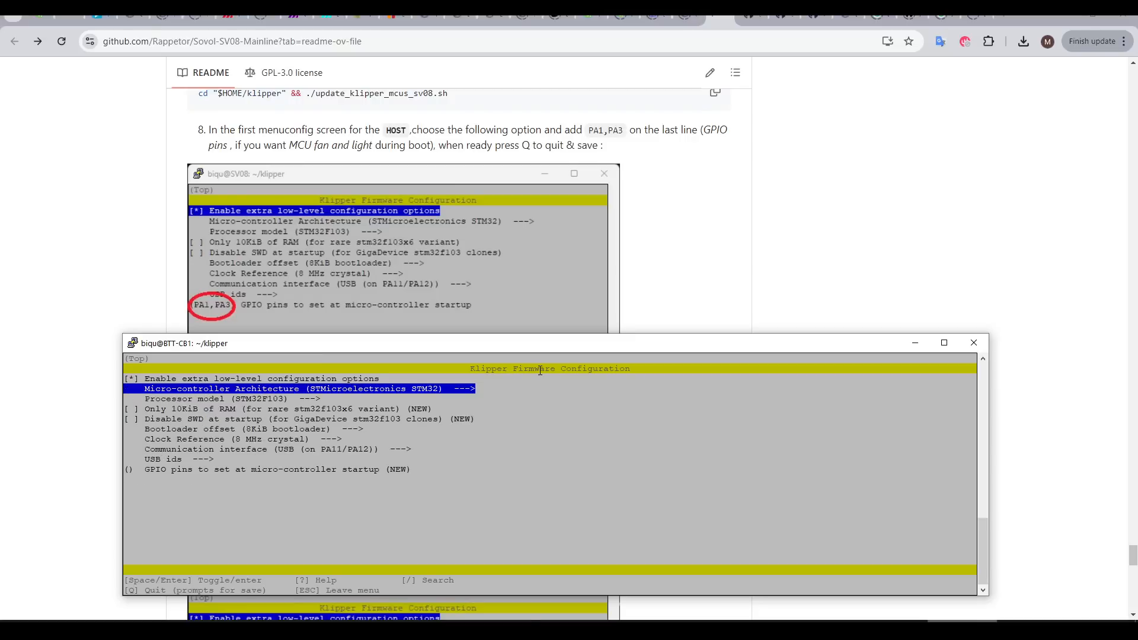
# Step: Choose the toolhead's GPIO pin option in menuconfig, then save the configuration with Q
pyautogui.press('Down')
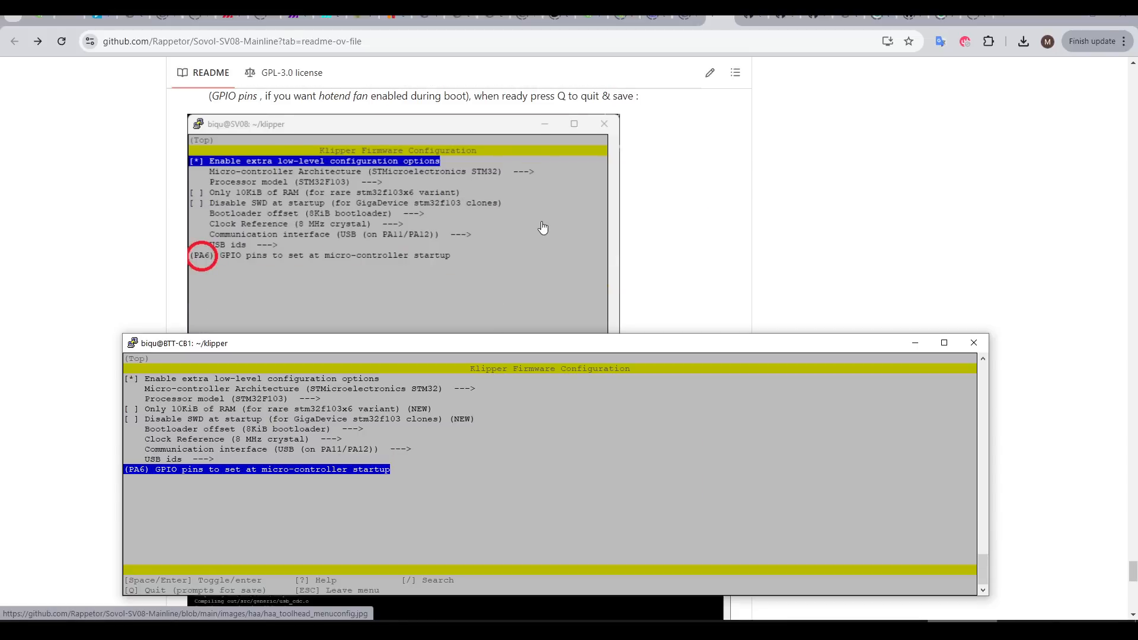
pyautogui.press('q')
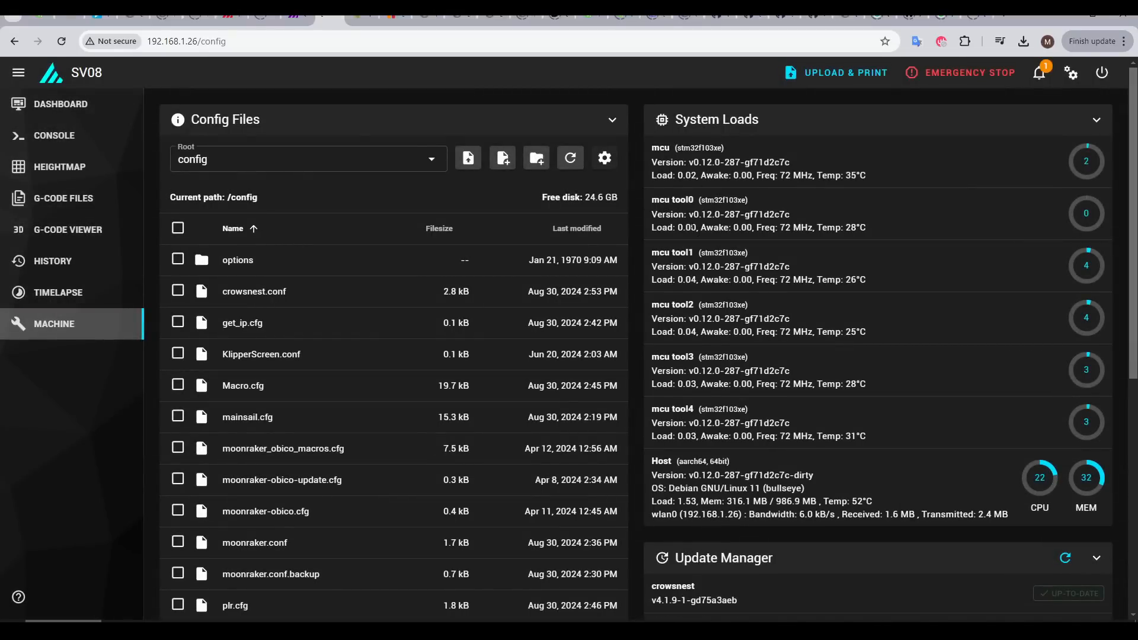
pyautogui.scroll(-3)
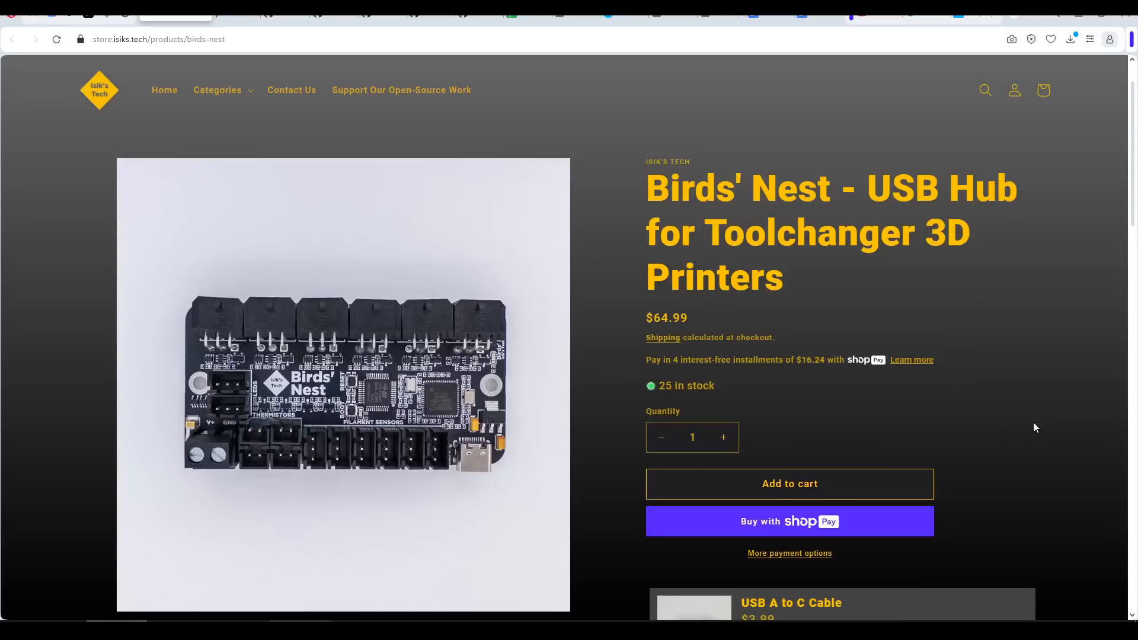
pyautogui.moveTo(1037, 422)
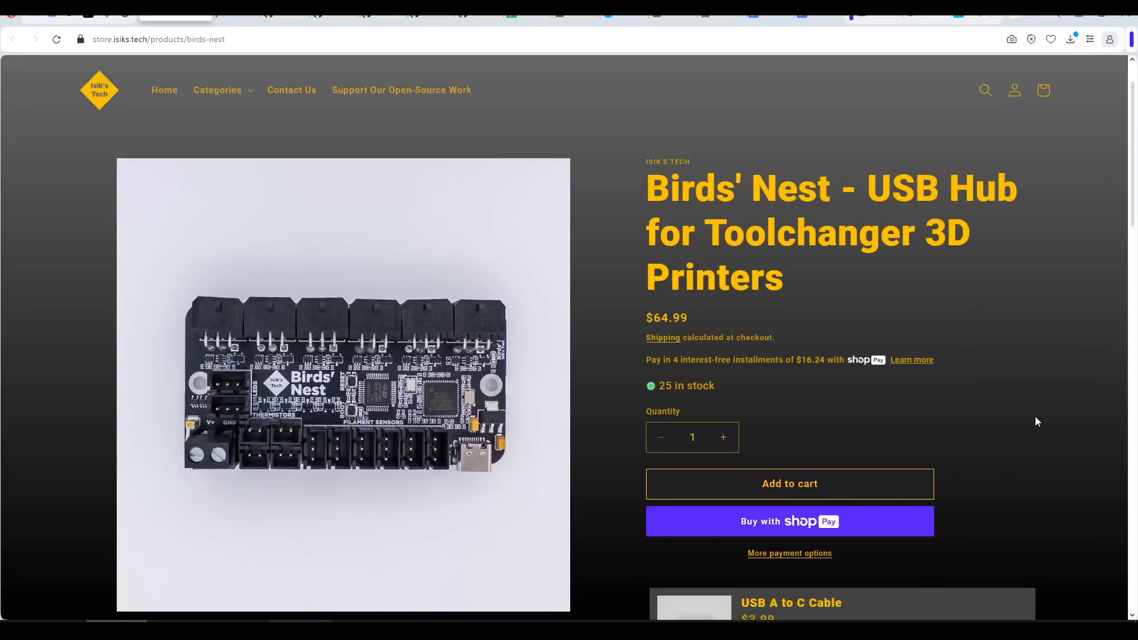
# Step: Follow the Birds' Nest product page's GitHub Repository link and scroll its README
pyautogui.scroll(-3)
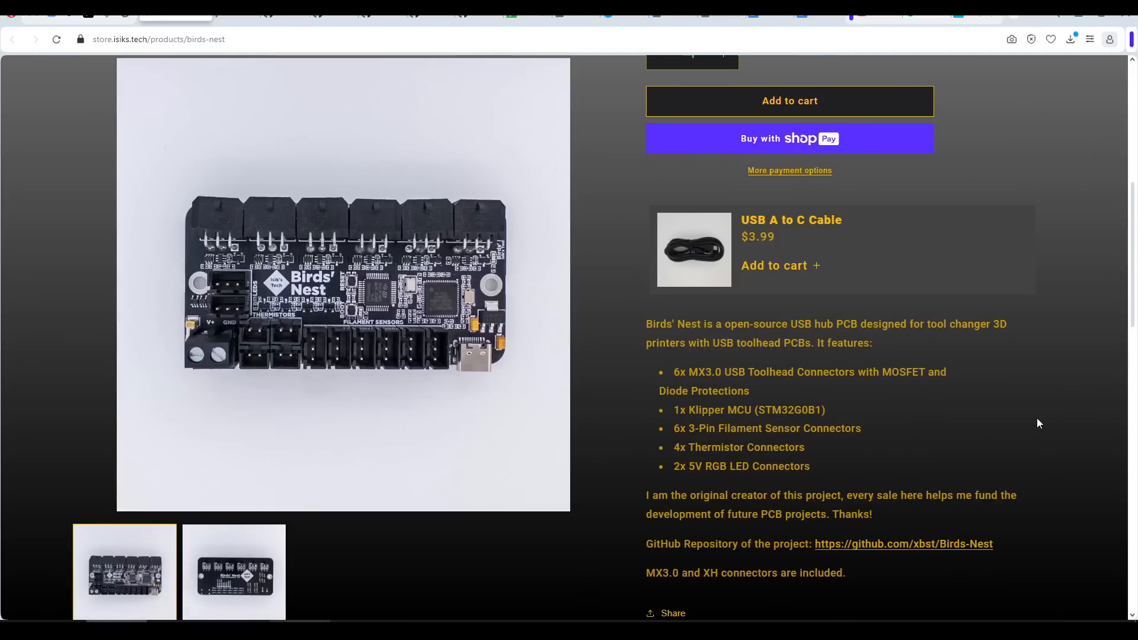
pyautogui.click(903, 544)
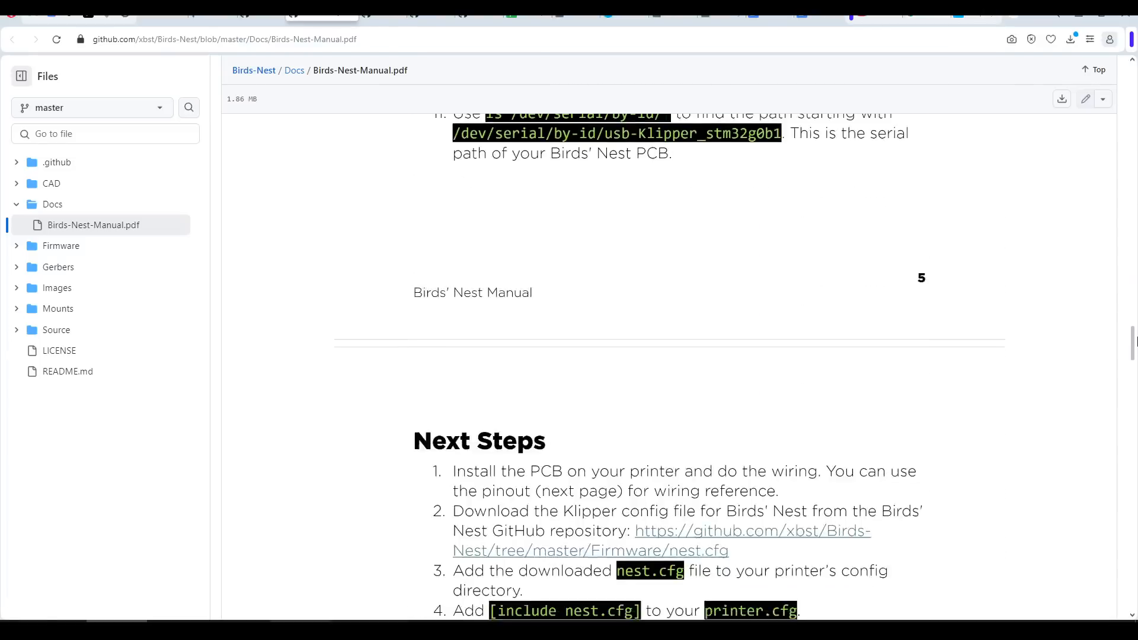
pyautogui.scroll(-3)
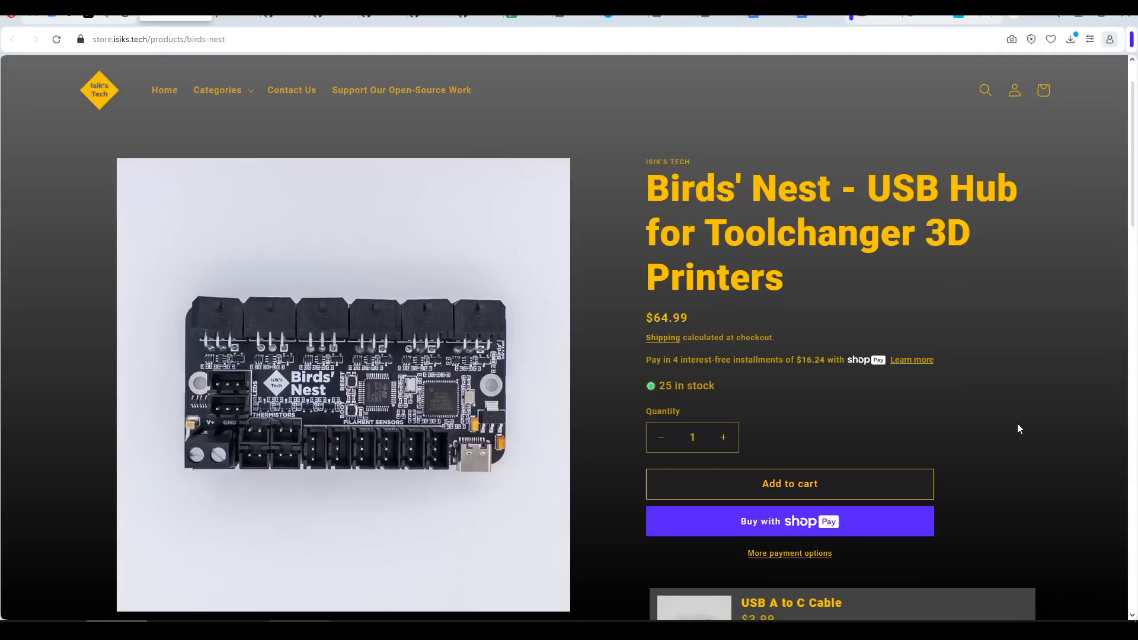
pyautogui.moveTo(1023, 427)
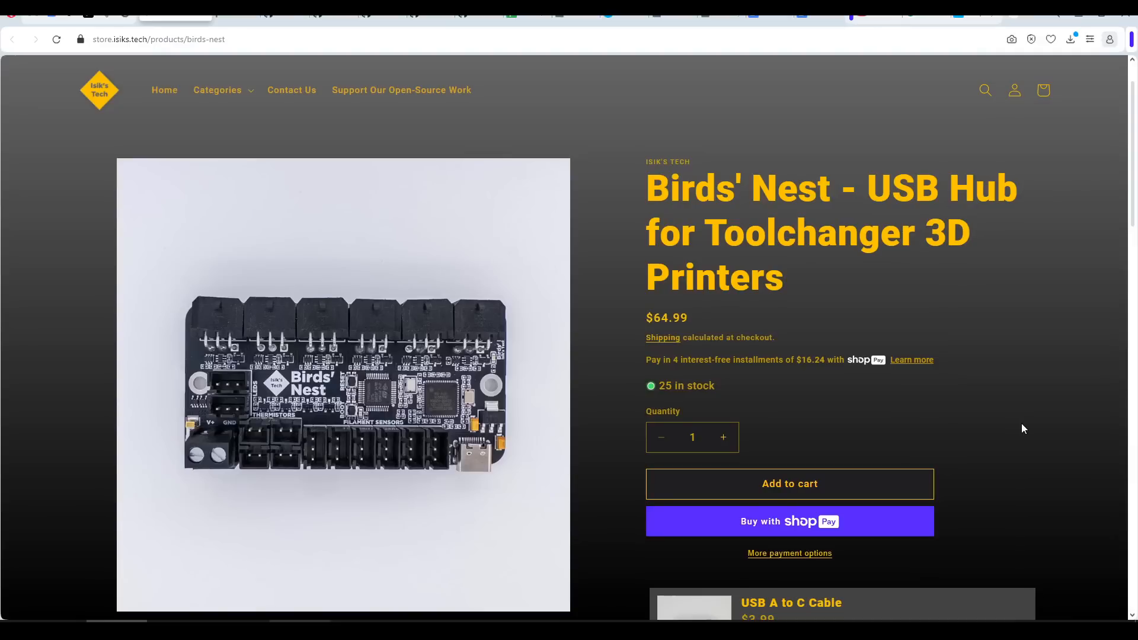
pyautogui.moveTo(1035, 427)
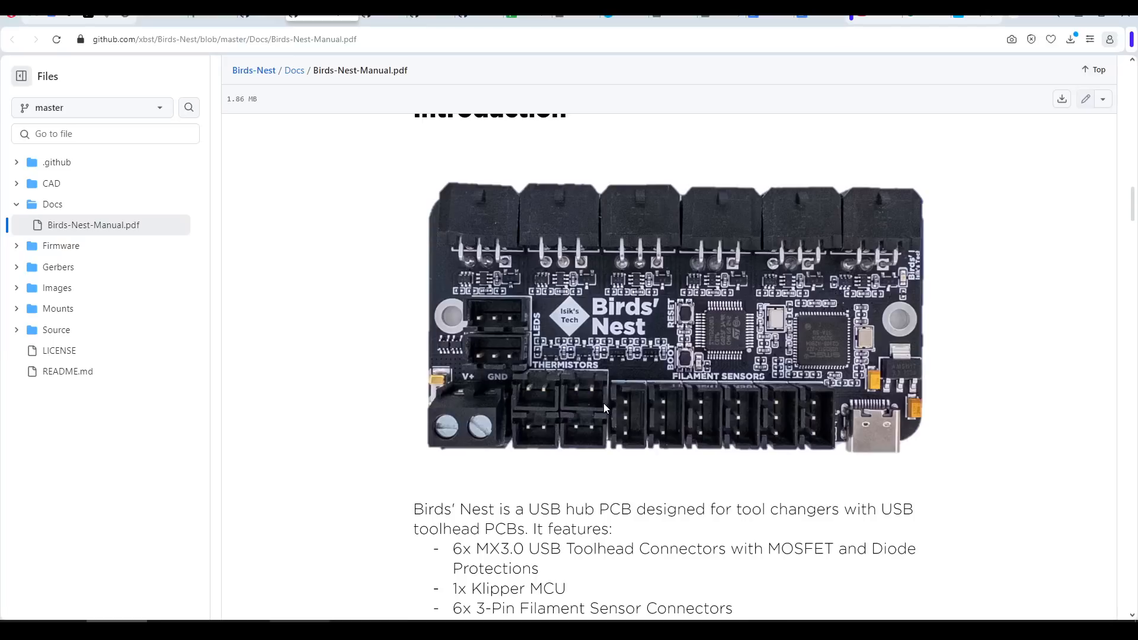
pyautogui.moveTo(660, 416)
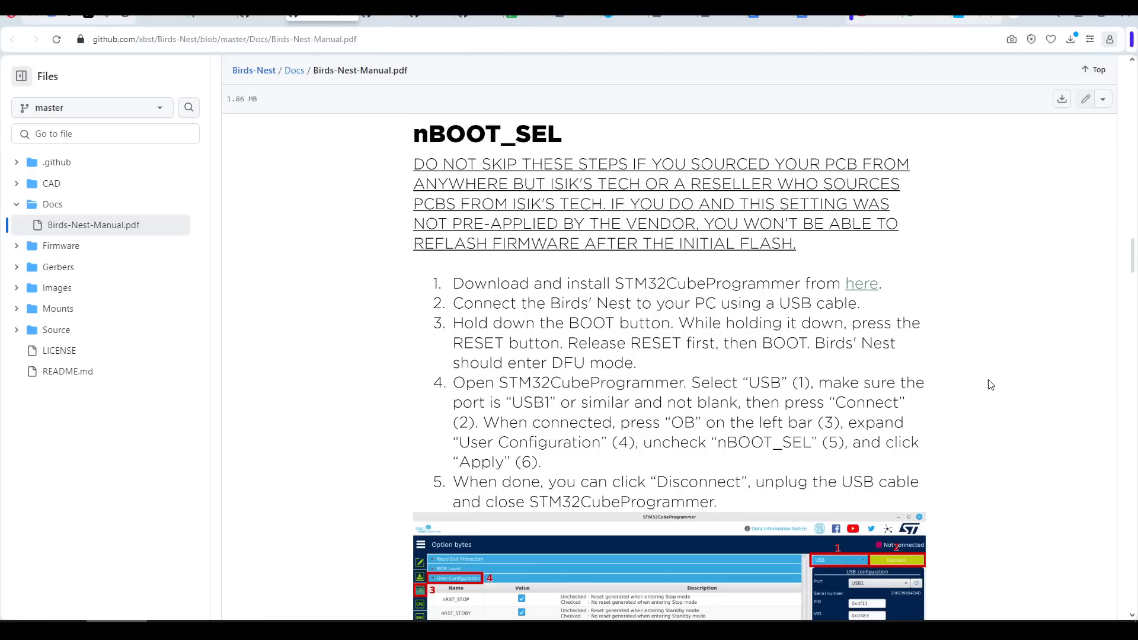
pyautogui.moveTo(997, 369)
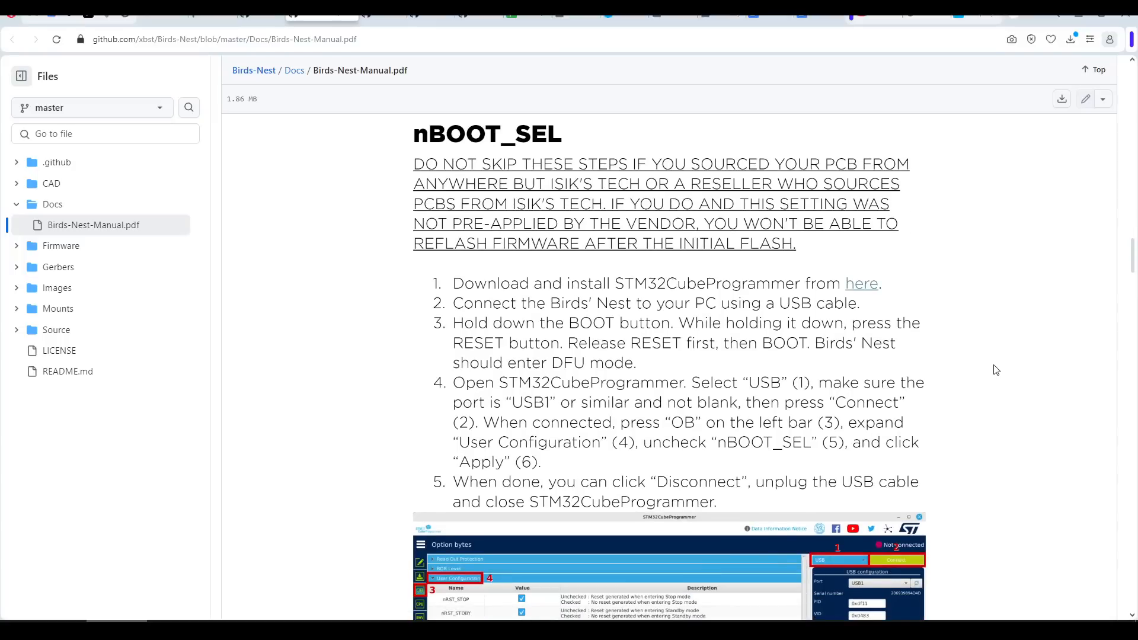
# Step: Set the manual's menuconfig option and select the stm32g0b1xx serial path to copy it
pyautogui.scroll(-3)
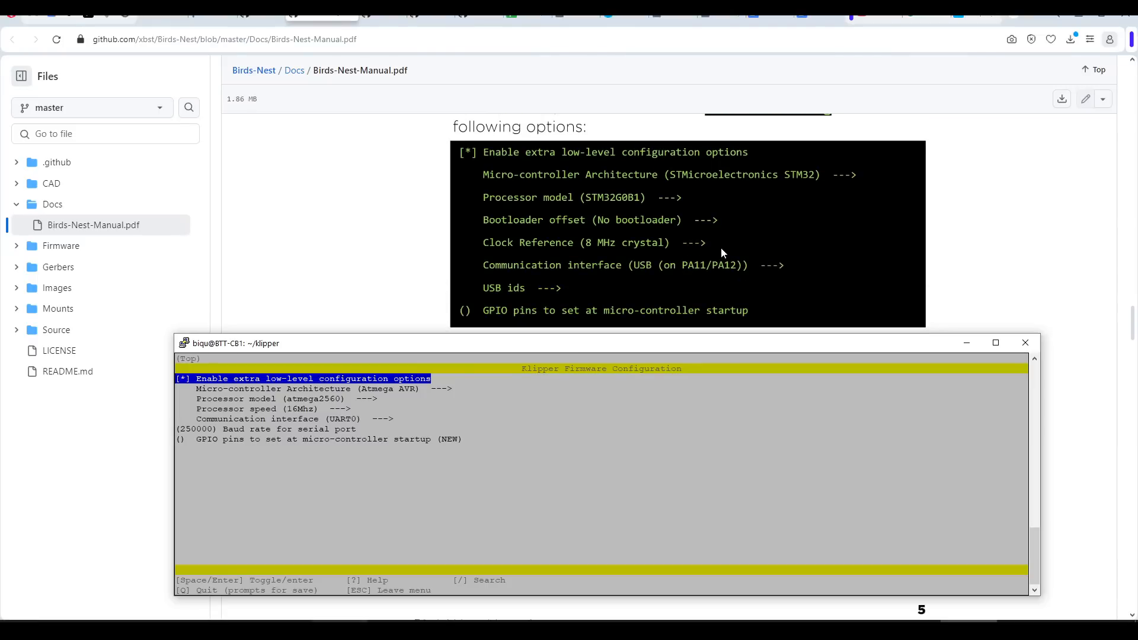
pyautogui.press('Down')
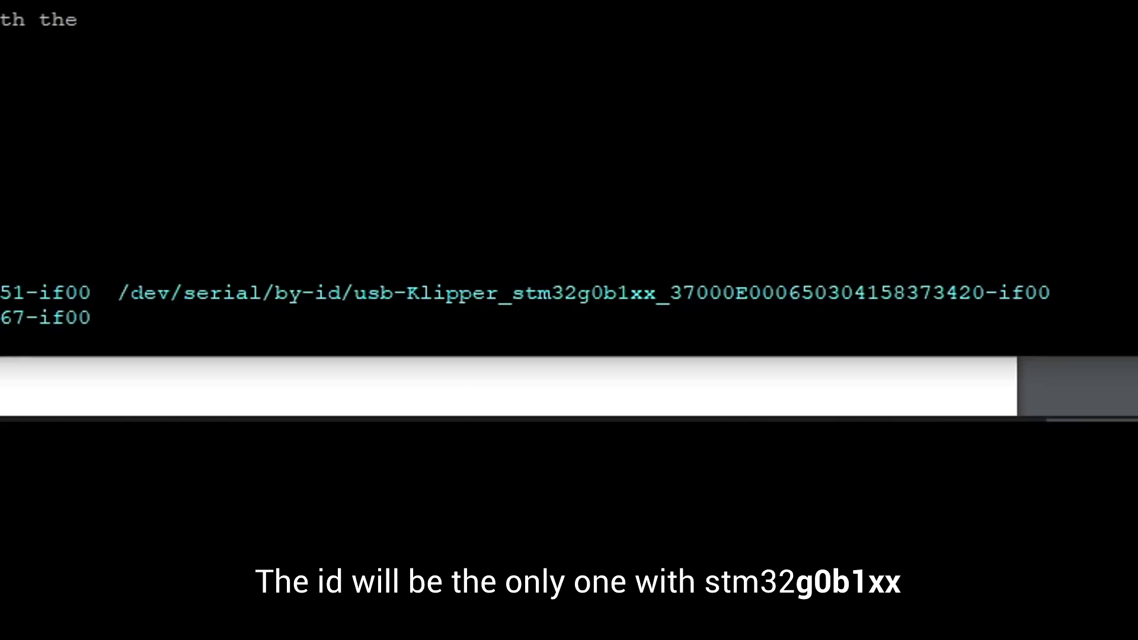
pyautogui.moveTo(120, 292); pyautogui.dragTo(1050, 292)
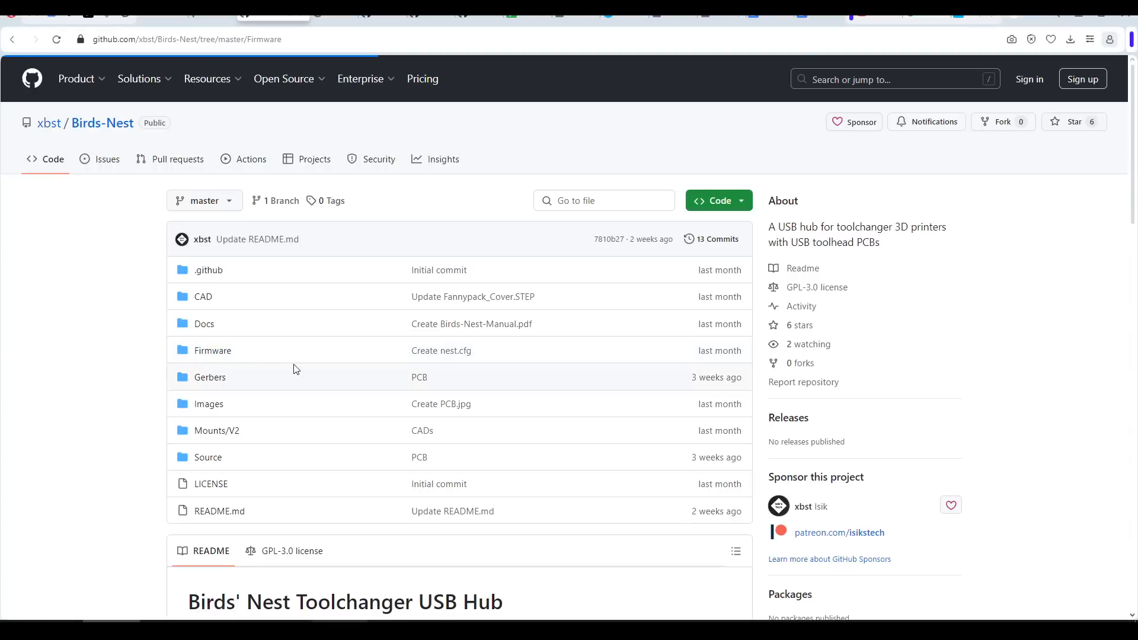
# Step: Take nest.cfg from the repo's Firmware folder and select its example serial for replacement
pyautogui.click(212, 350)
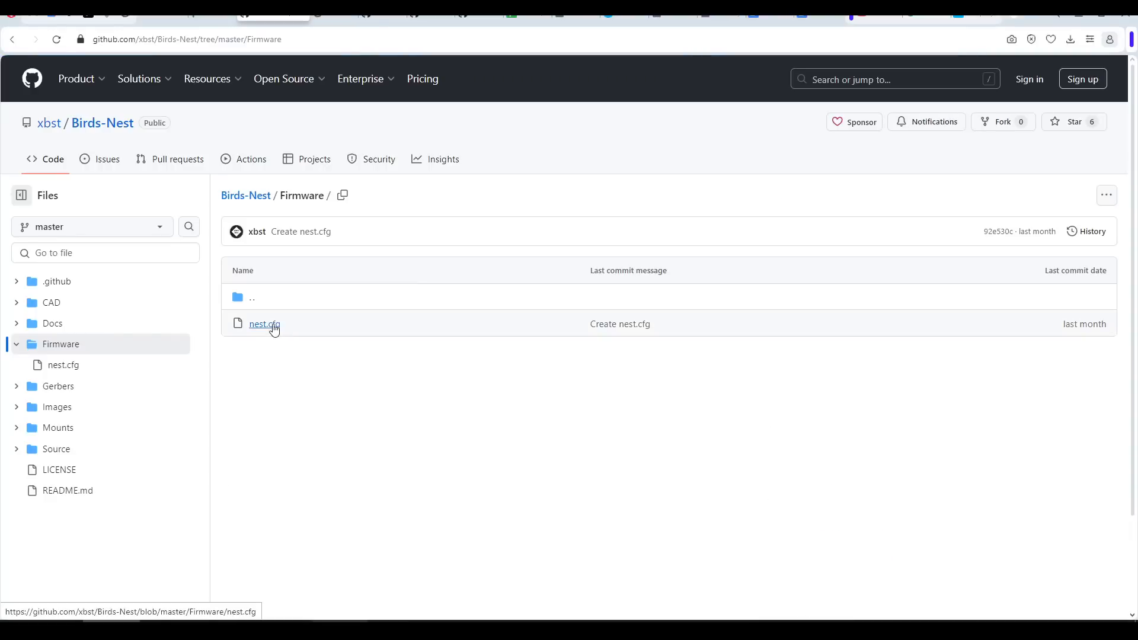
pyautogui.click(263, 323)
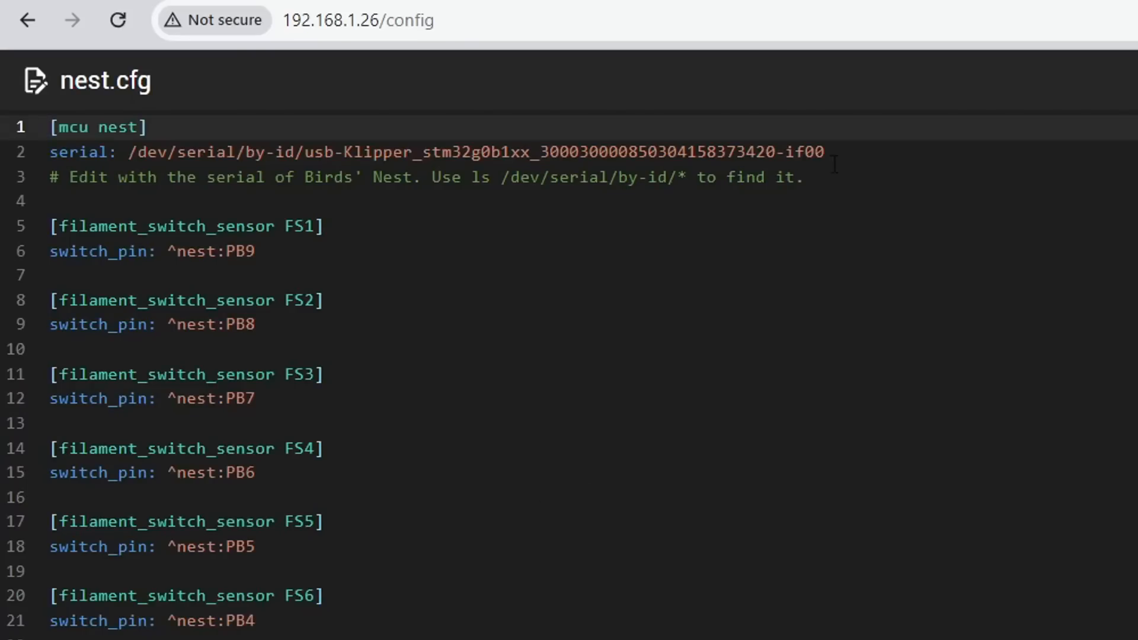
pyautogui.click(147, 151)
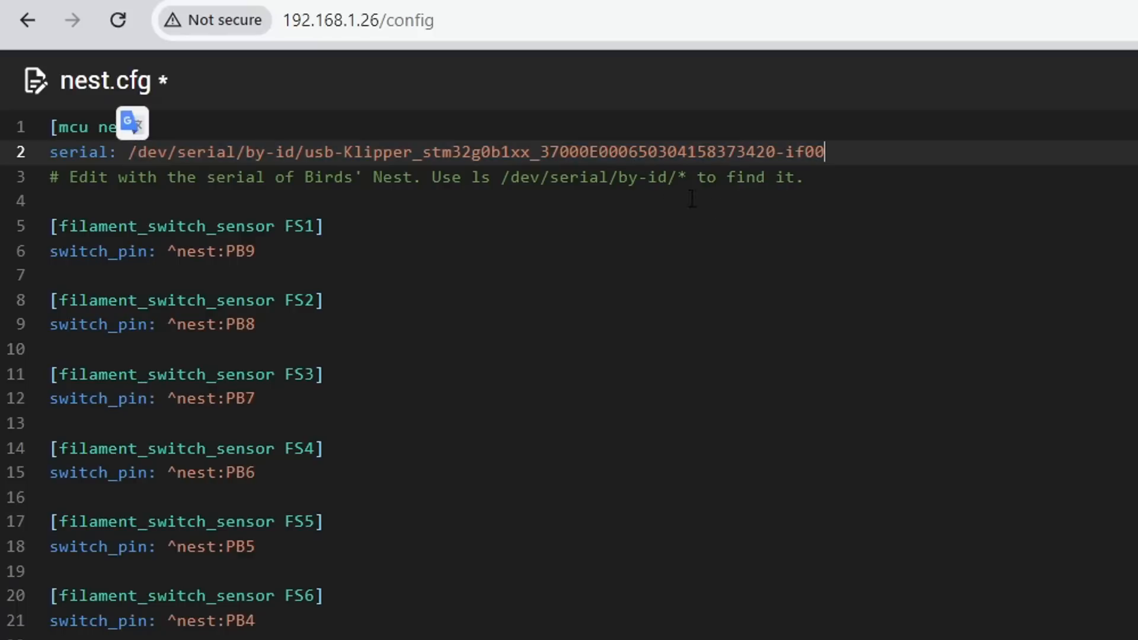
pyautogui.scroll(-3)
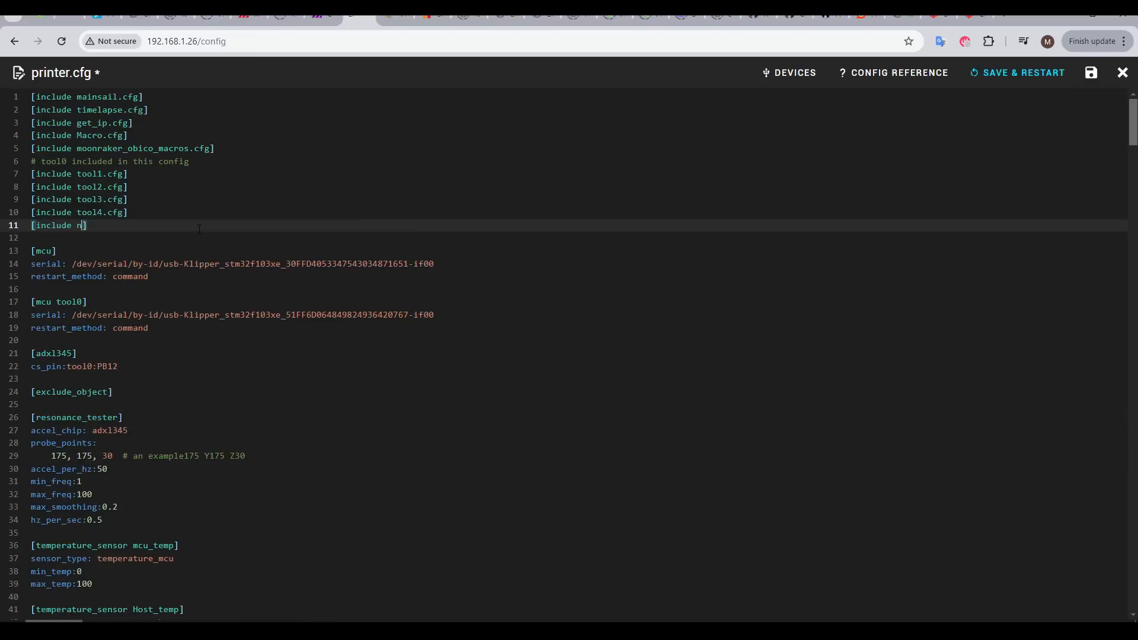
# Step: Finish [include nest.cfg] in printer.cfg, Save & Restart, and check Birds Nest Temp on the dashboard
pyautogui.write('est.cfg')
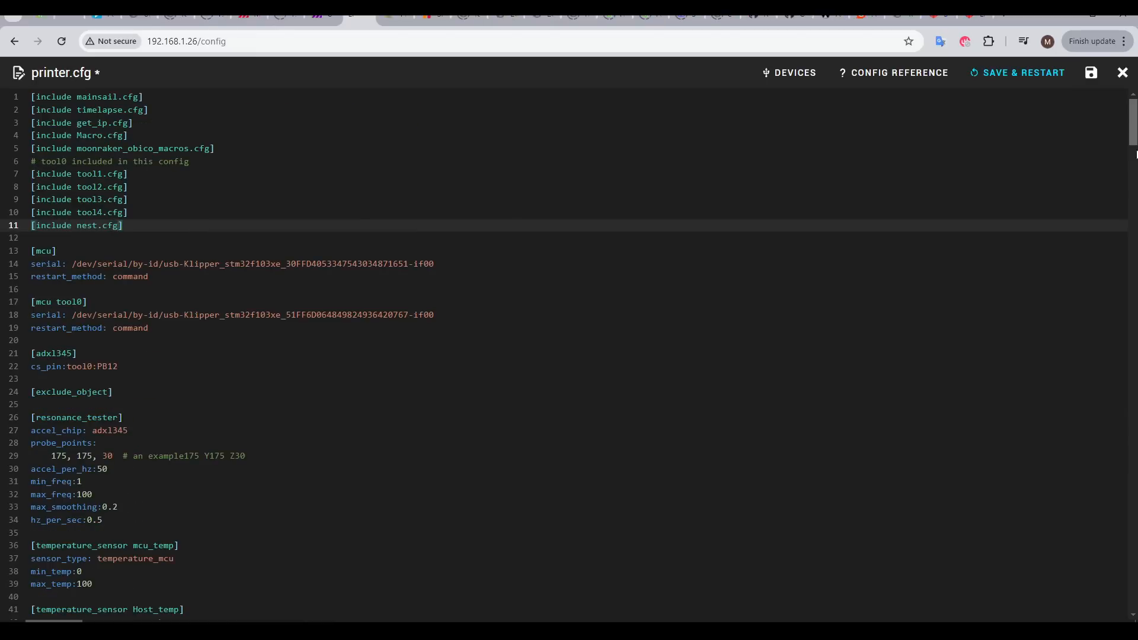
pyautogui.click(1023, 72)
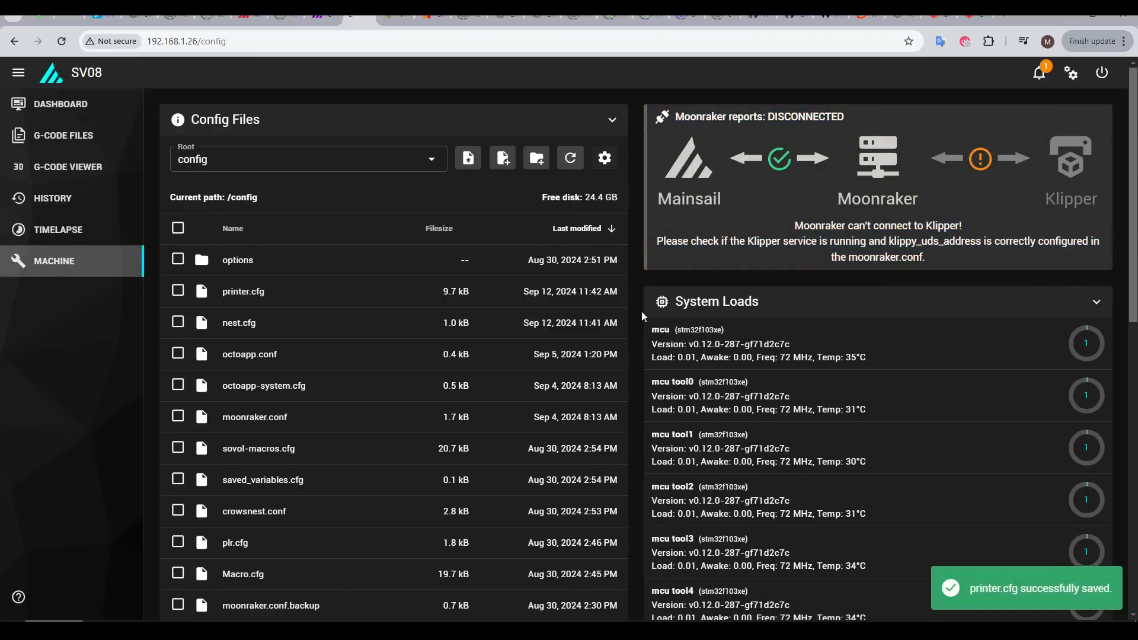
pyautogui.click(60, 105)
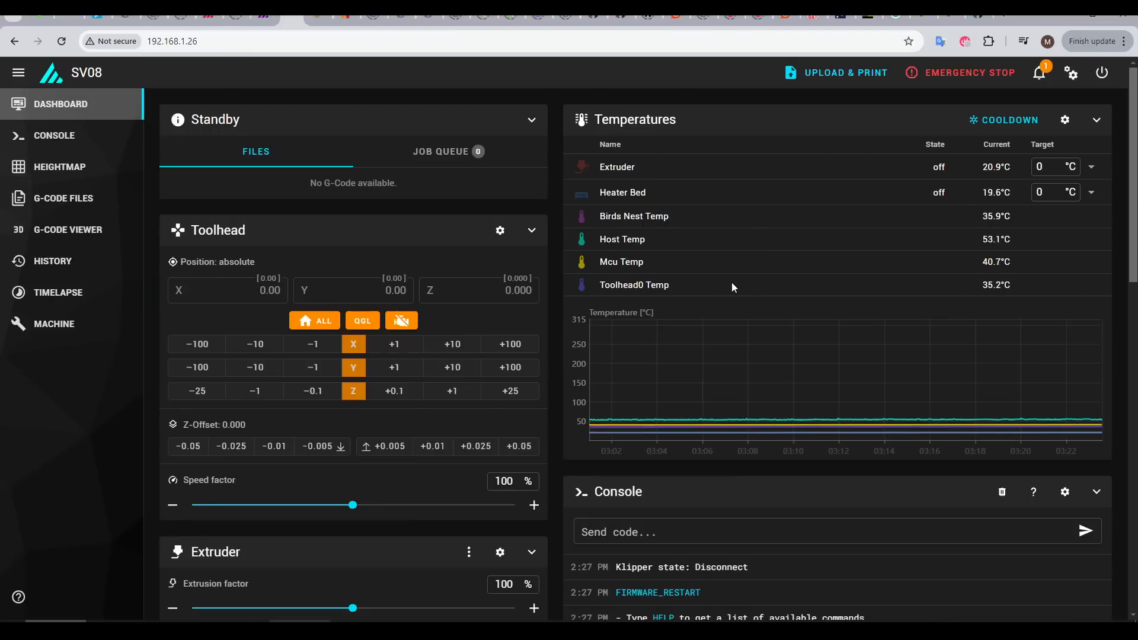